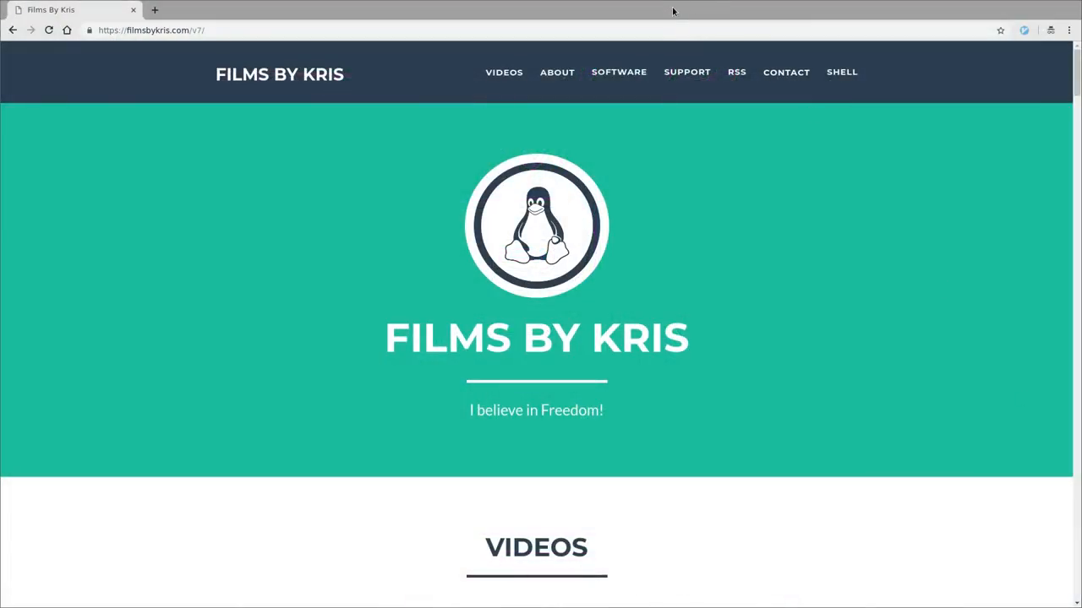
mouse_move(604, 238)
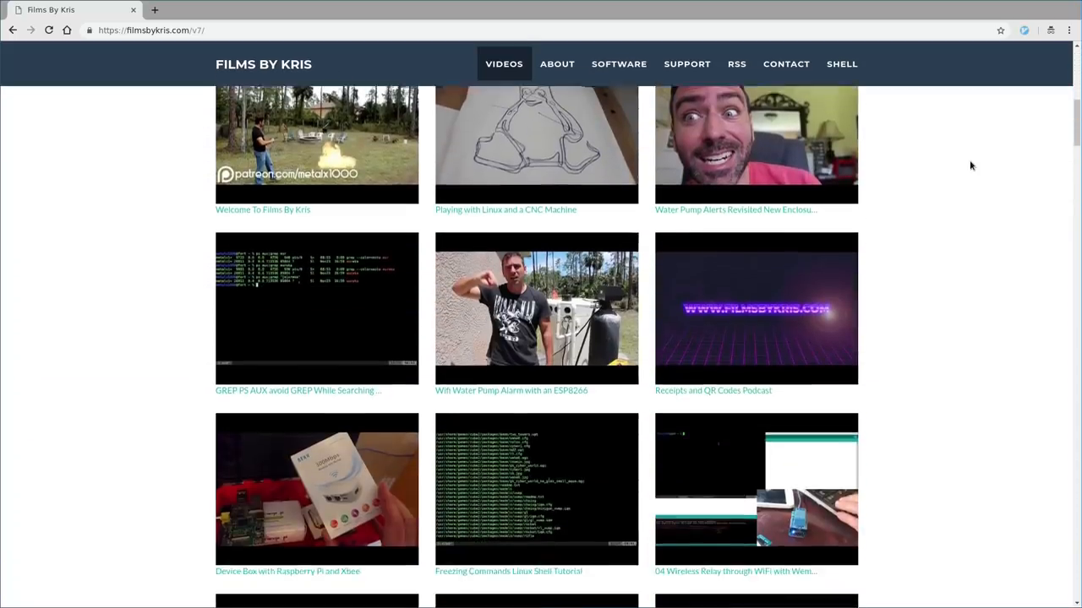
Step: Scroll up and down through the video grid, ending back at the top banner of the page
scroll(up, 3)
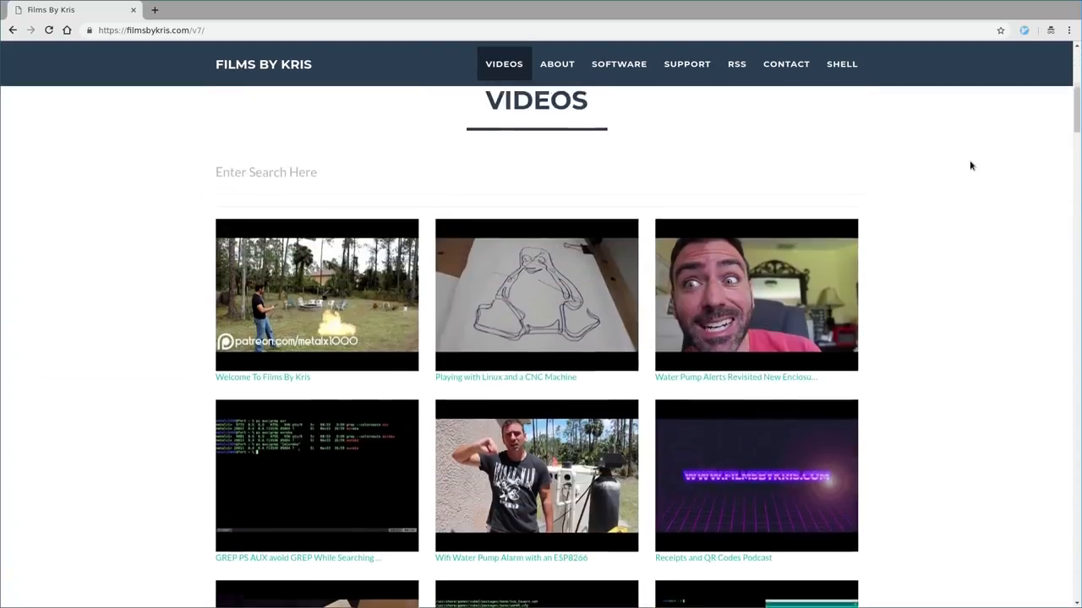
scroll(up, 3)
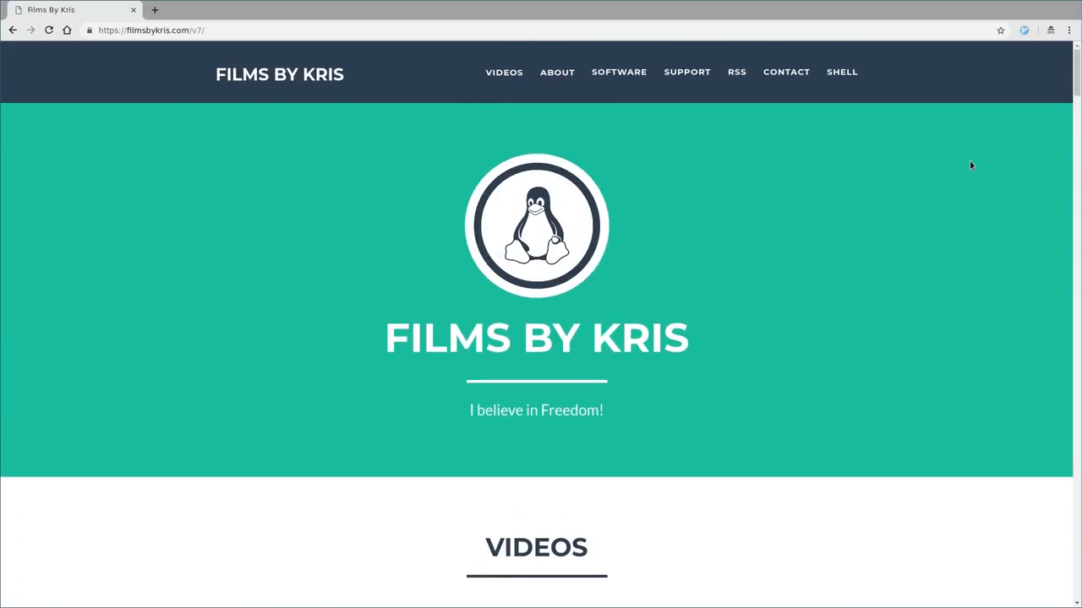
scroll(down, 3)
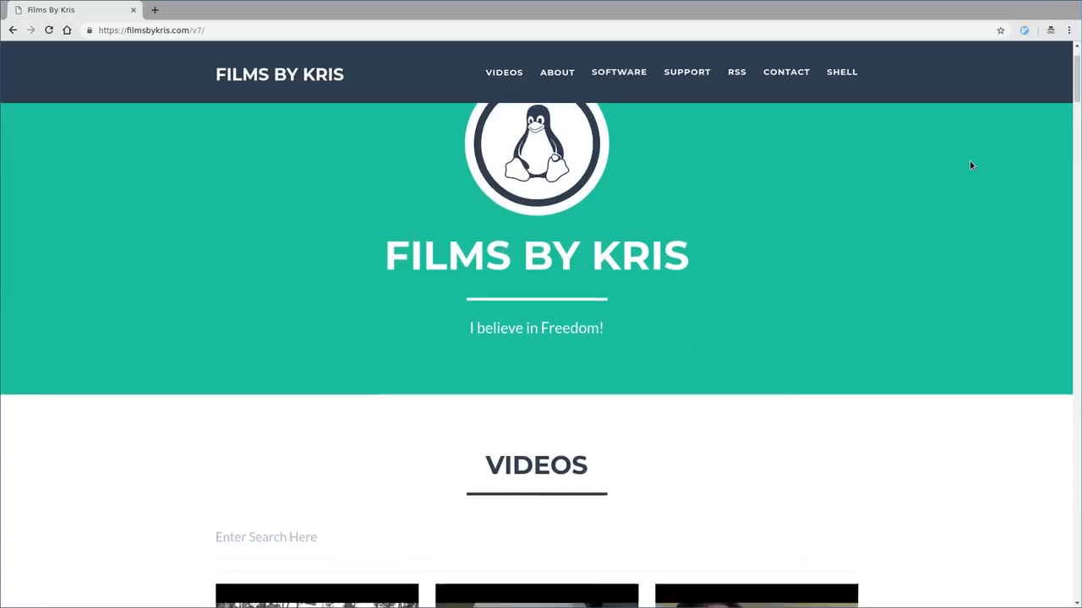
scroll(down, 3)
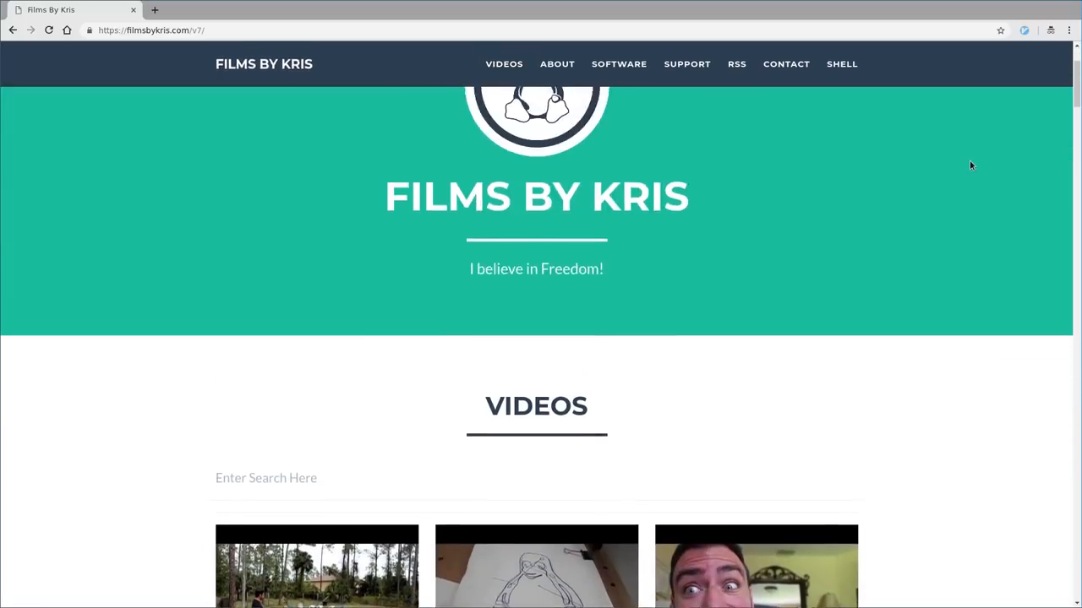
scroll(up, 3)
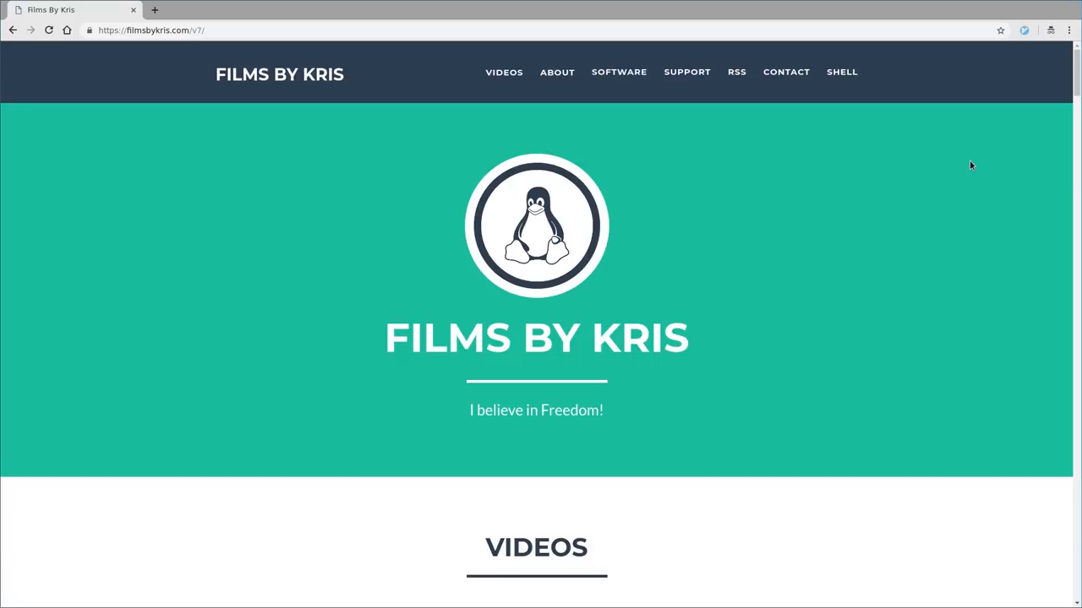
scroll(down, 3)
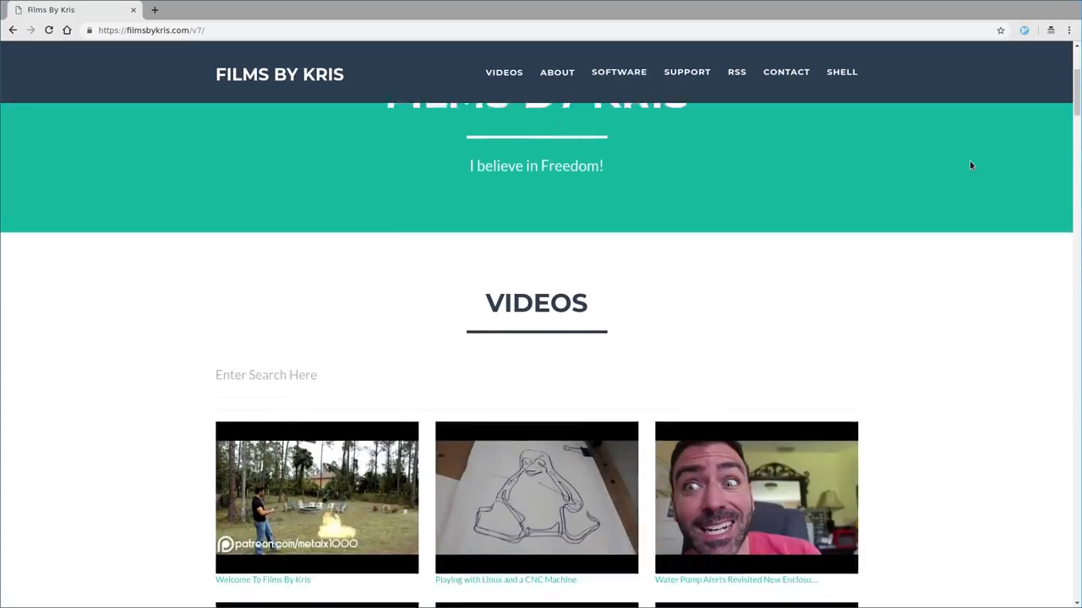
scroll(down, 3)
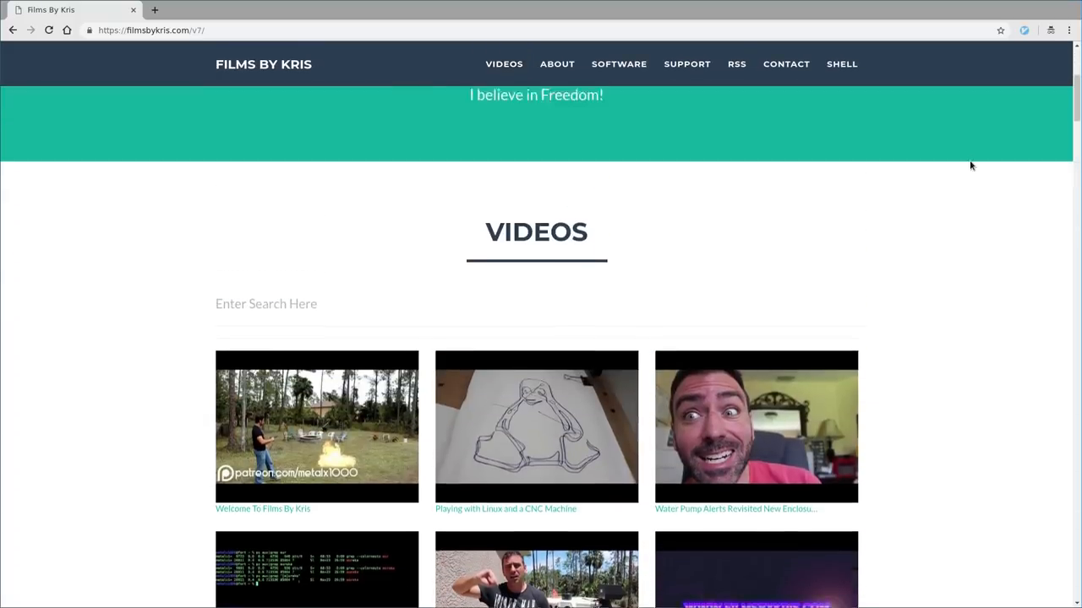
scroll(up, 3)
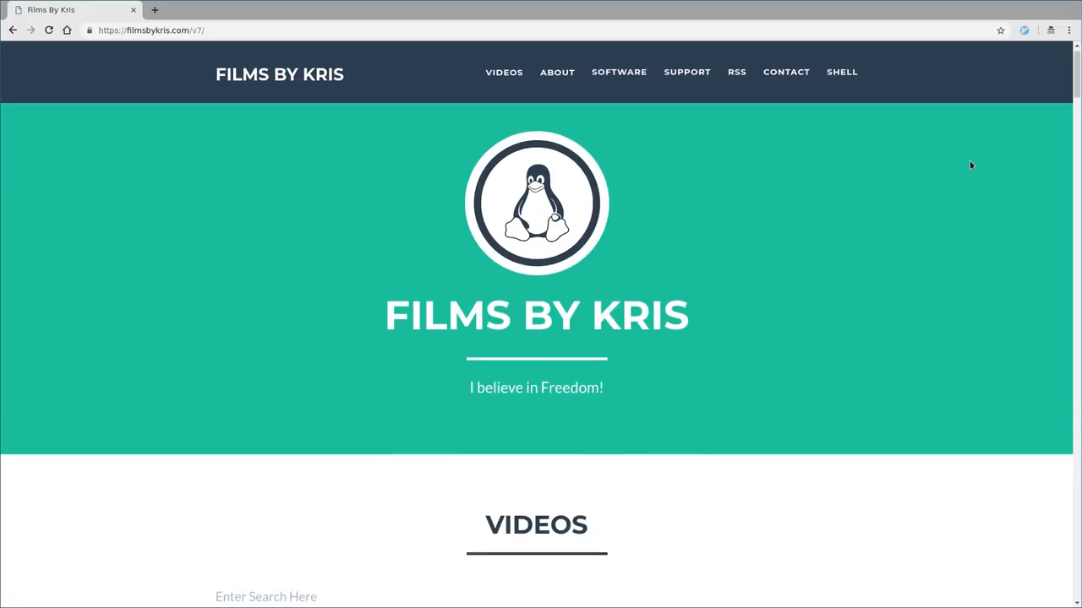
scroll(down, 3)
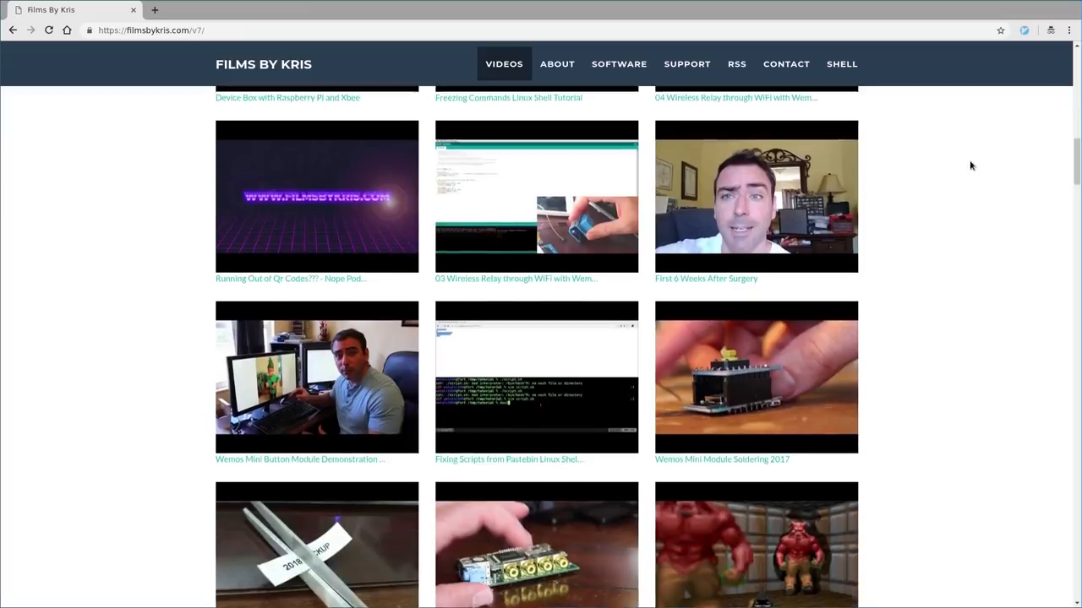
scroll(down, 3)
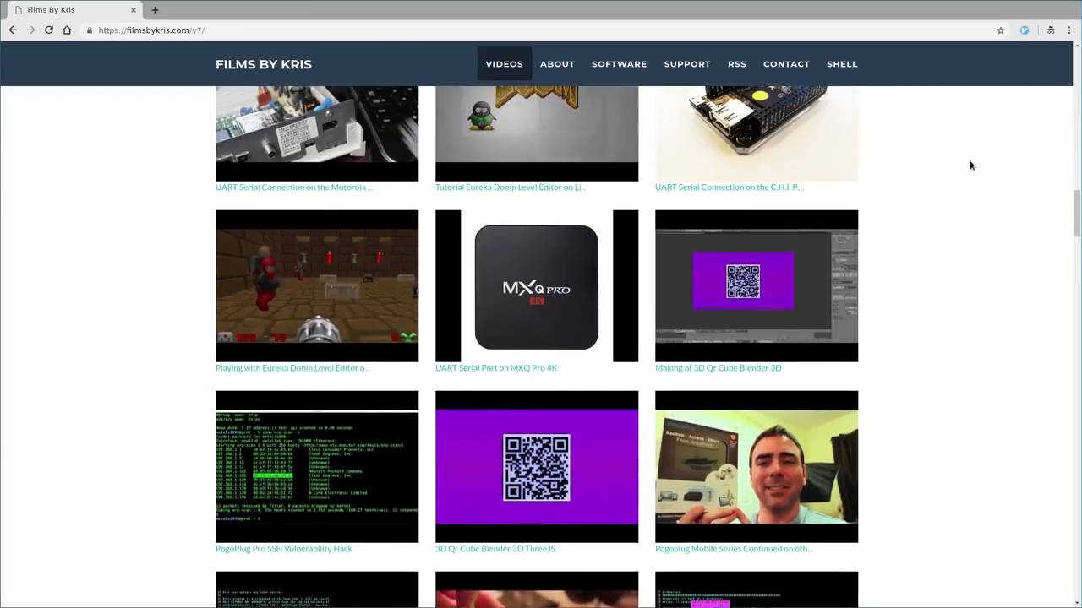
scroll(down, 3)
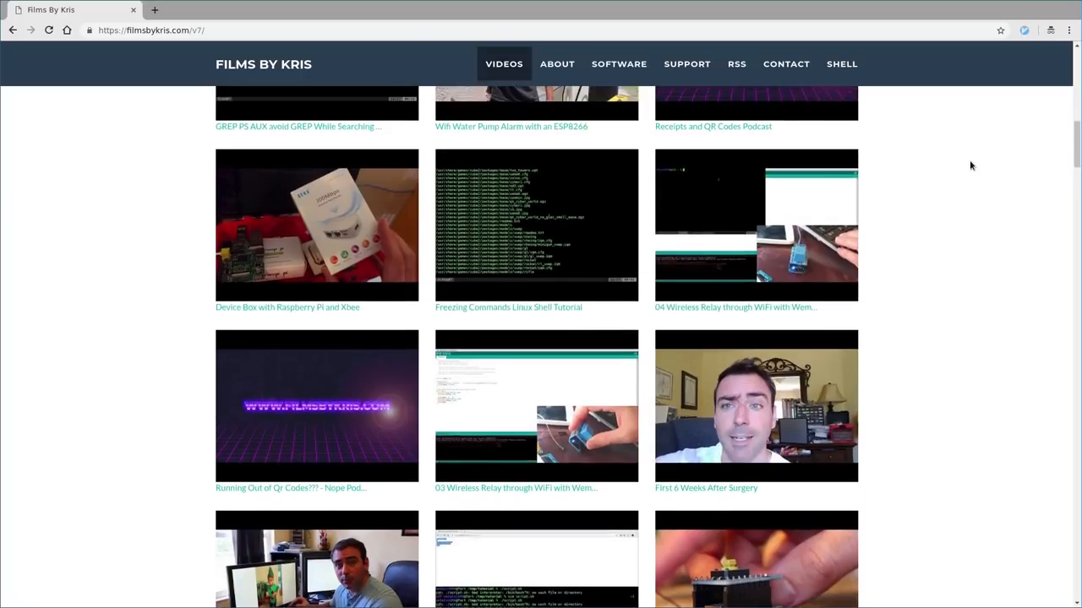
scroll(down, 3)
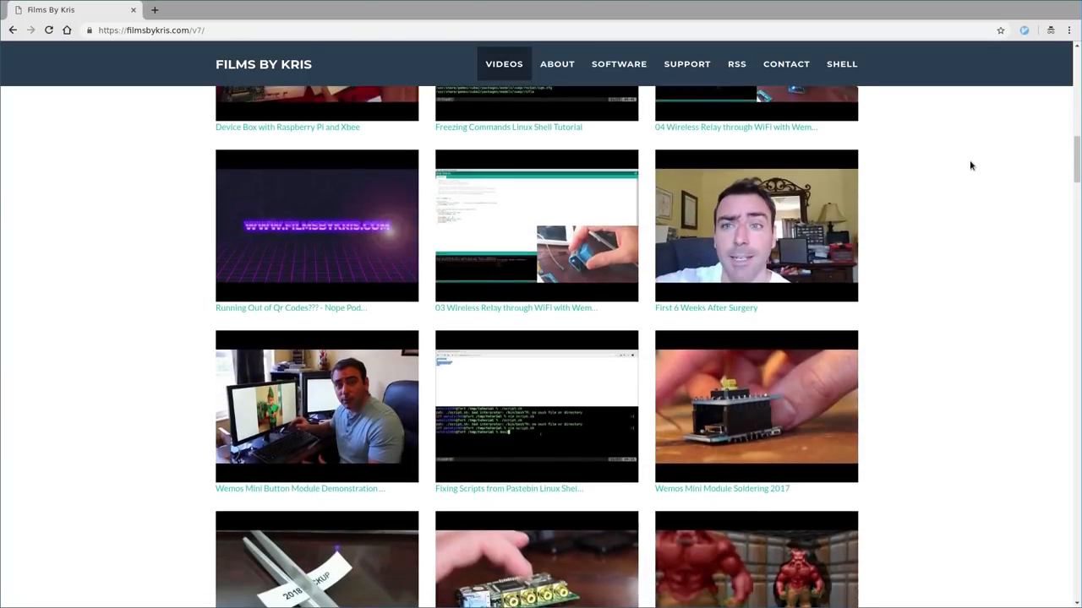
scroll(down, 3)
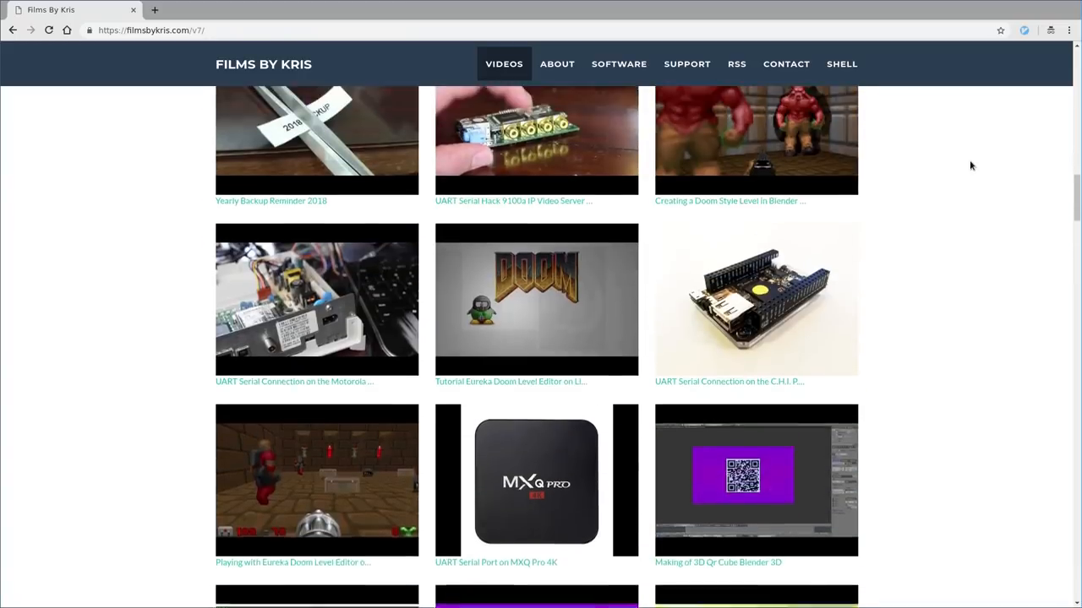
scroll(up, 3)
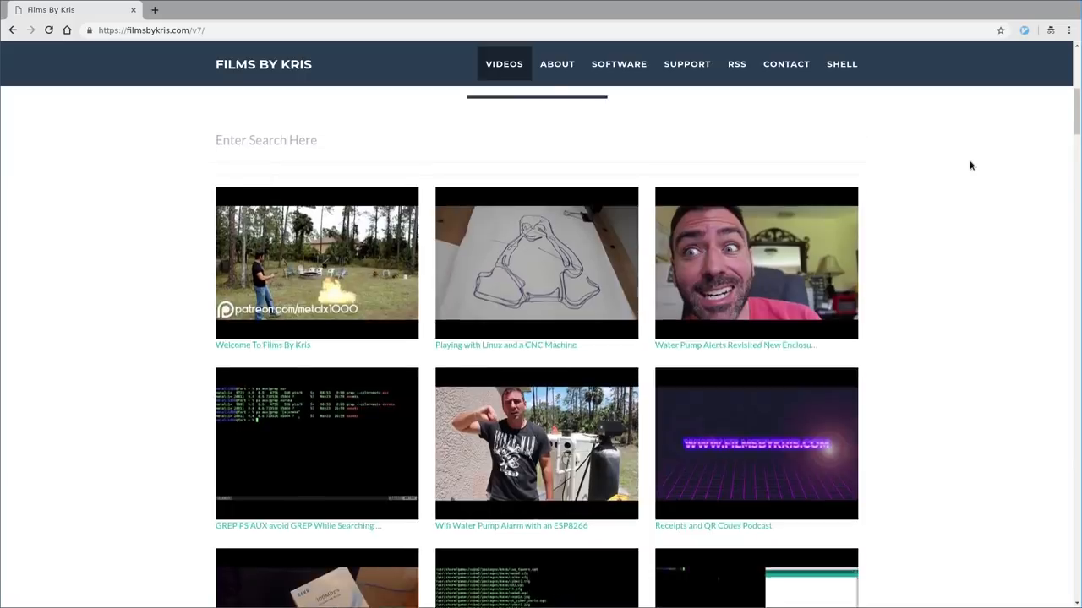
scroll(up, 3)
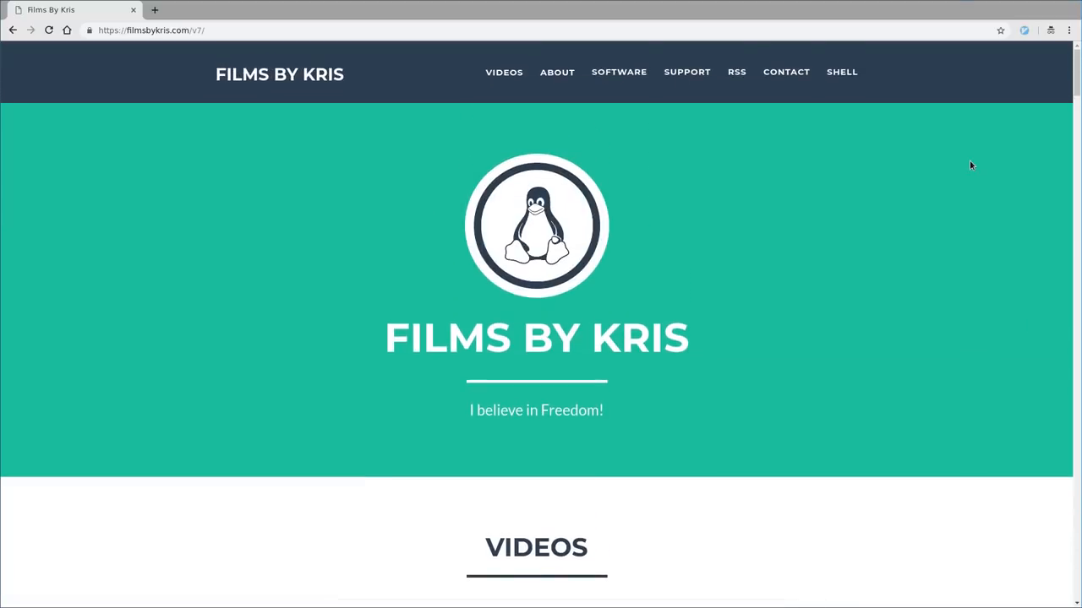
scroll(down, 3)
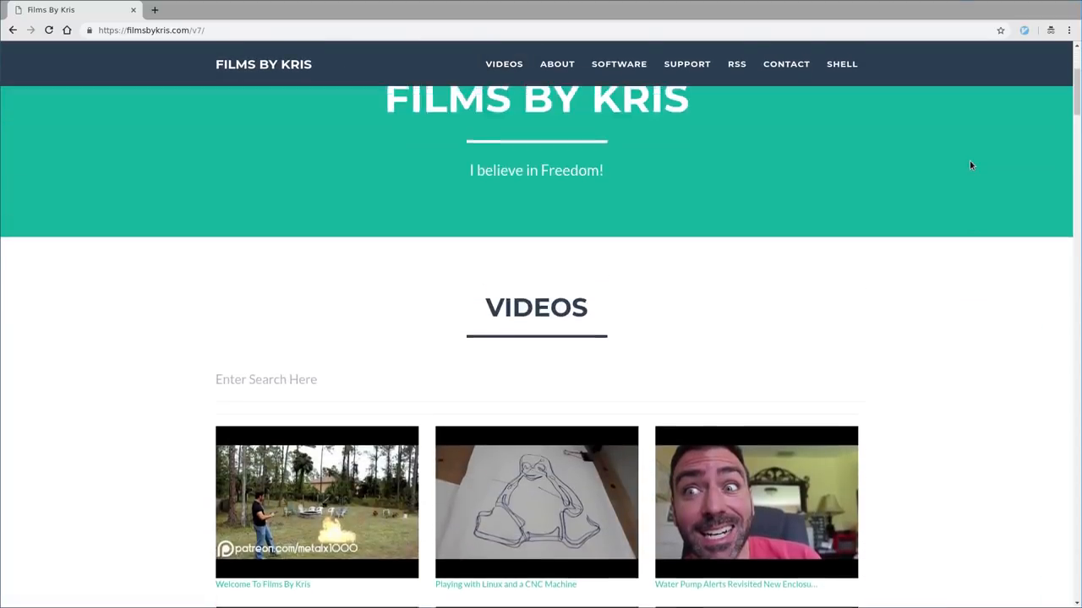
scroll(up, 3)
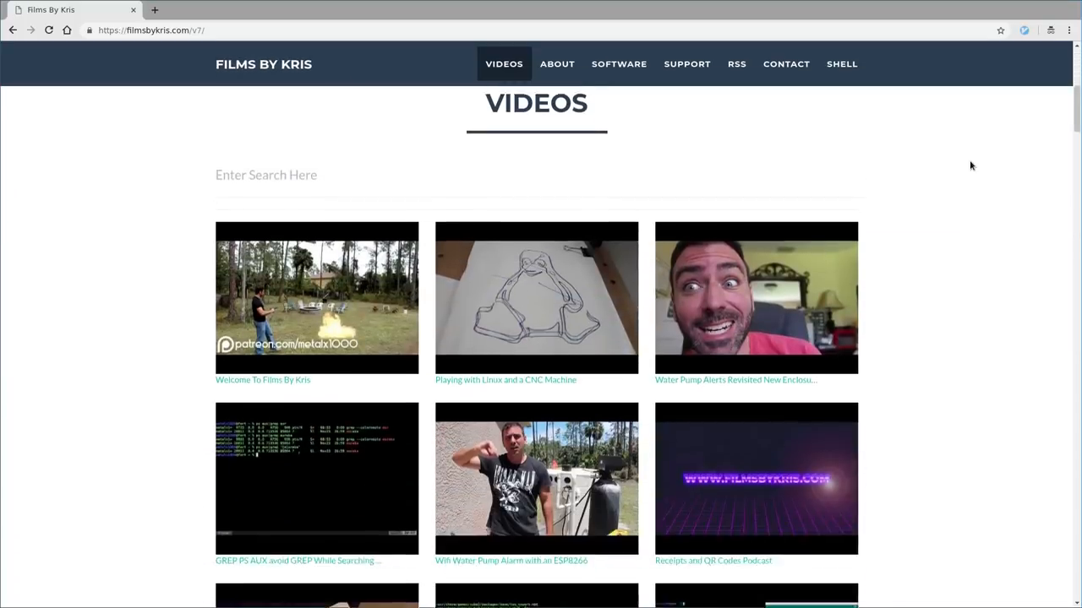
scroll(up, 3)
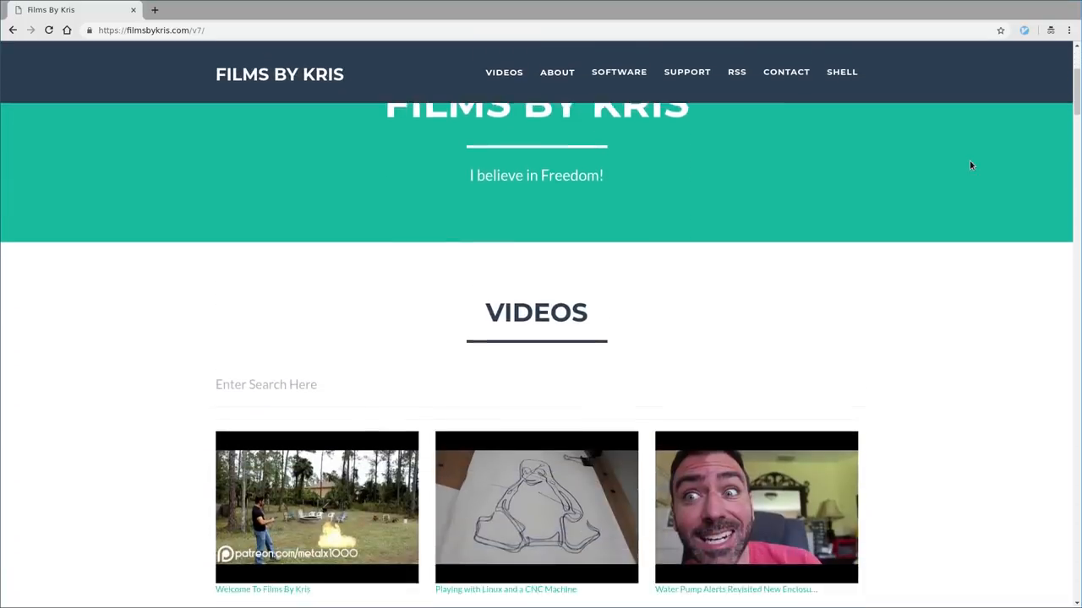
scroll(up, 3)
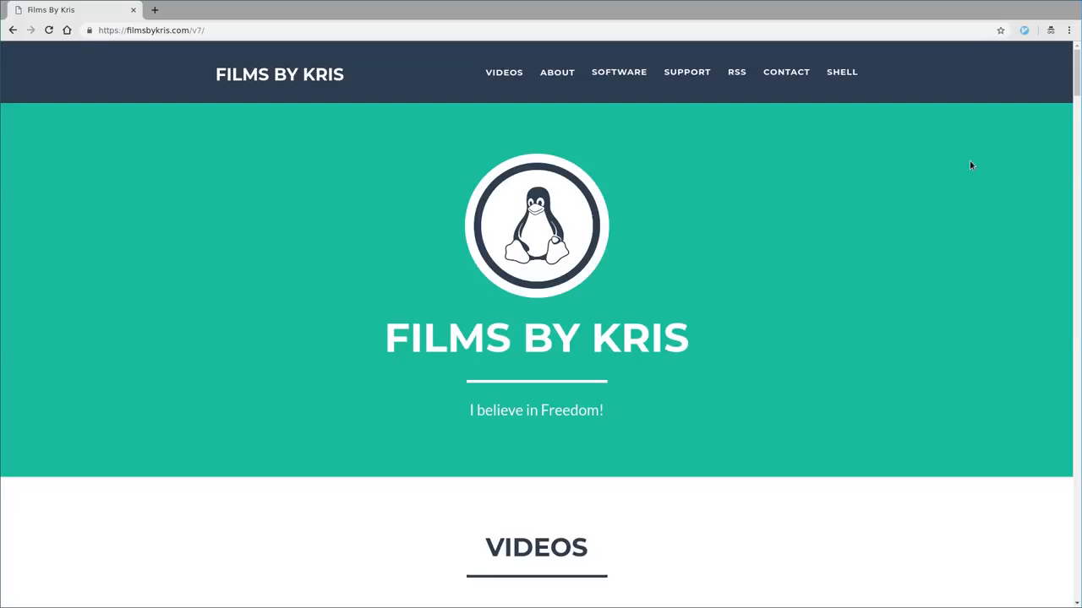
scroll(down, 3)
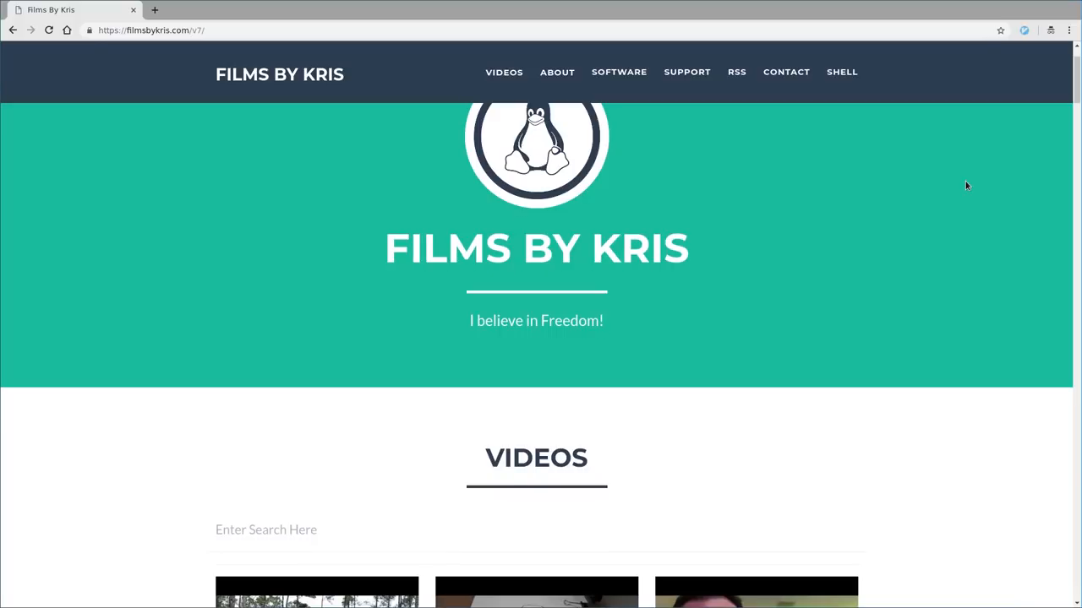
scroll(down, 3)
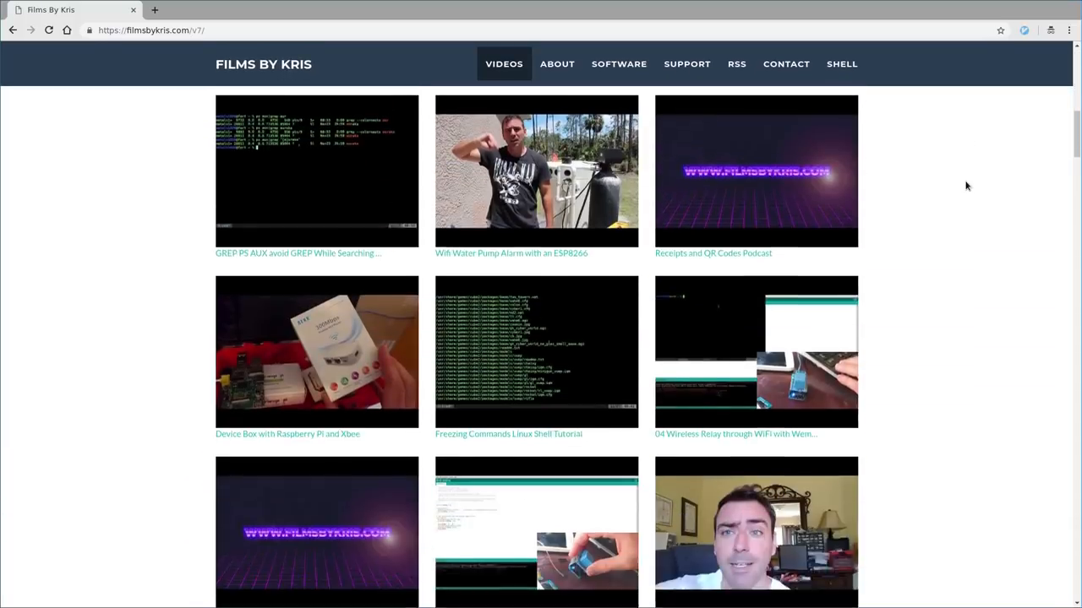
scroll(down, 3)
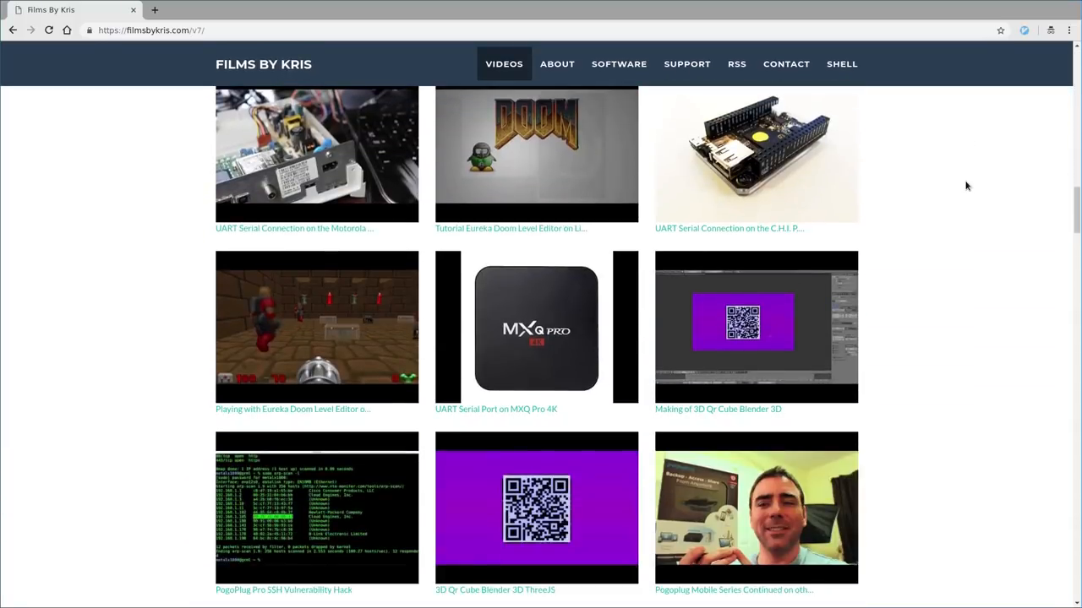
scroll(up, 3)
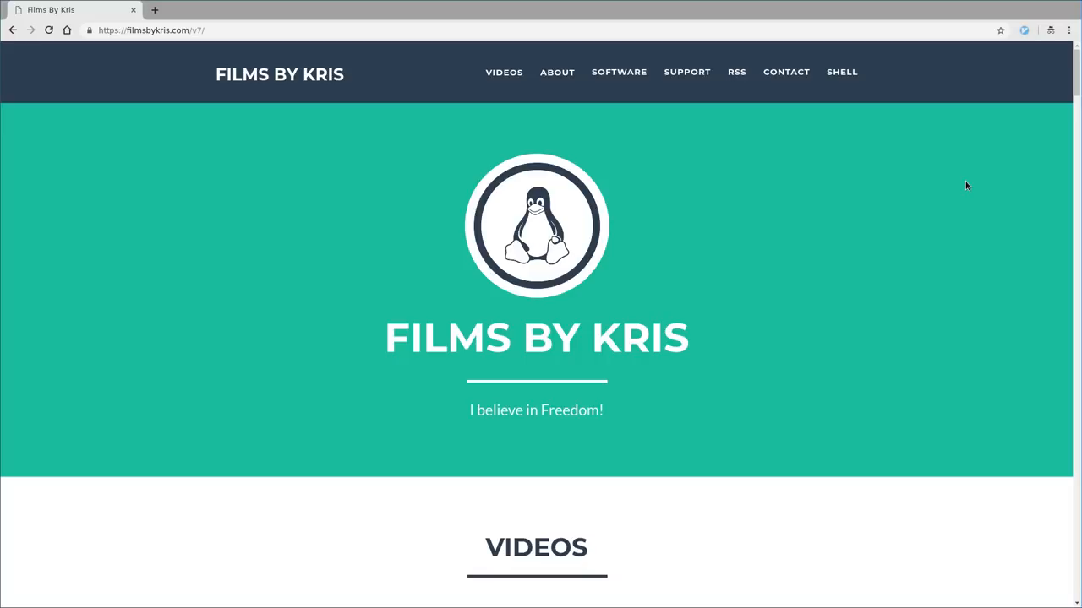
key(F12)
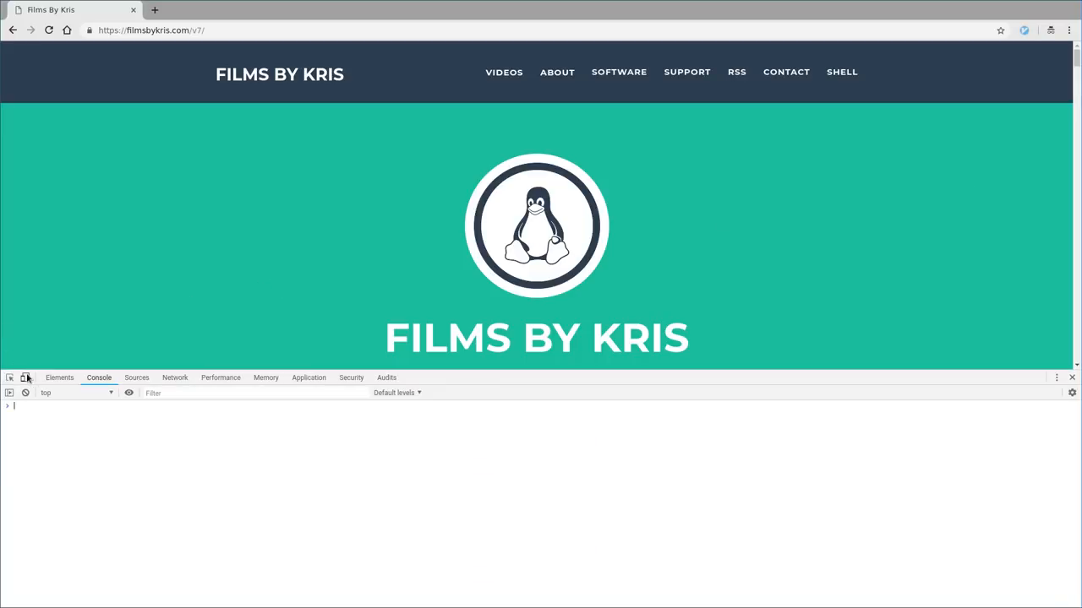
click(25, 377)
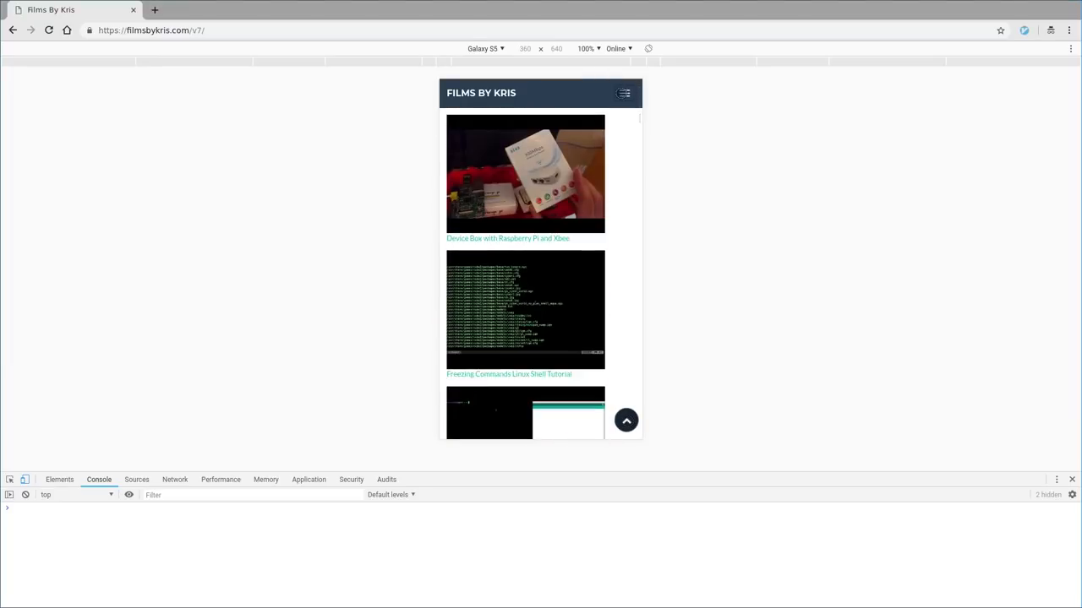
scroll(down, 3)
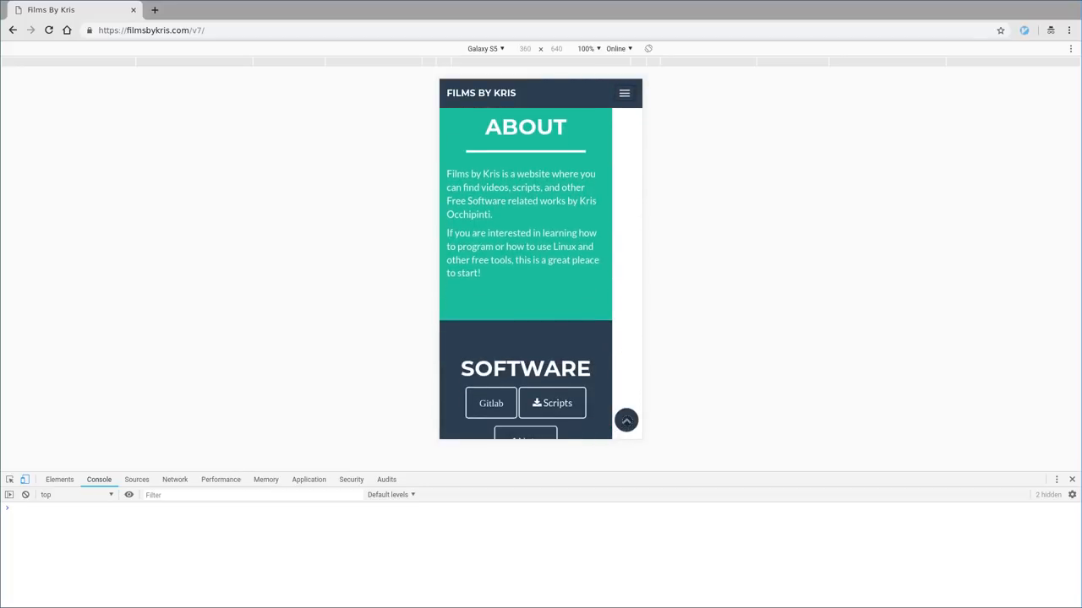
scroll(up, 3)
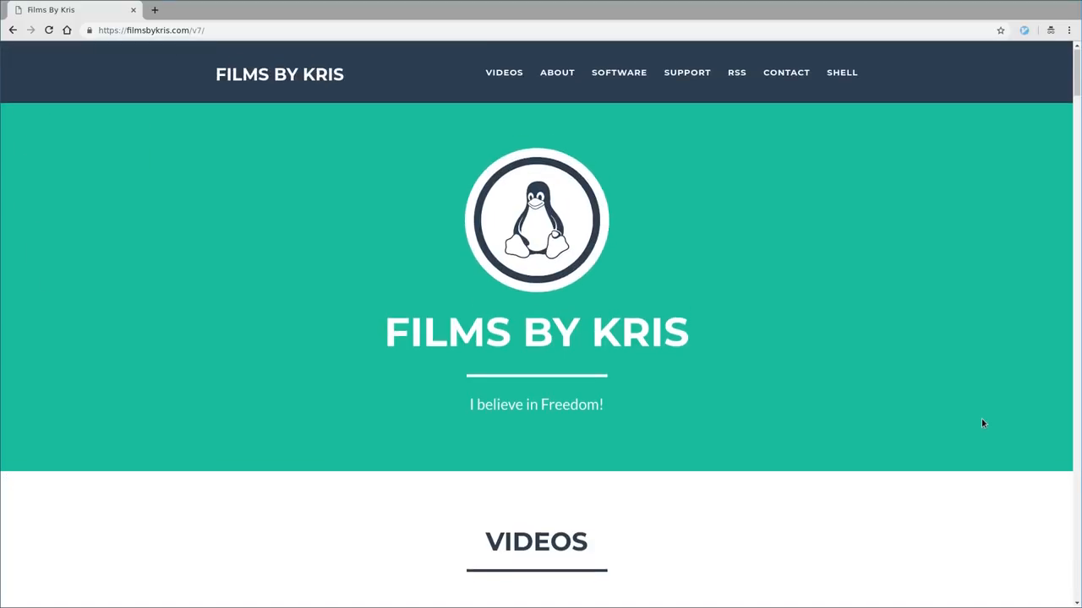
Step: Jump to the VIDEOS section from the navigation bar and focus the Enter Search Here field
scroll(down, 3)
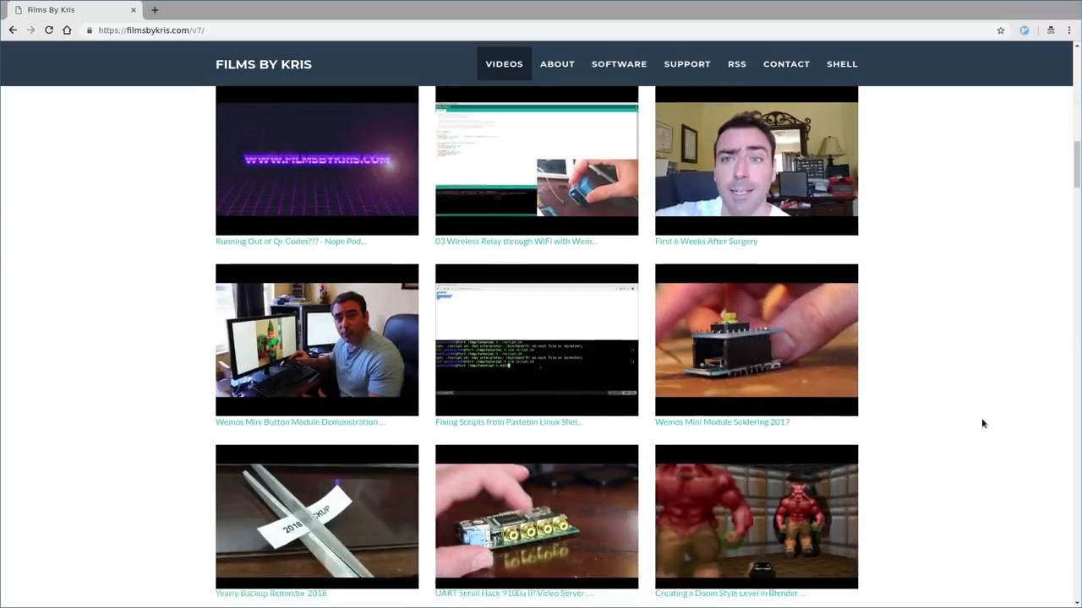
scroll(up, 3)
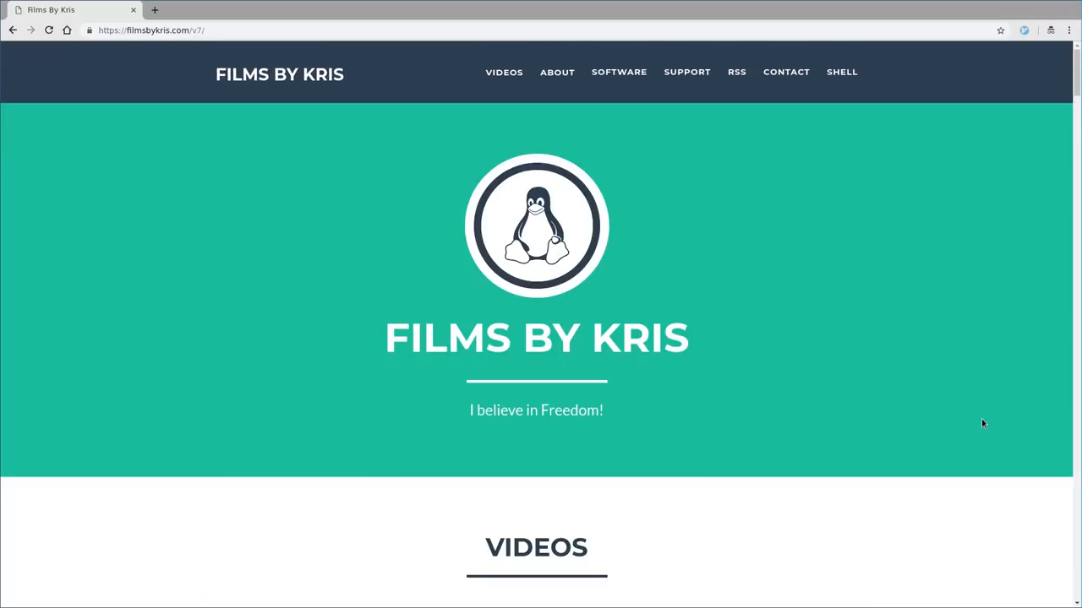
click(785, 72)
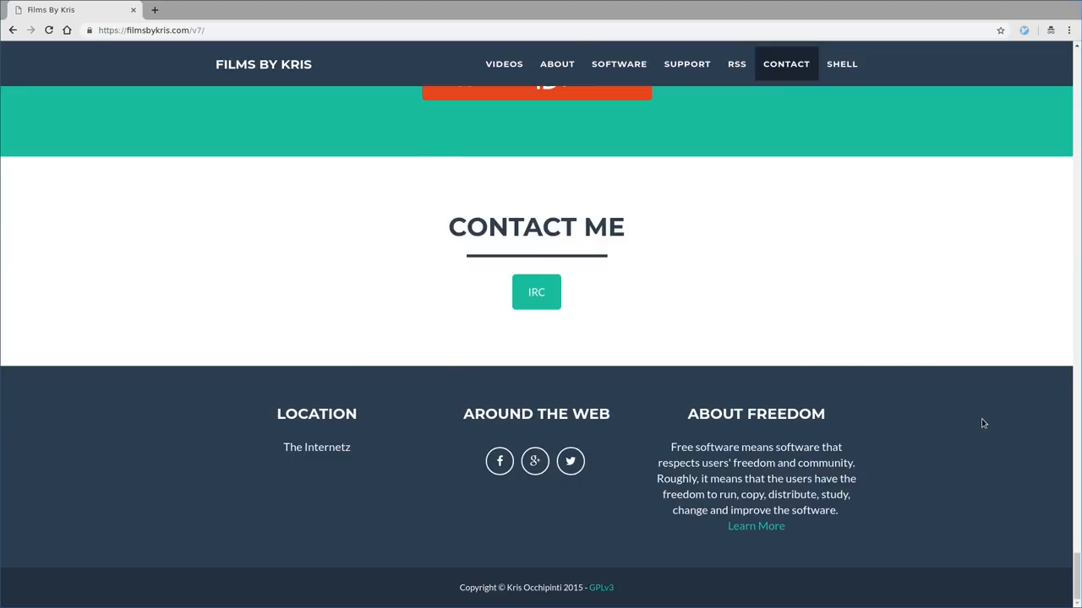
scroll(up, 3)
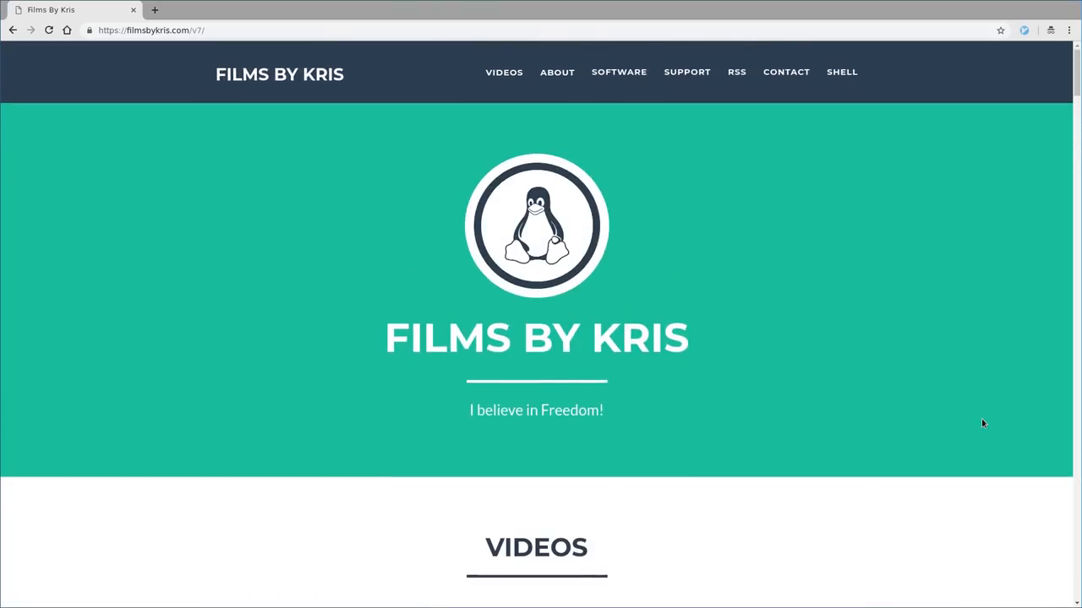
click(503, 72)
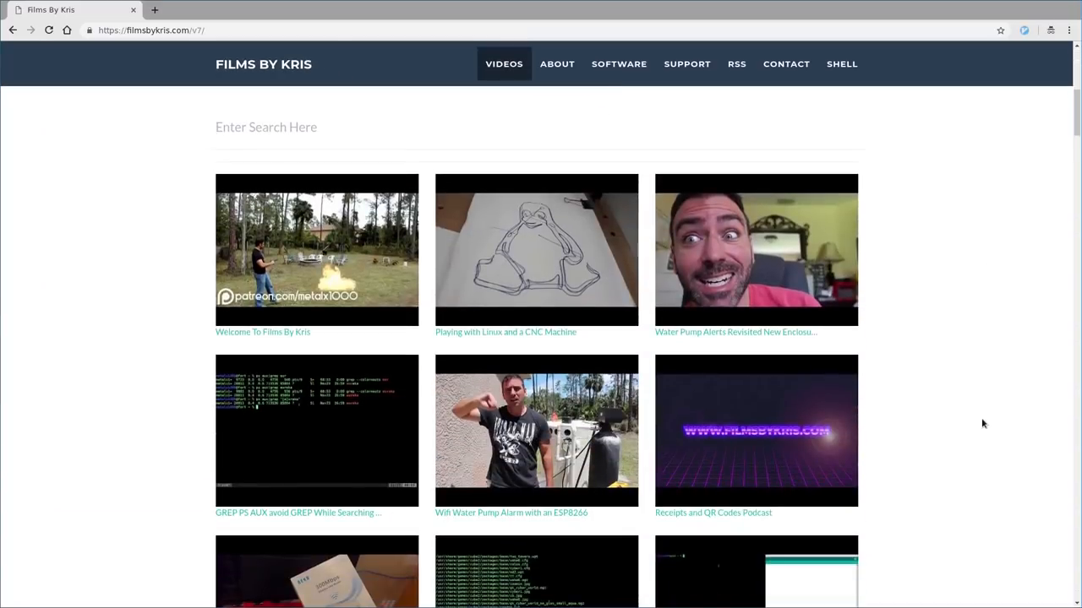
click(265, 127)
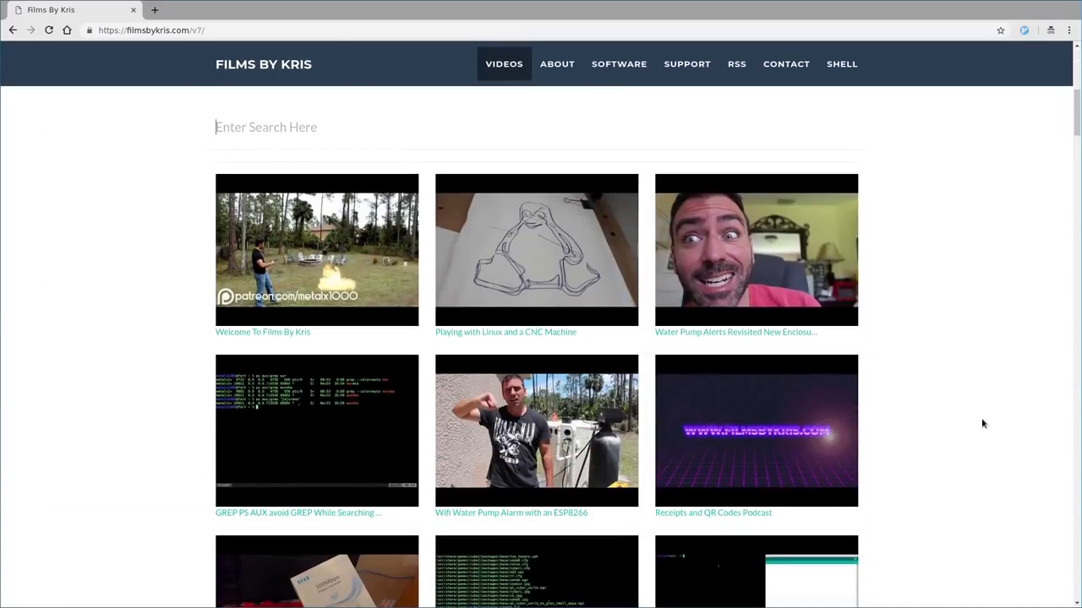
mouse_move(72, 422)
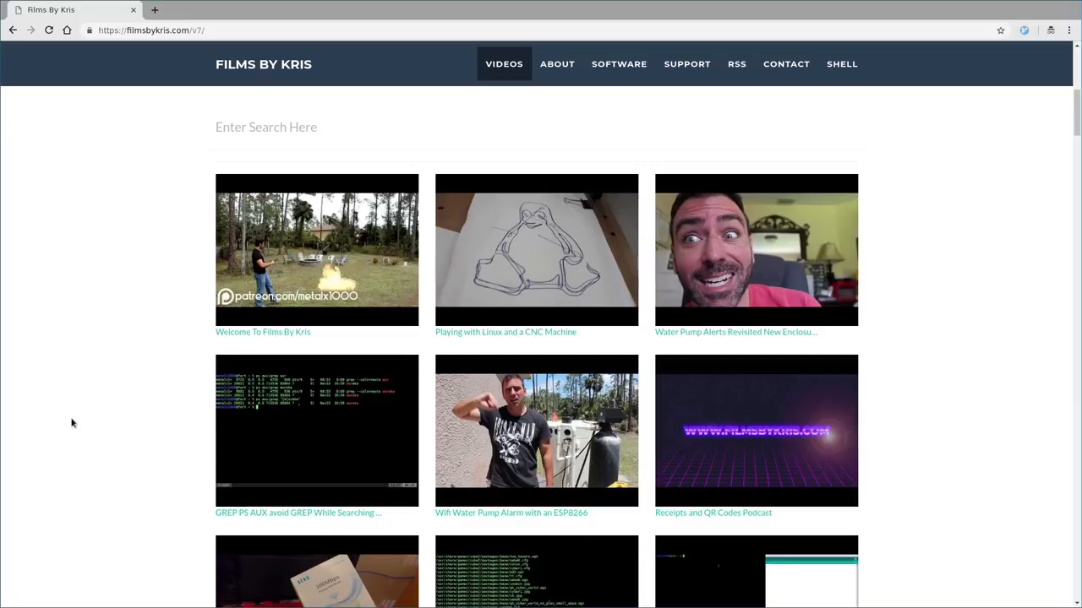
mouse_move(122, 330)
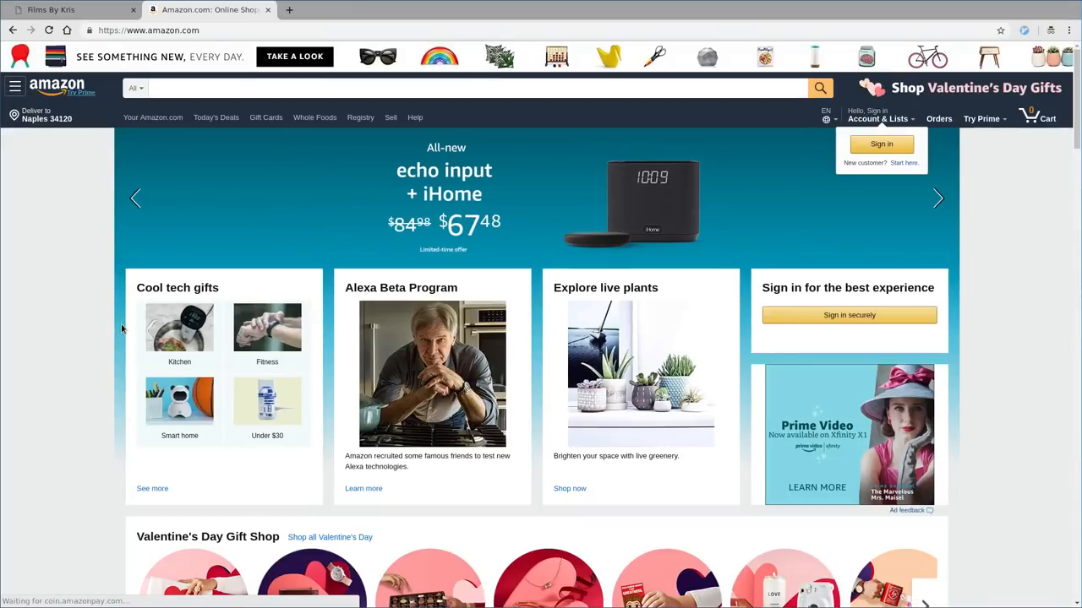
mouse_move(148, 6)
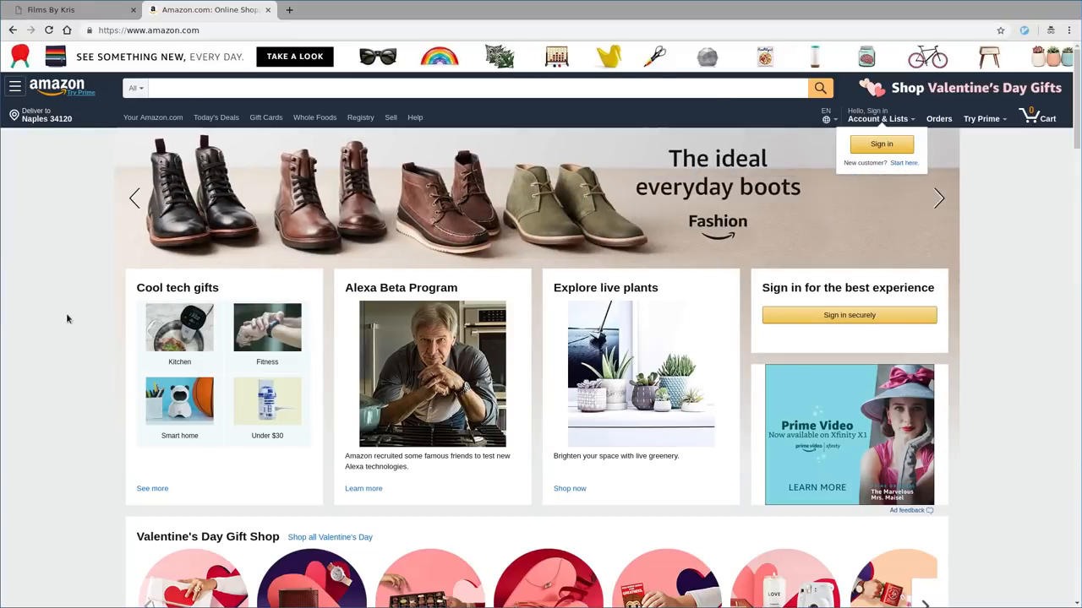
mouse_move(180, 164)
text(ama)
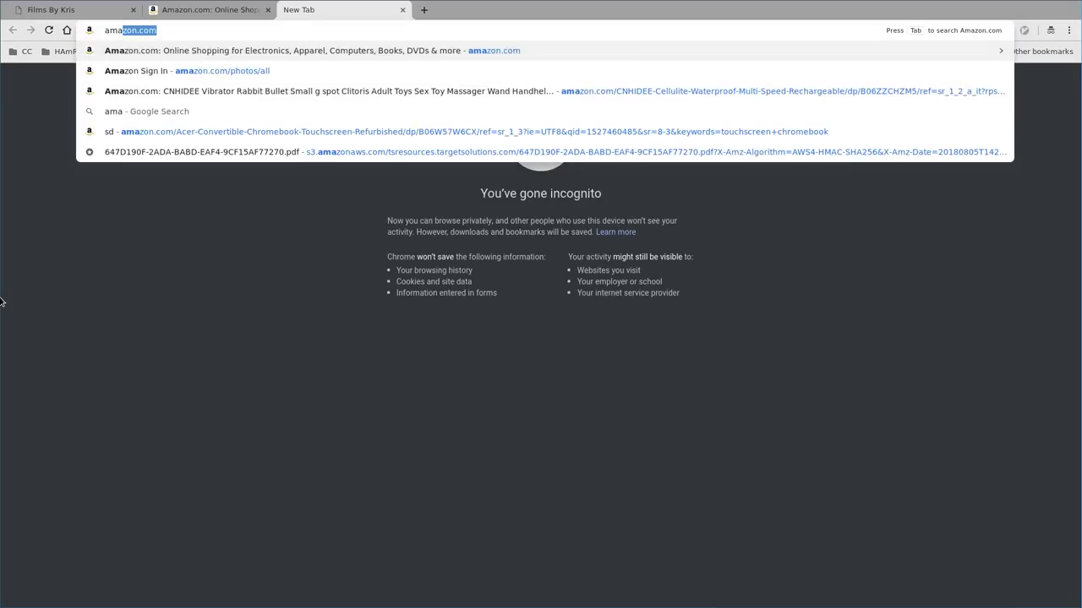
click(290, 50)
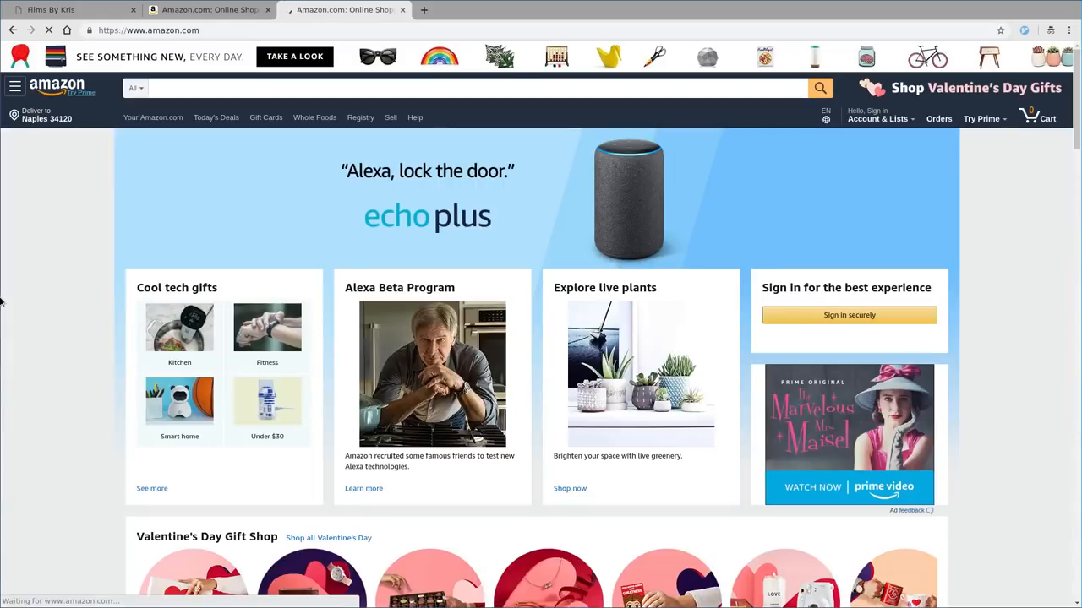
text(linux)
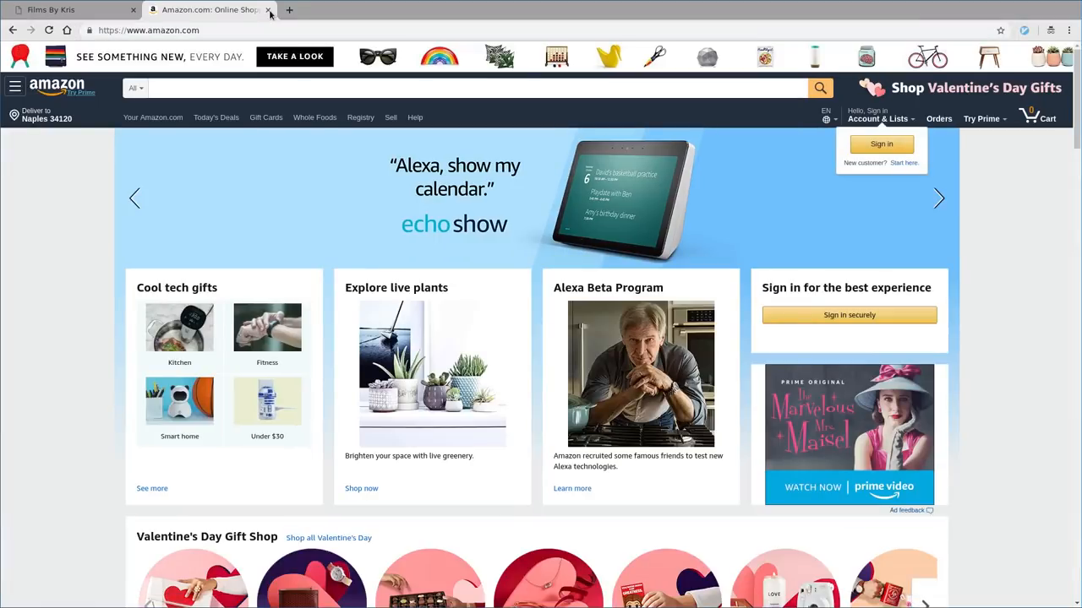
click(268, 9)
text(a)
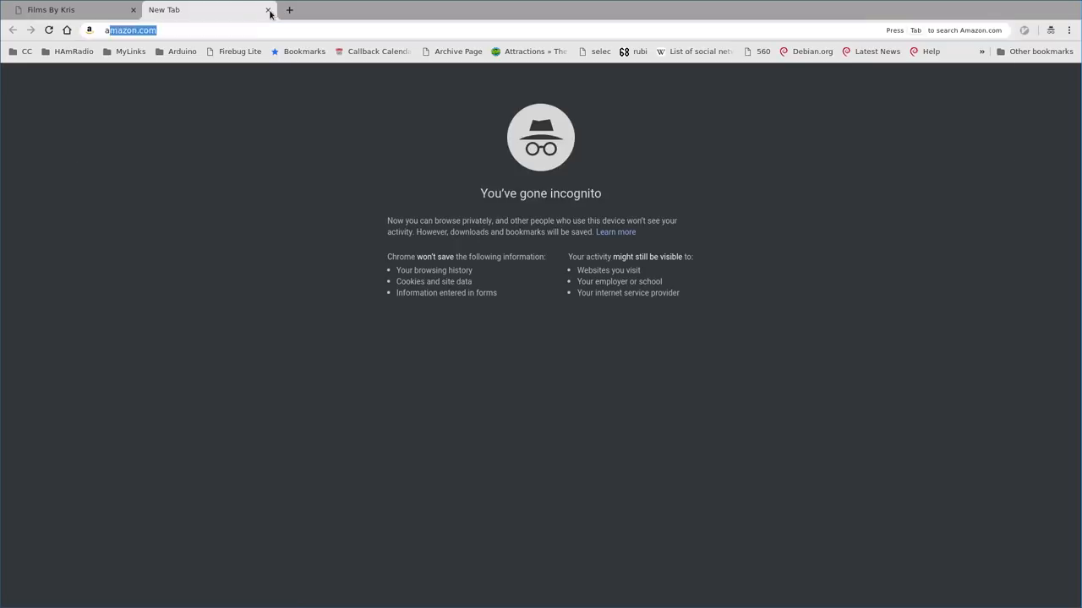
key(Return)
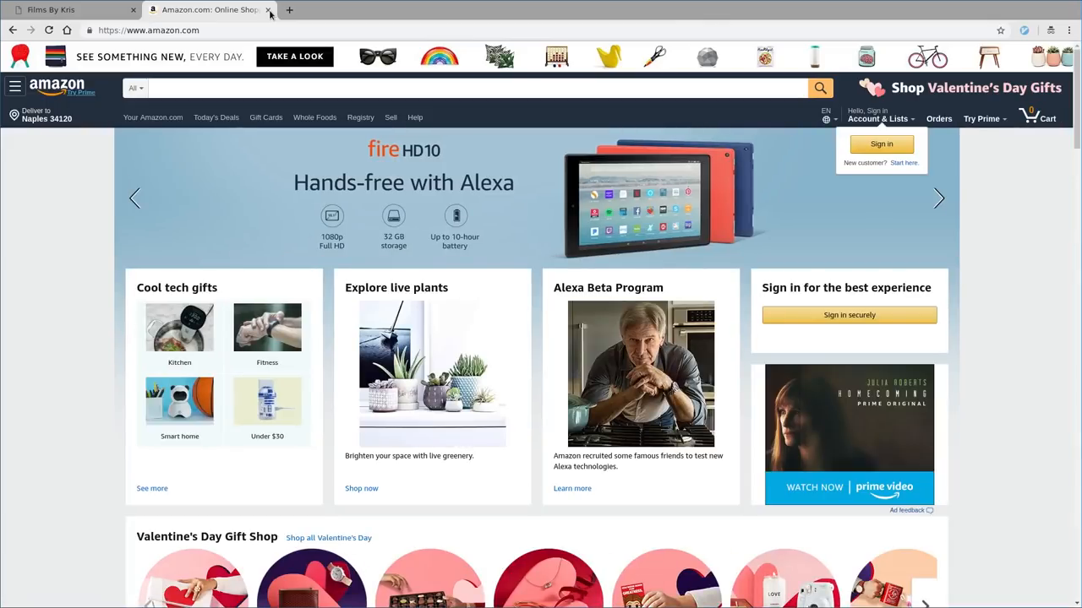
click(269, 10)
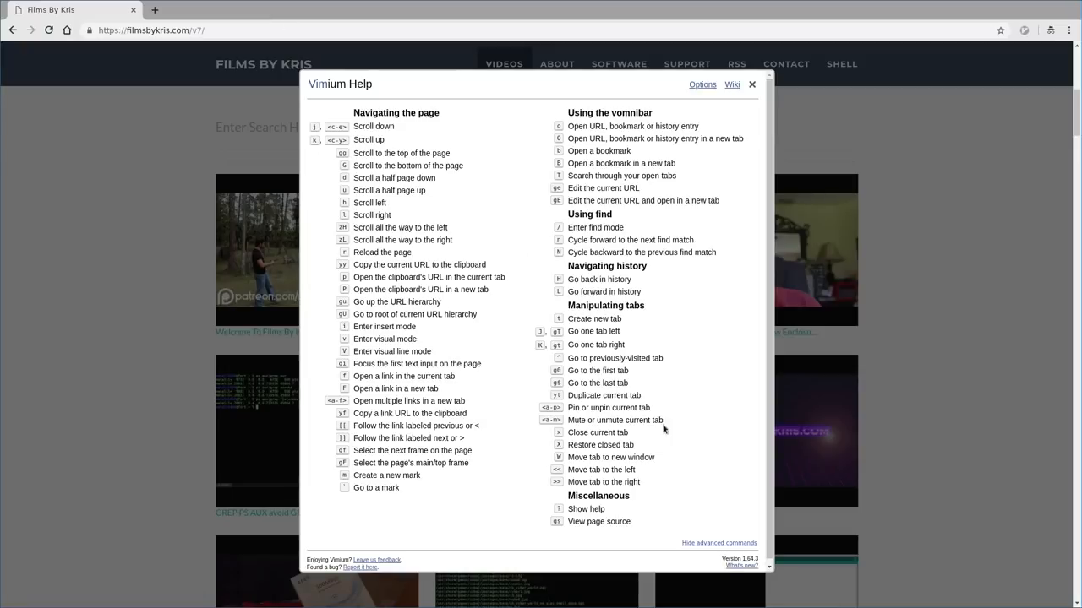
click(718, 542)
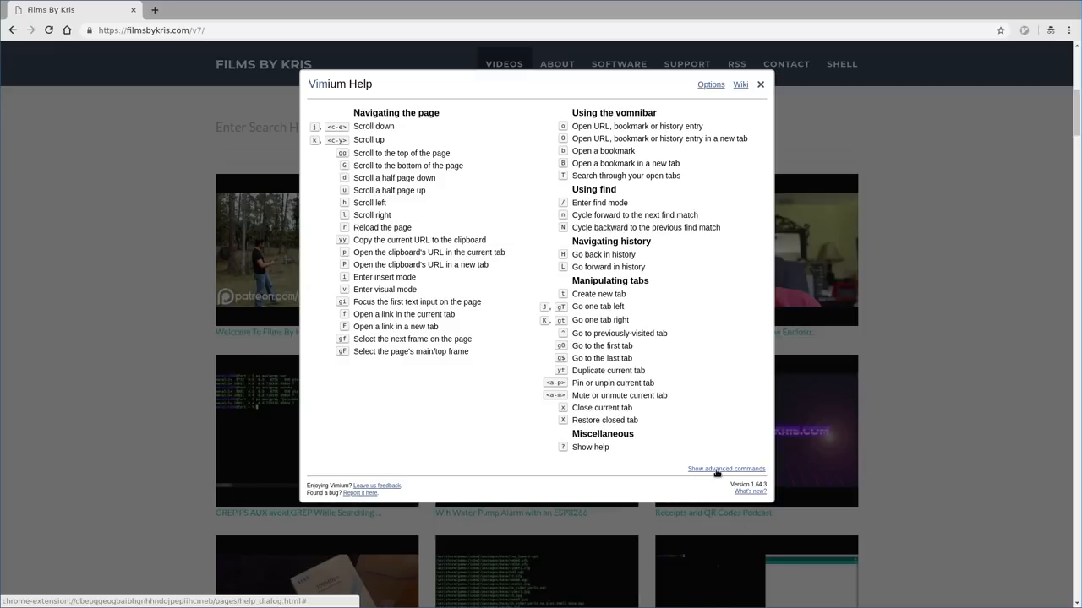
click(725, 468)
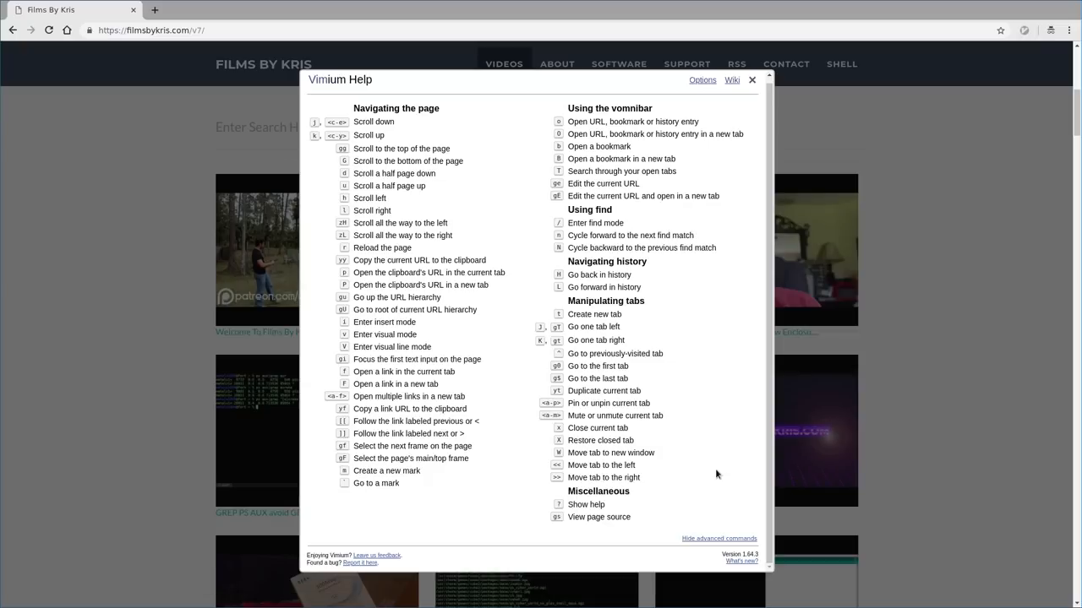
mouse_move(699, 403)
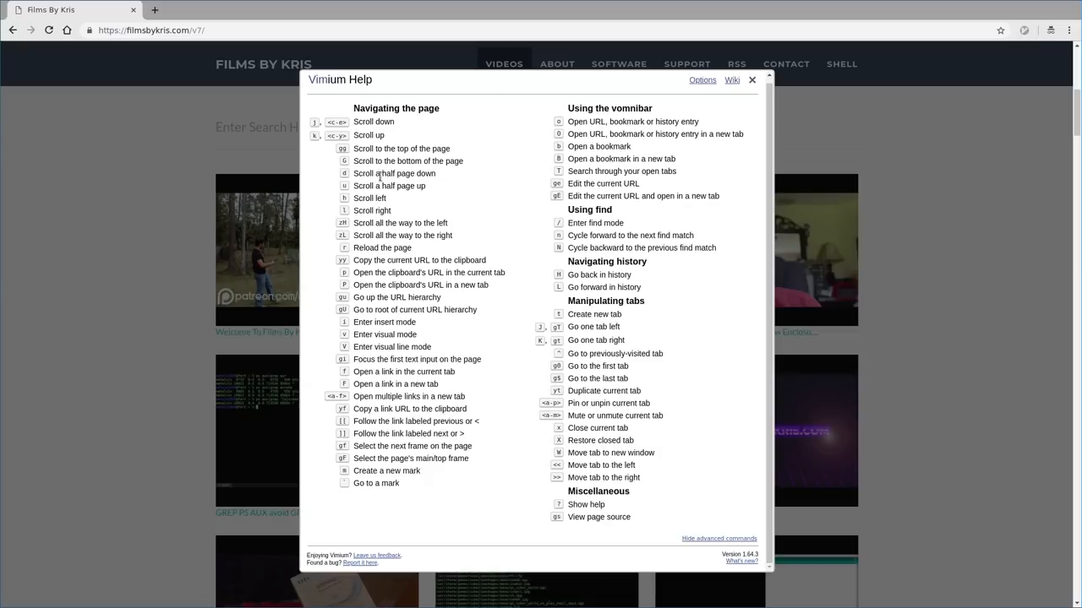
mouse_move(604, 503)
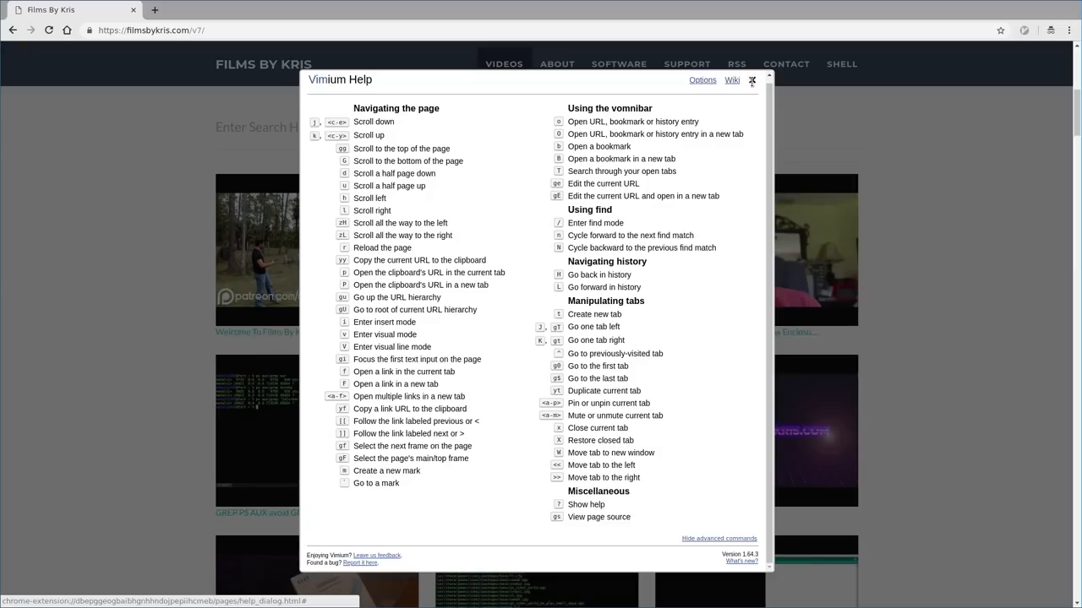
click(751, 80)
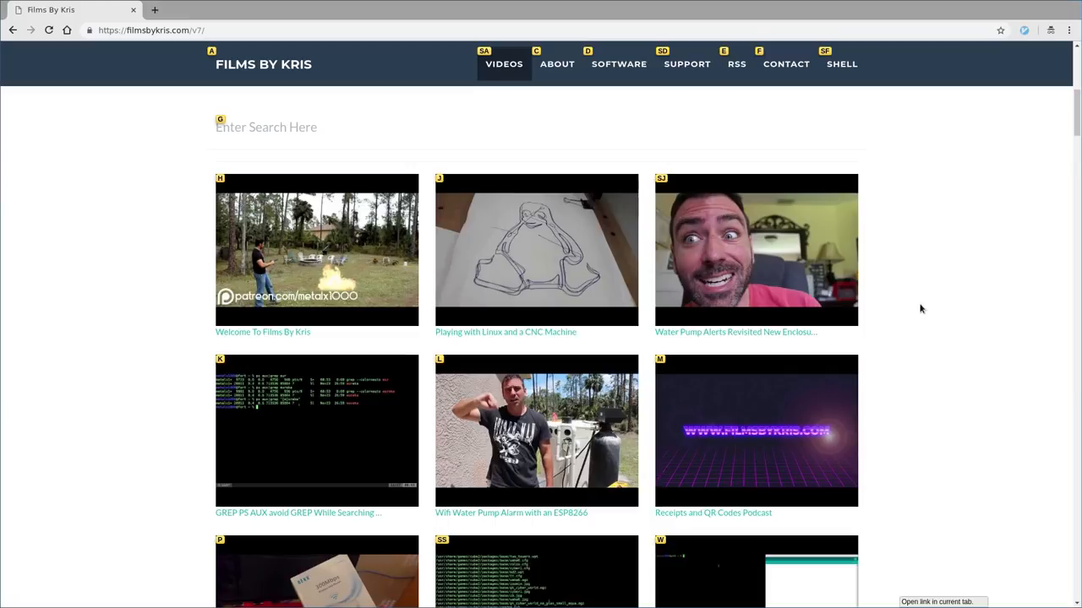
mouse_move(579, 48)
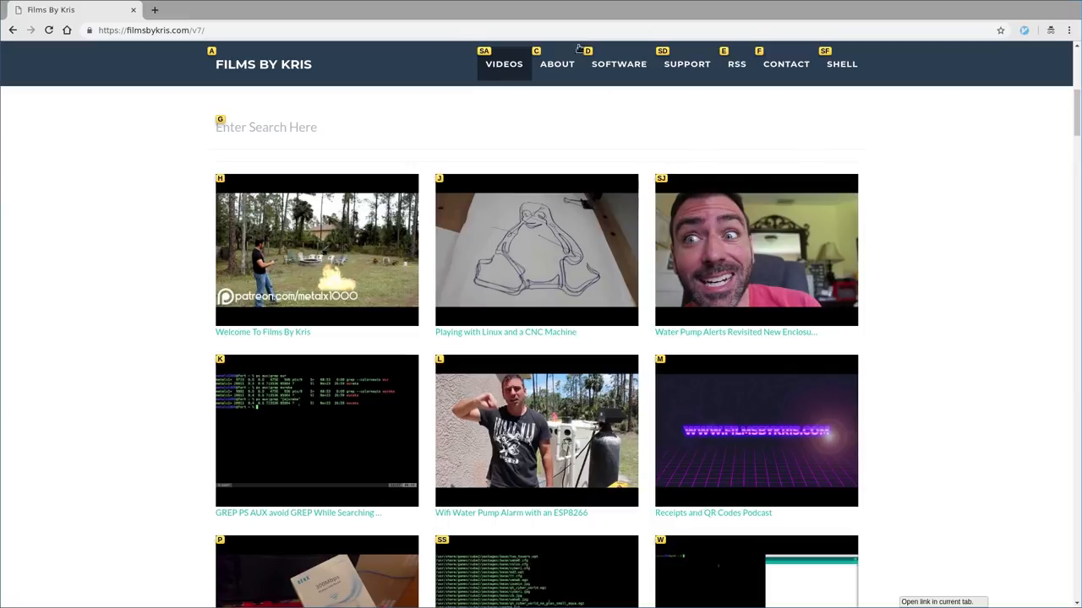
mouse_move(962, 149)
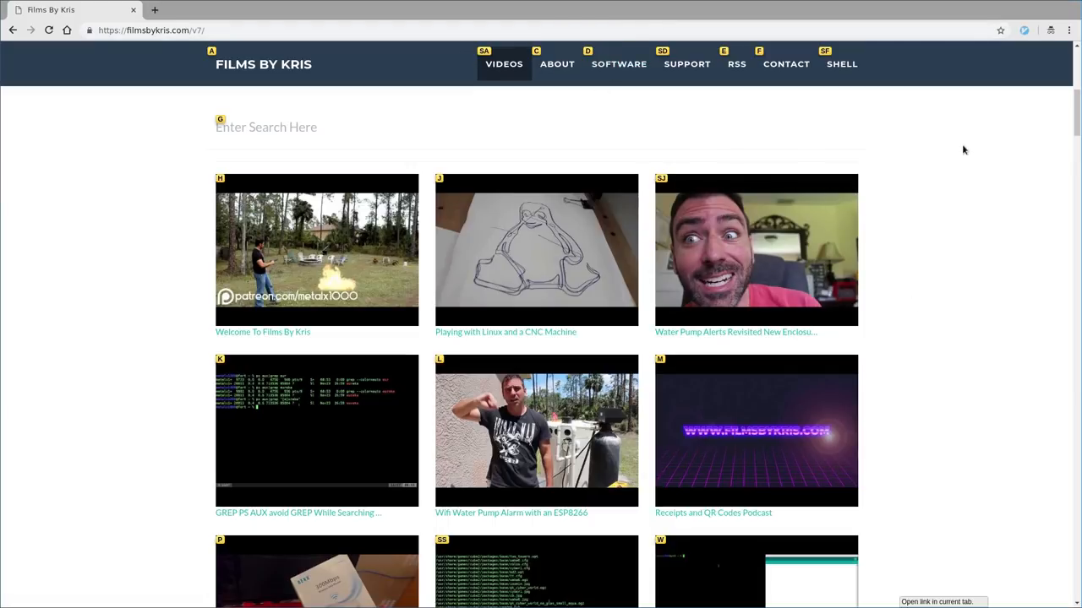
Step: From SOFTWARE, view Scripts and its HTML5-Examples/ listing in a new tab, then close that tab
click(557, 64)
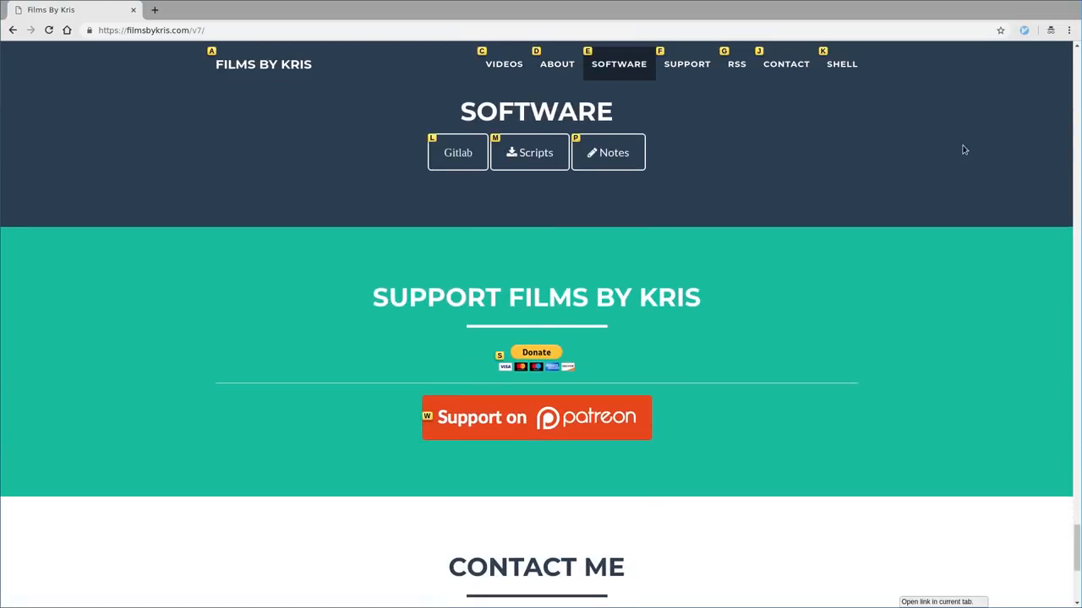
click(528, 152)
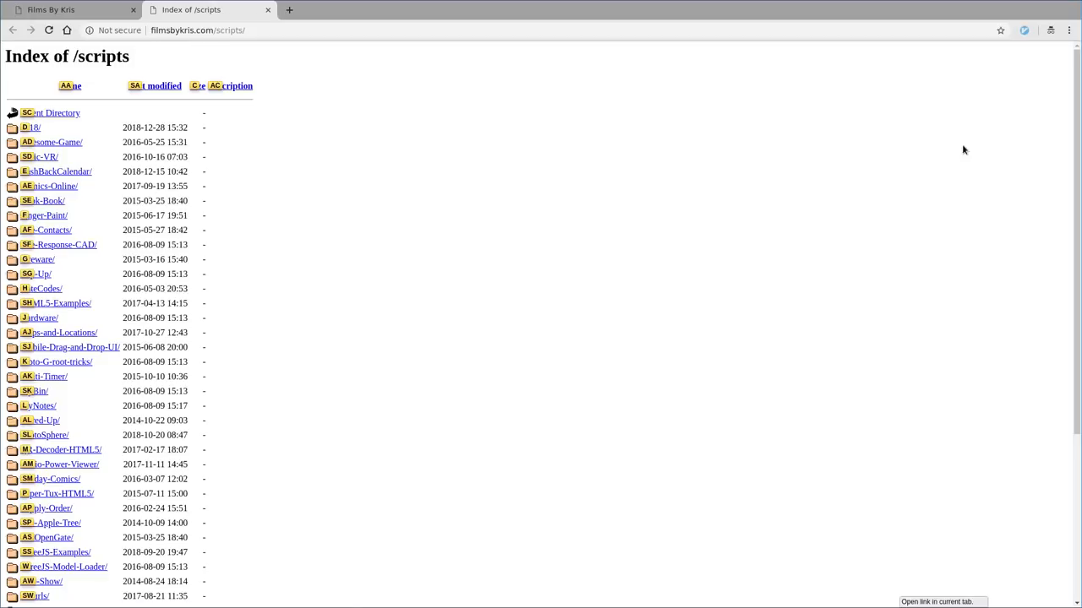
click(59, 303)
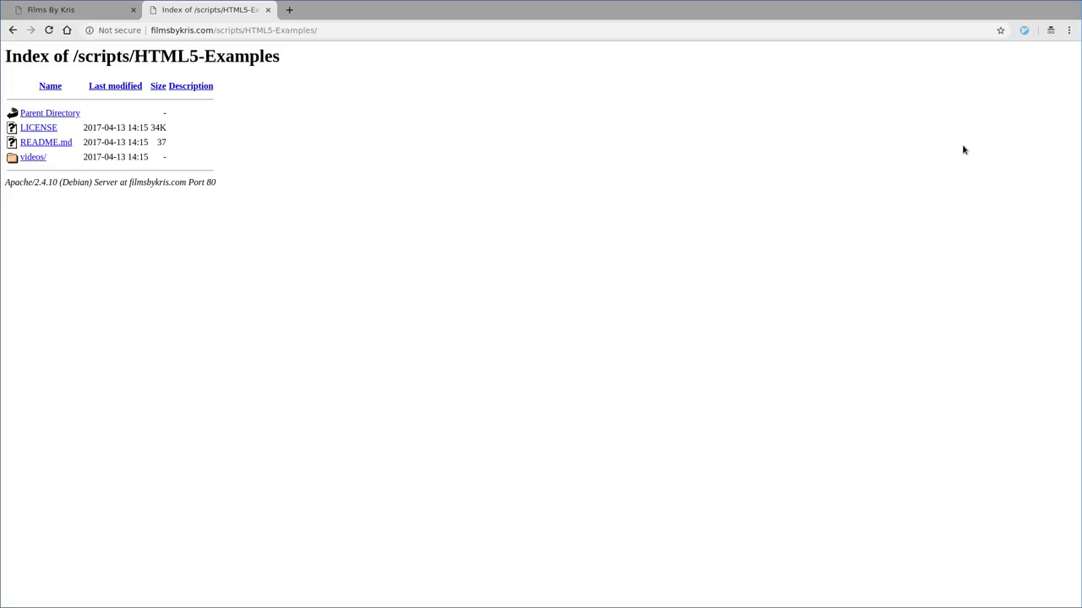
click(50, 113)
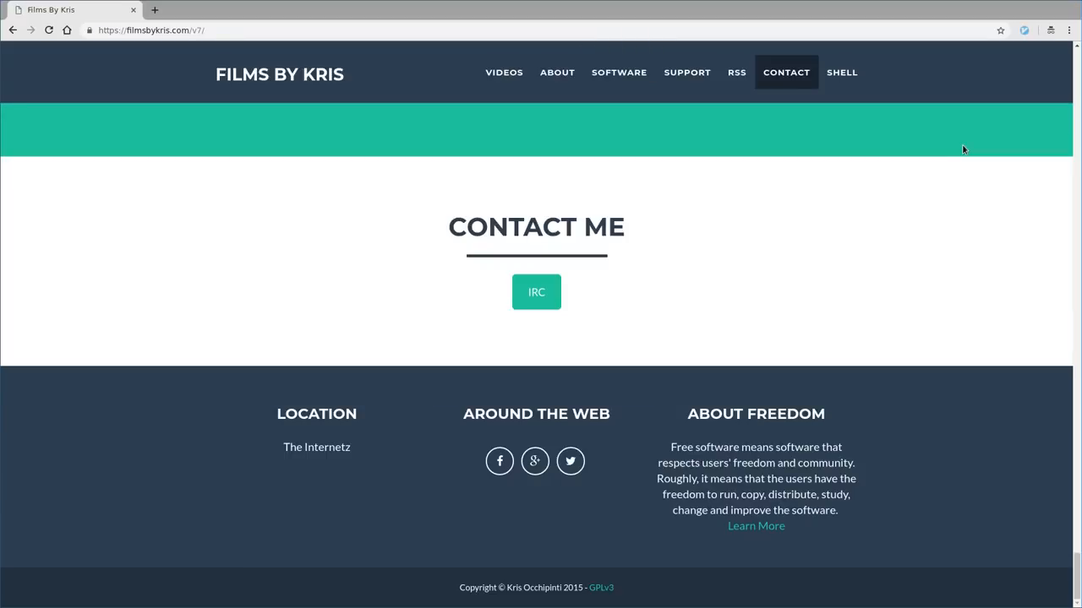
Step: Jump back to the VIDEOS section and bring up Vimium link hints with f
click(504, 72)
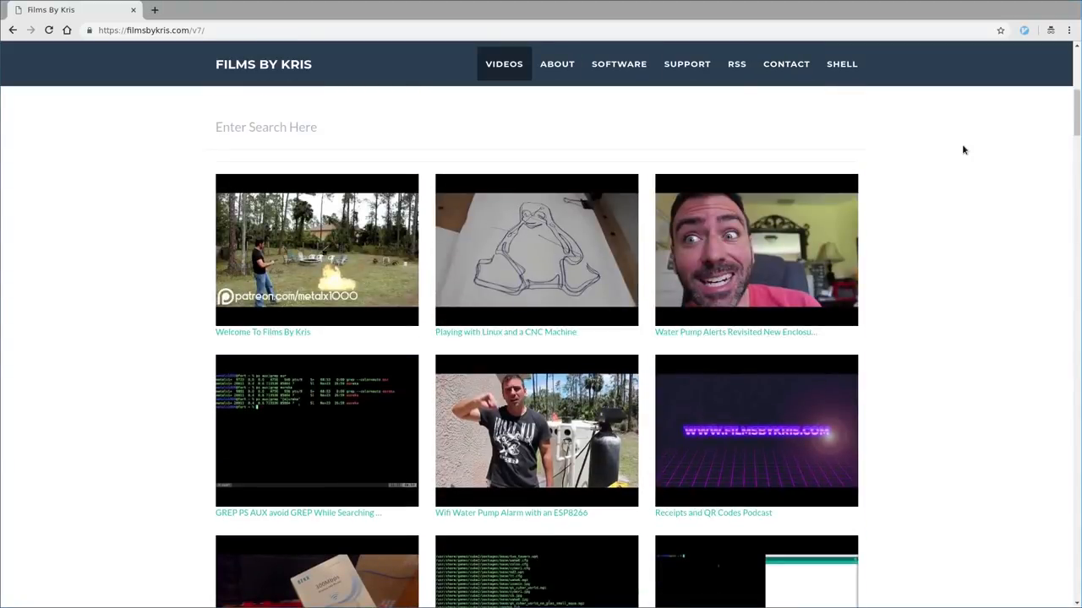
mouse_move(95, 382)
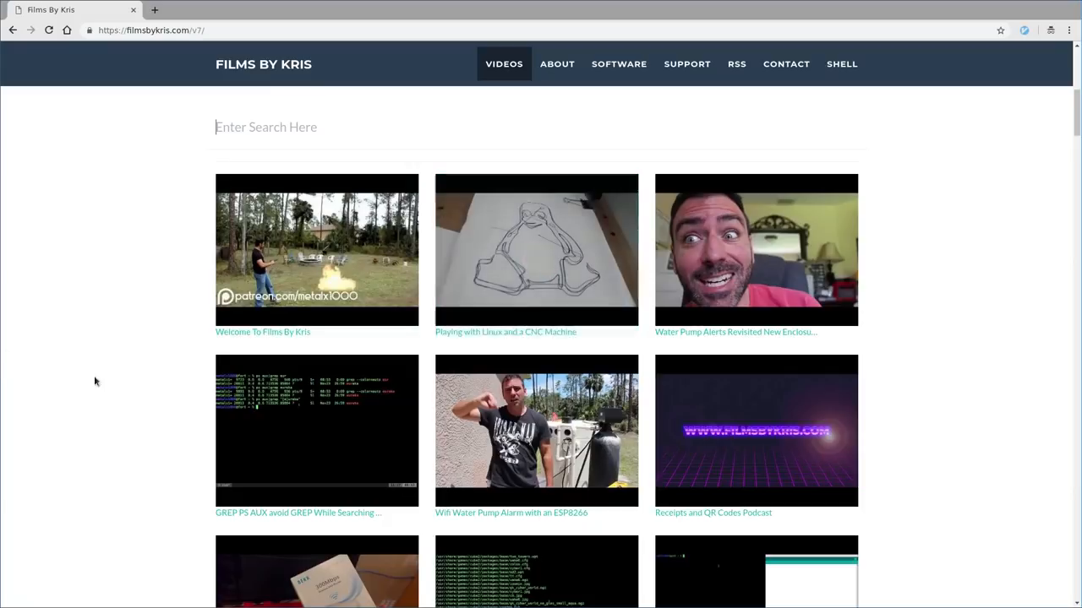
mouse_move(124, 374)
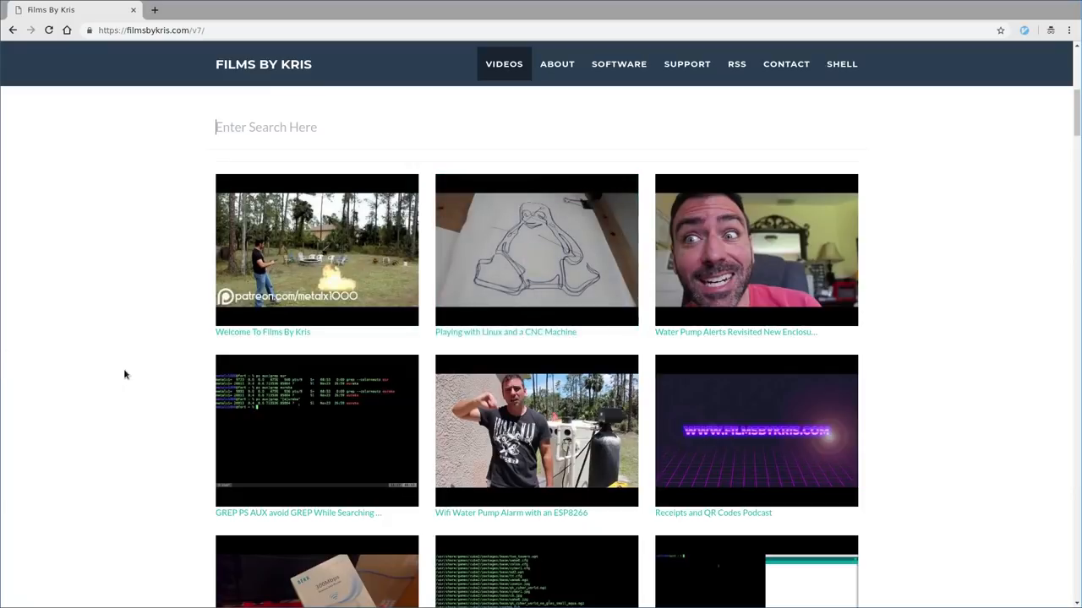
text(f)
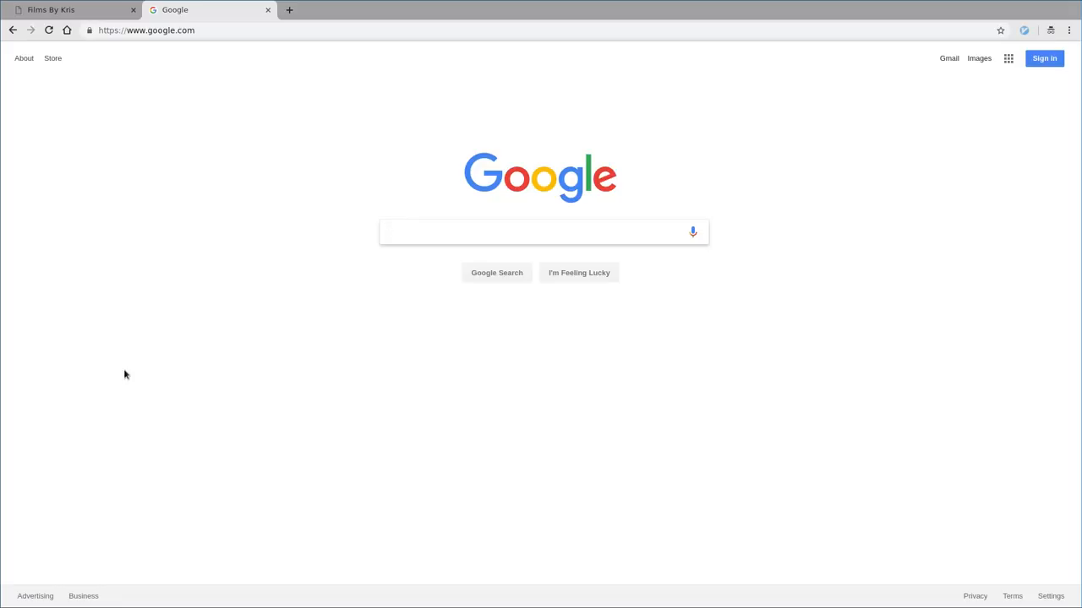
Step: Load a missing local flyer file from history in a new tab, then close that tab with x
click(543, 231)
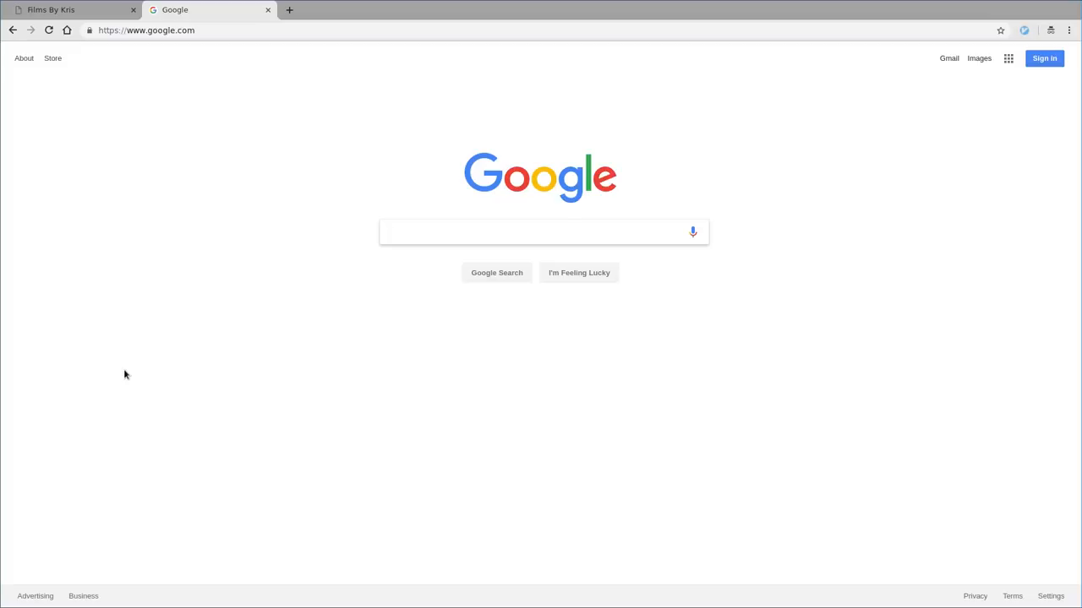
click(543, 231)
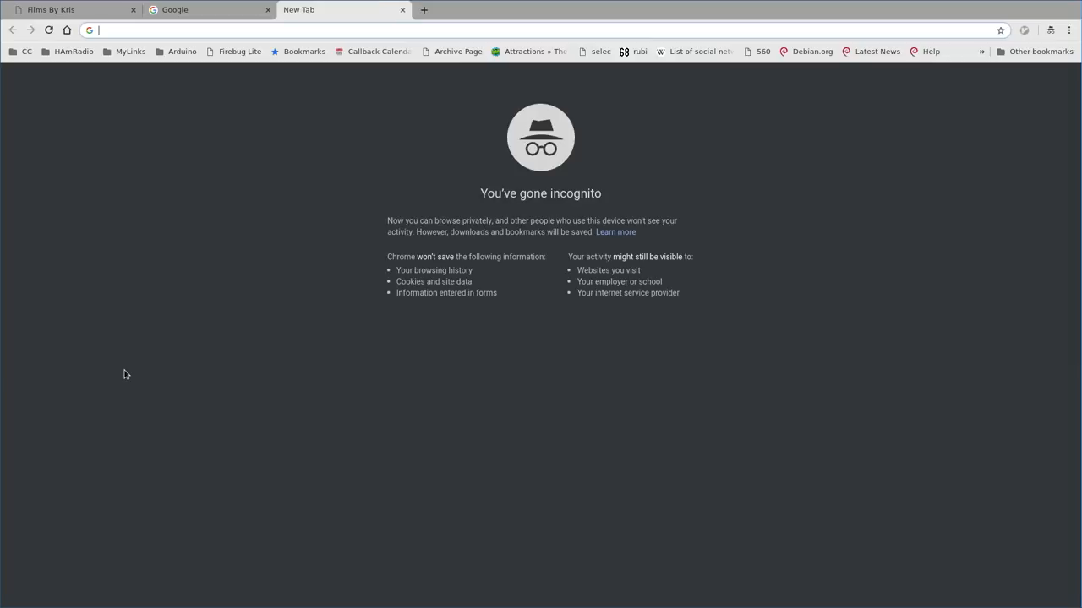
mouse_move(1039, 35)
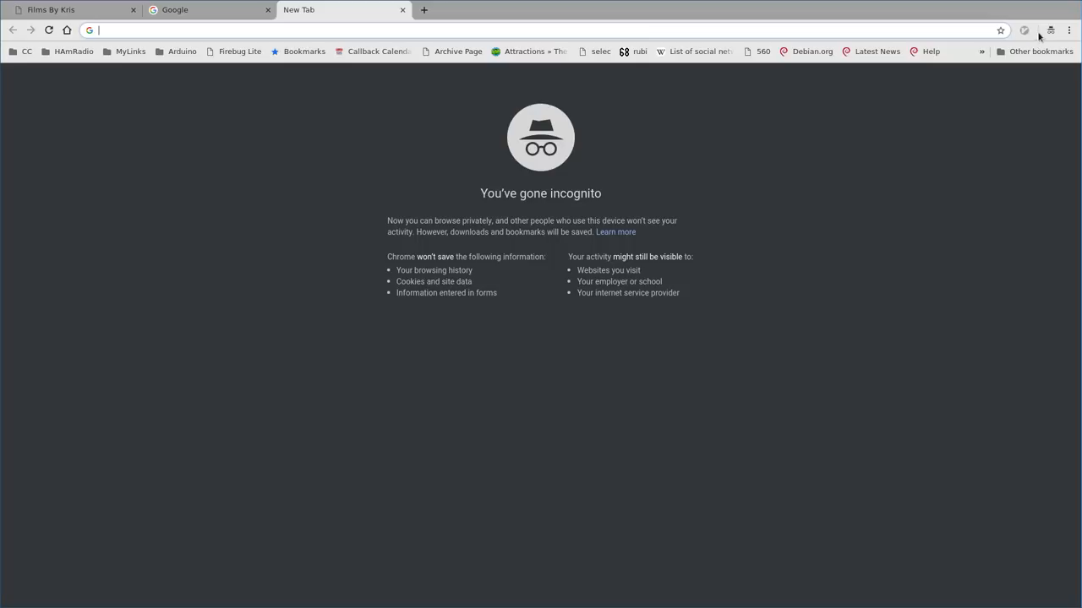
mouse_move(937, 269)
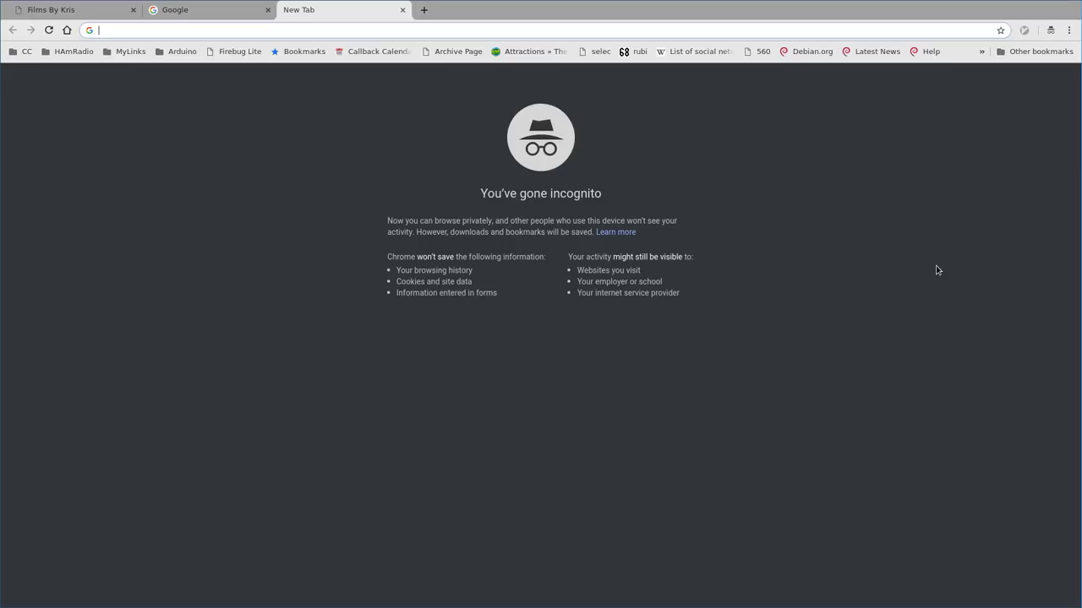
mouse_move(1051, 17)
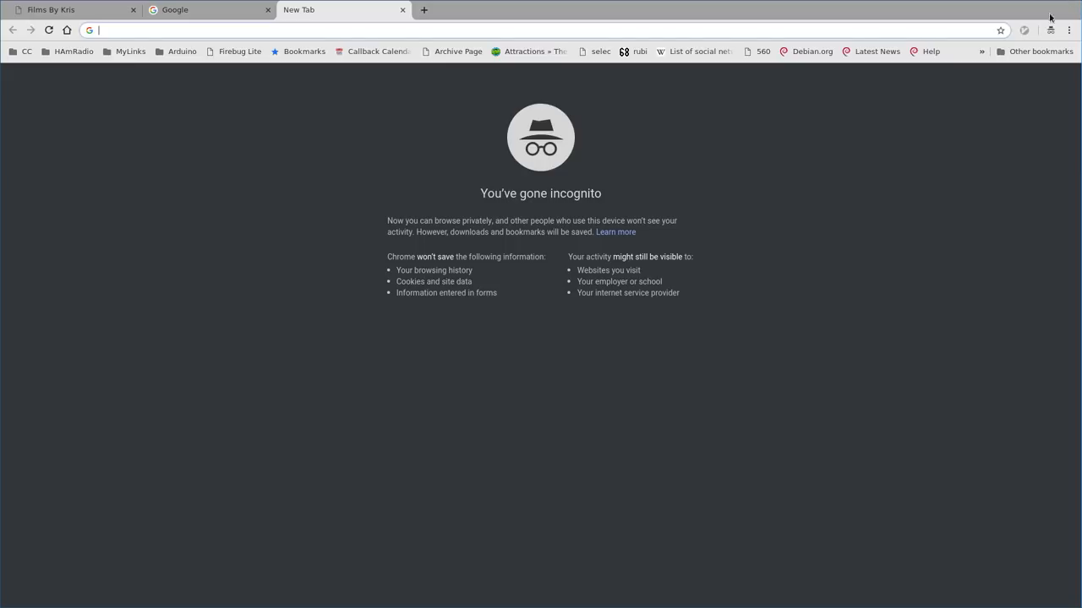
mouse_move(816, 234)
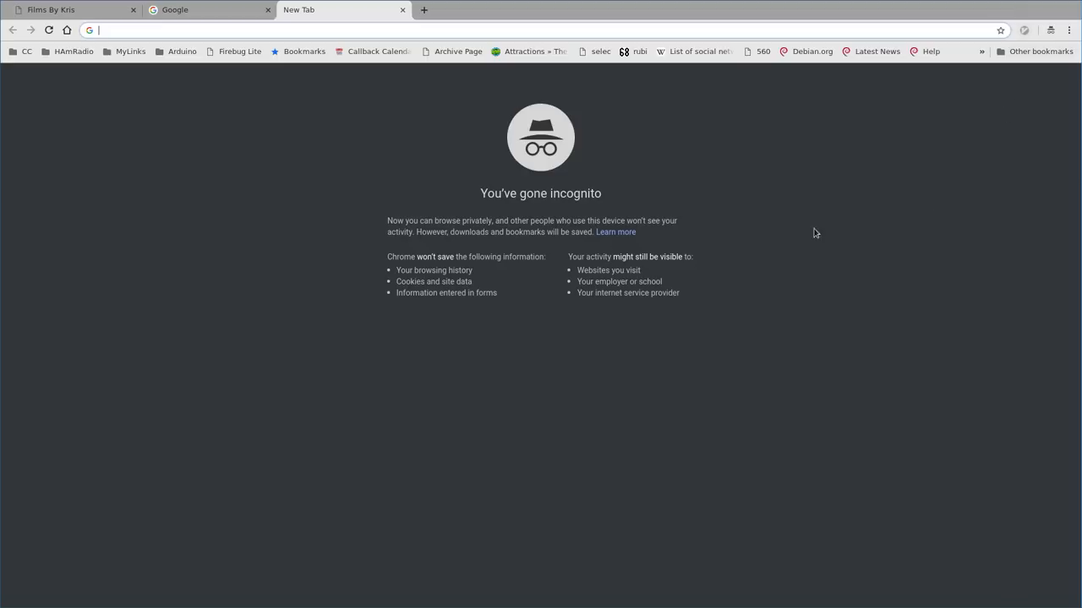
click(402, 9)
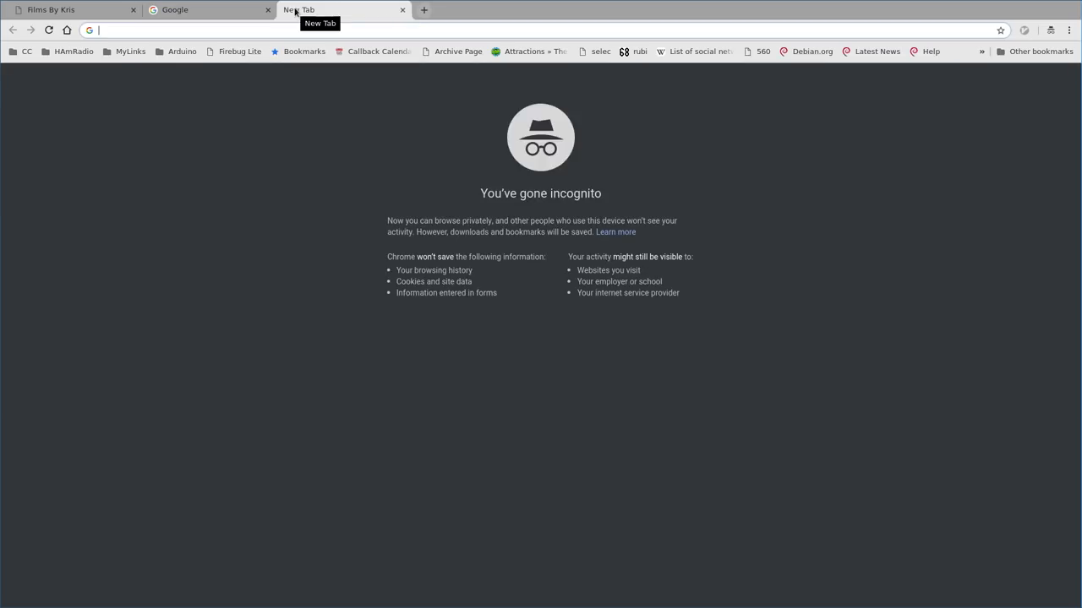
text(x)
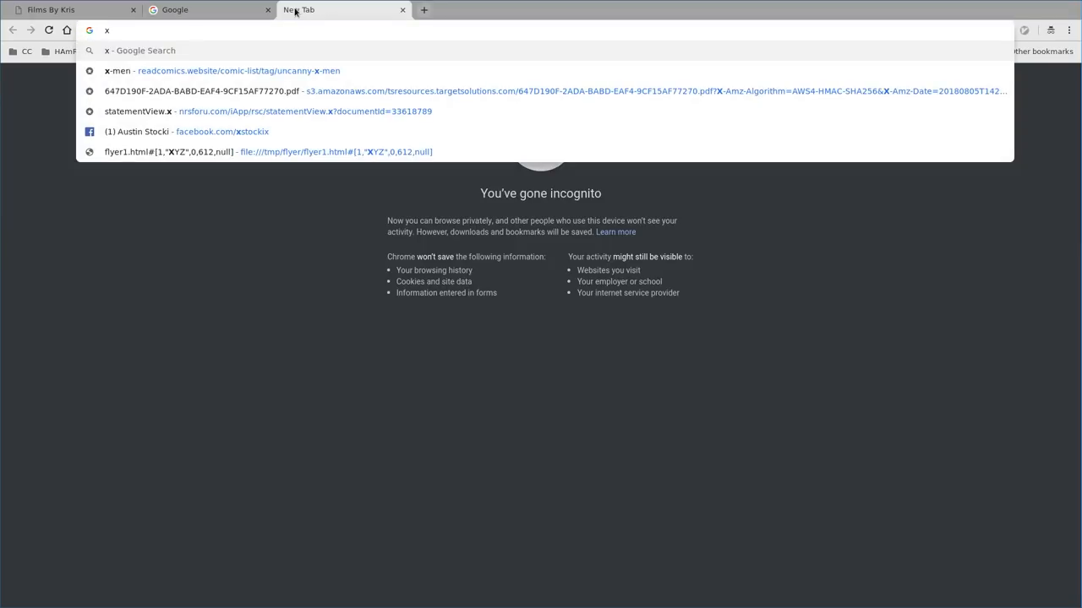
click(253, 151)
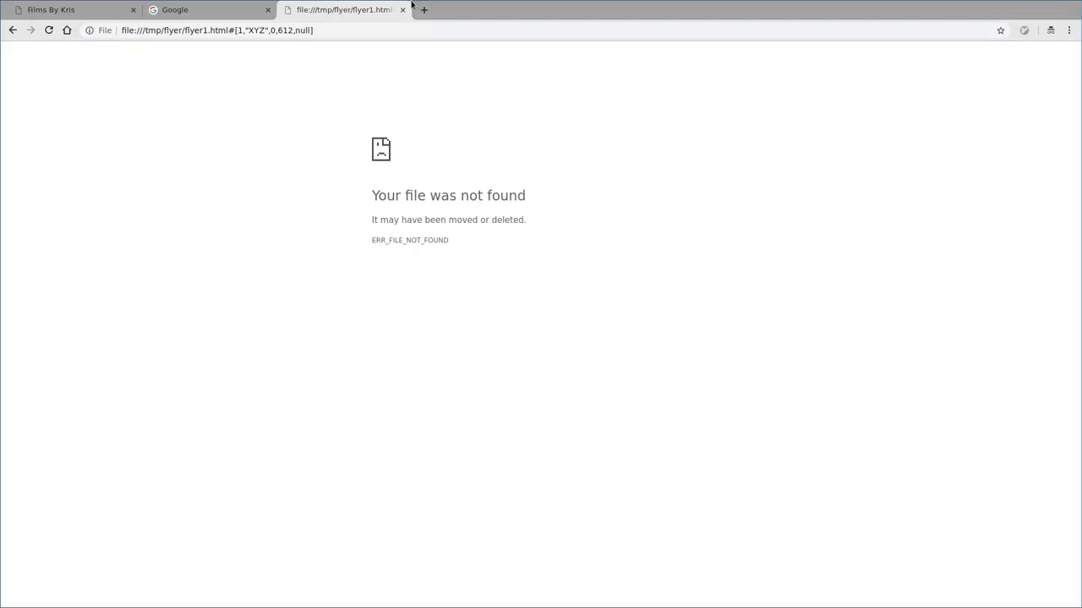
click(422, 9)
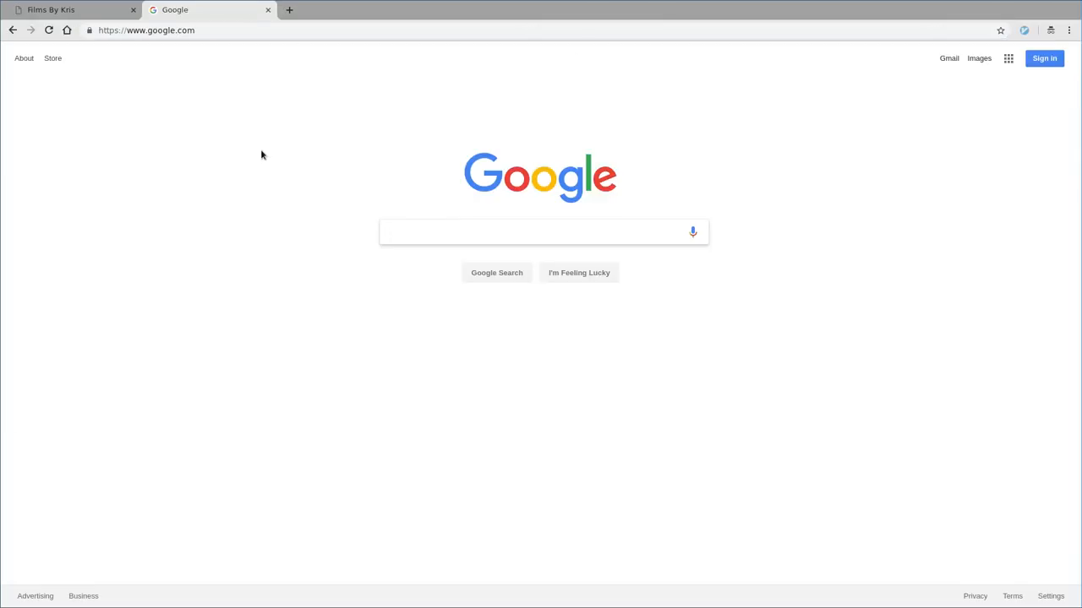
click(541, 231)
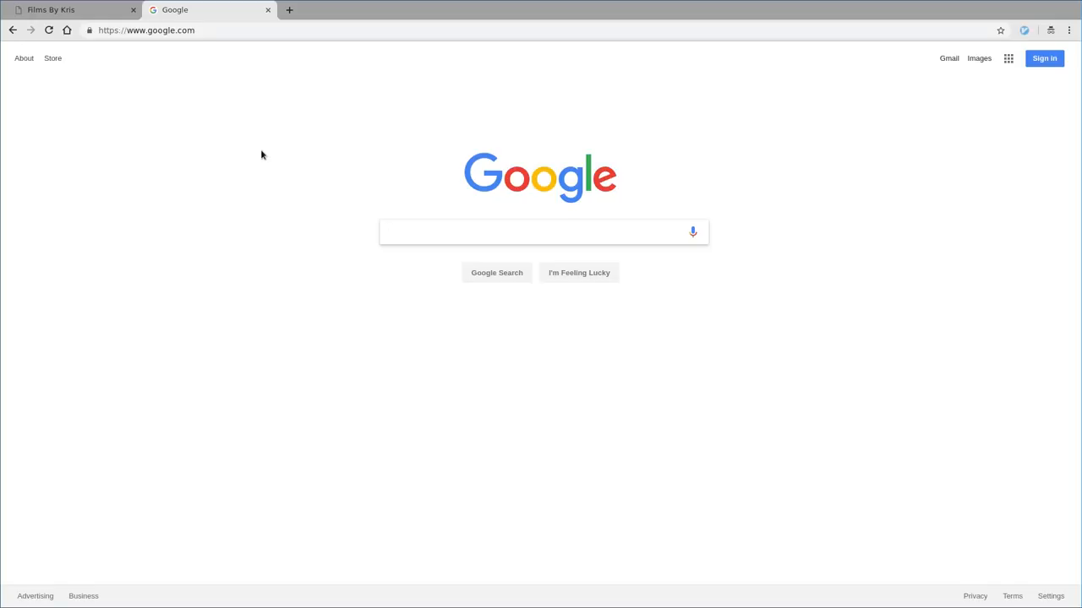
Step: Search Google for linux and follow the Wikipedia result via a Vimium link hint
click(544, 231)
text(linux)
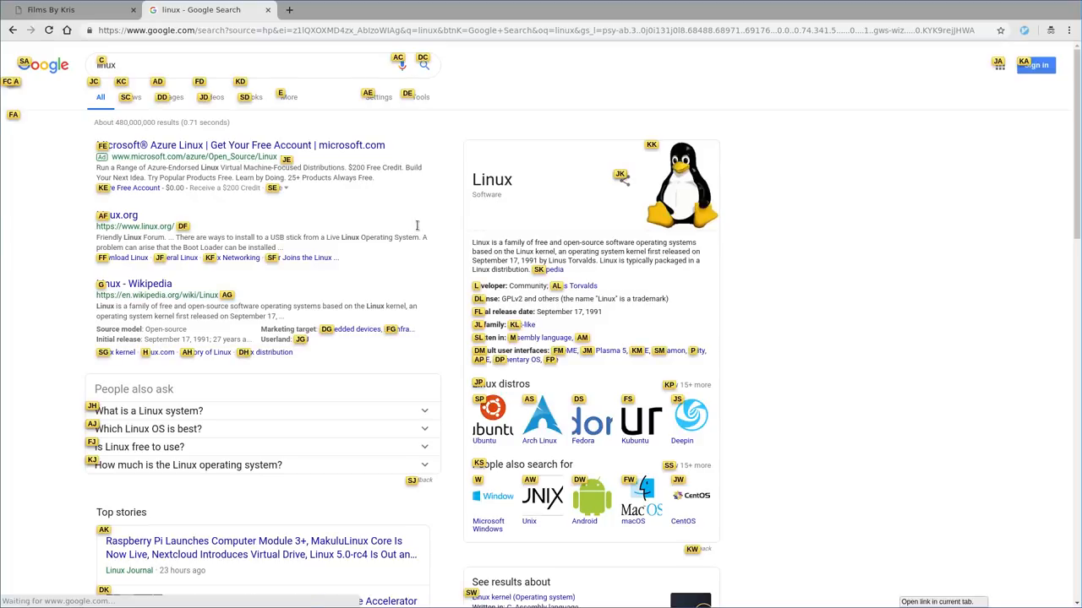
click(133, 283)
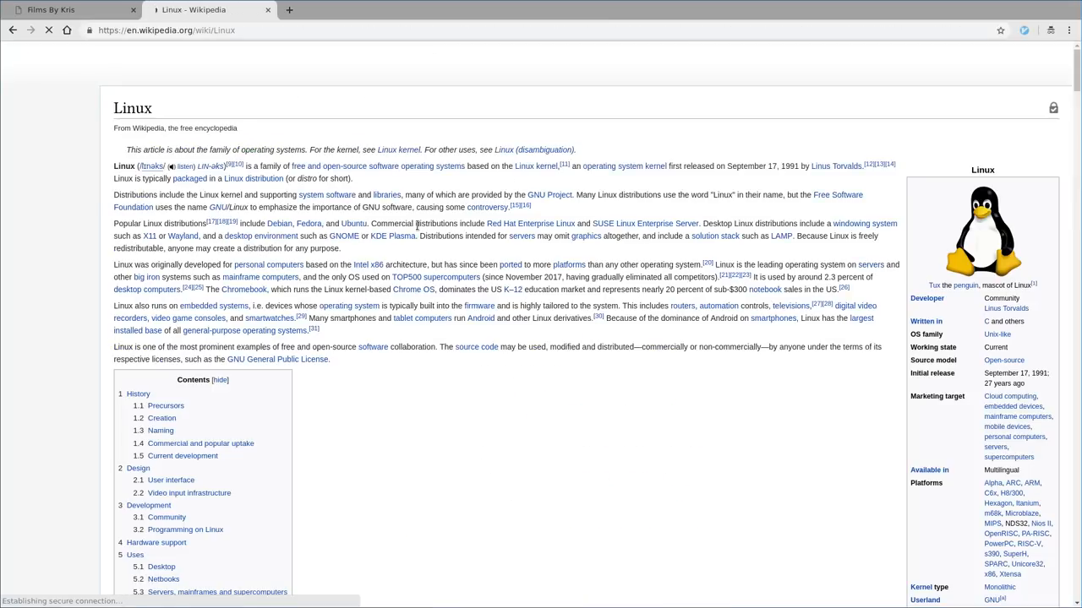
scroll(down, 3)
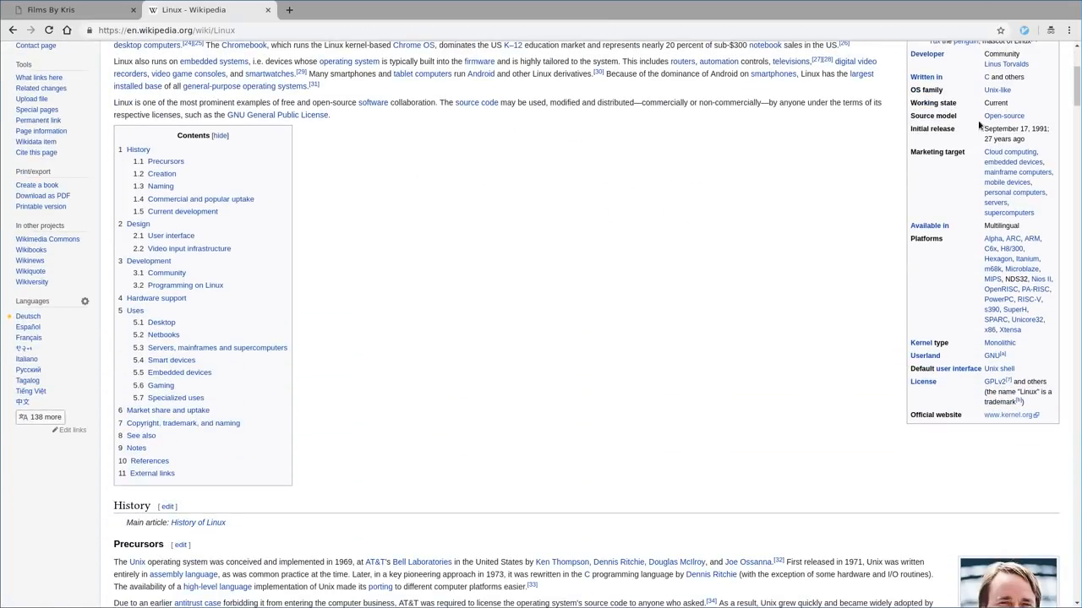
mouse_move(684, 297)
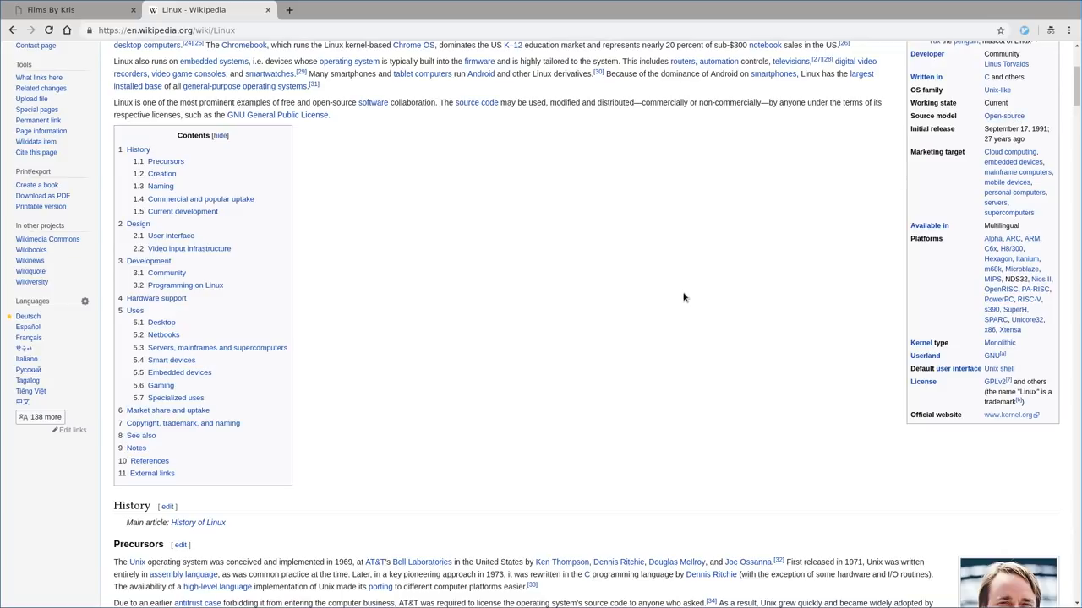
key(f)
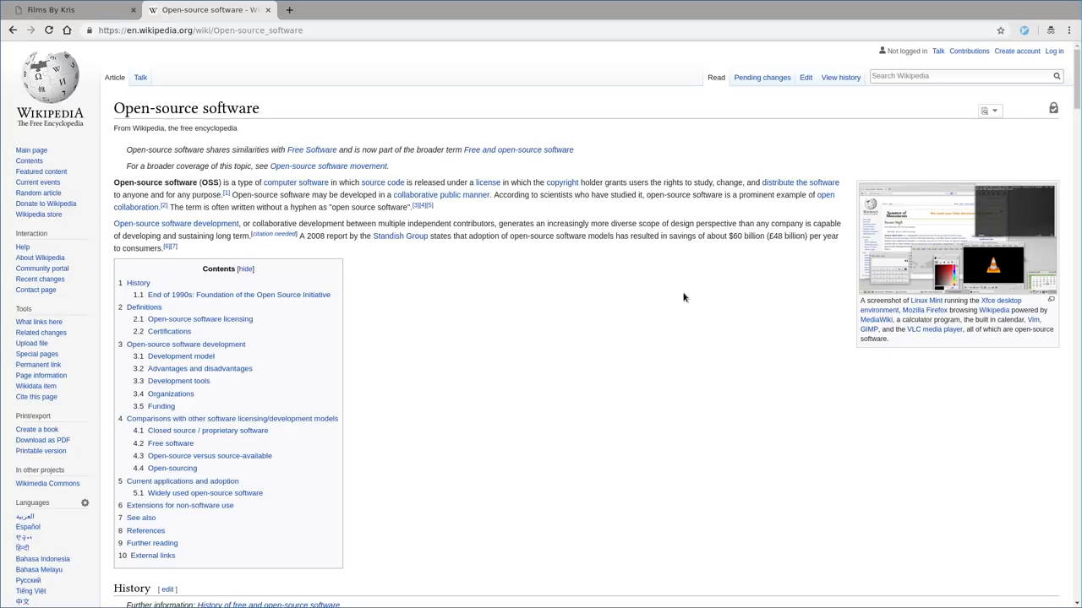
mouse_move(414, 194)
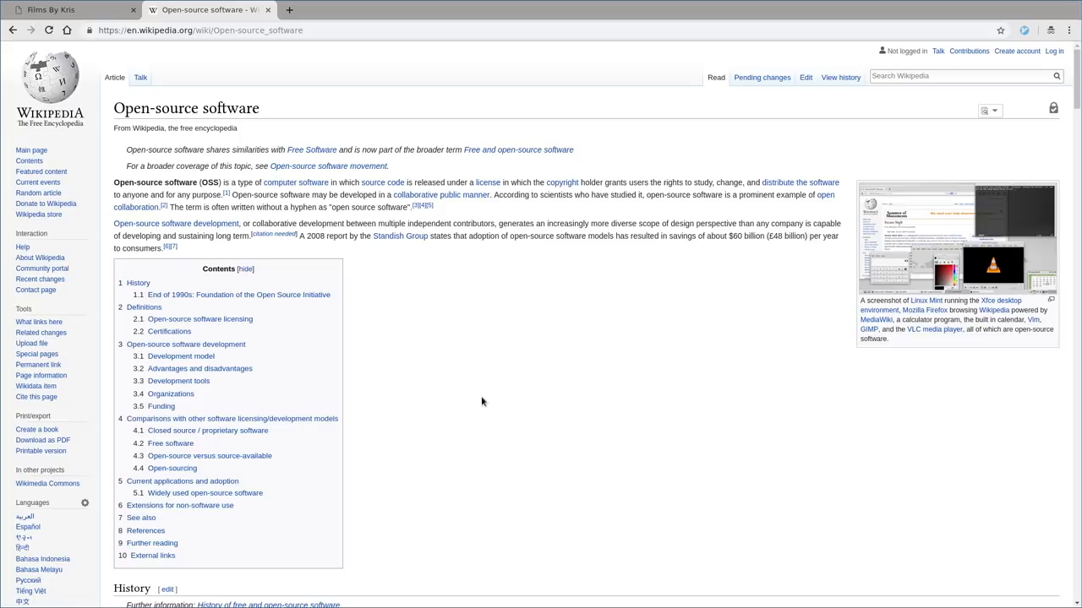
mouse_move(327, 165)
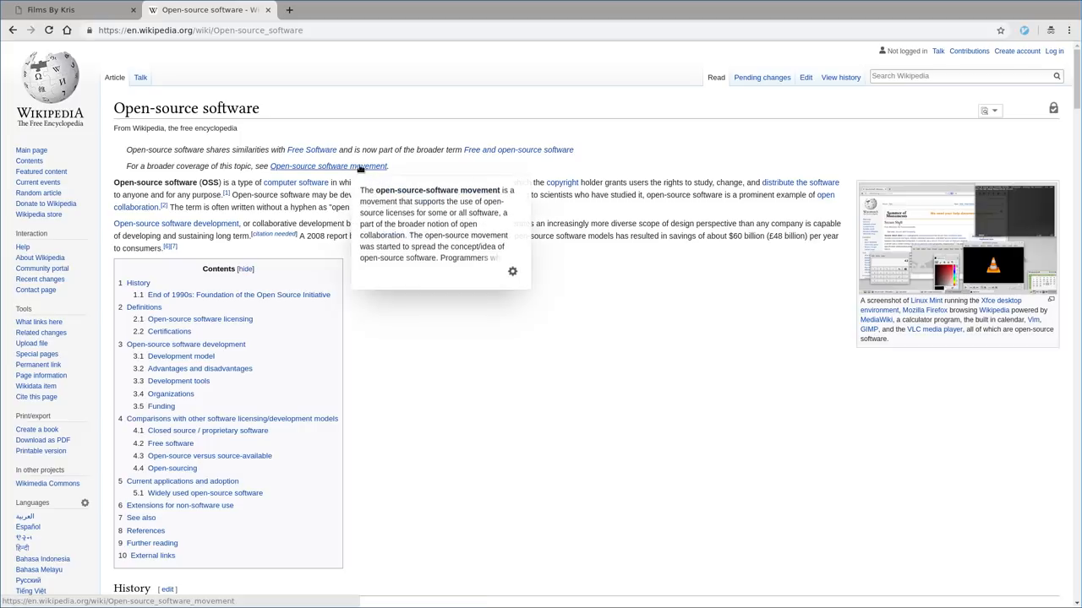
Step: Follow the Open-source software movement link from the Open-source software article
right_click(328, 166)
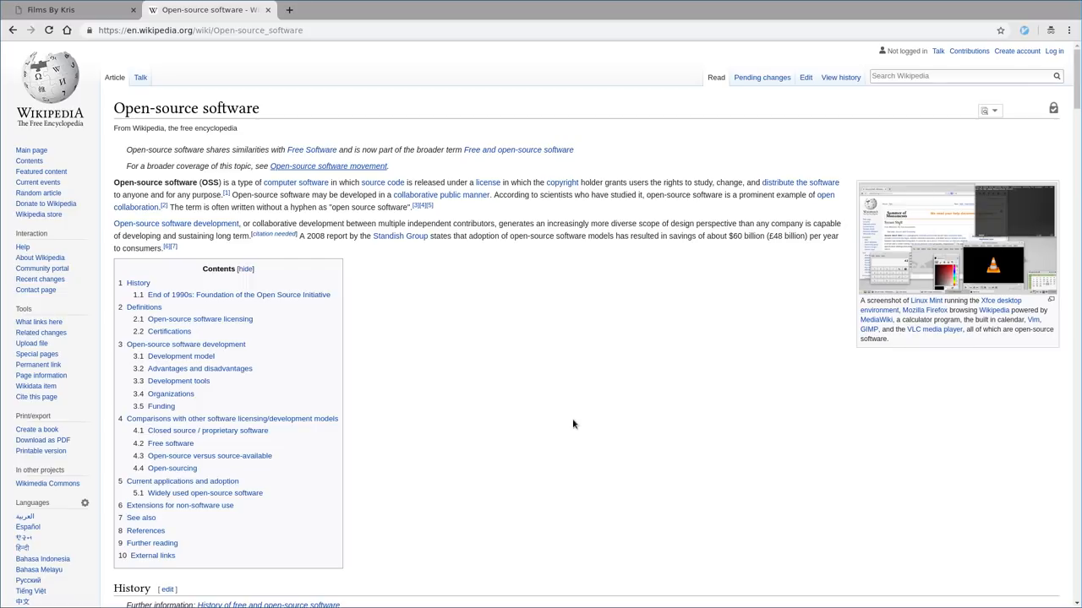
mouse_move(707, 35)
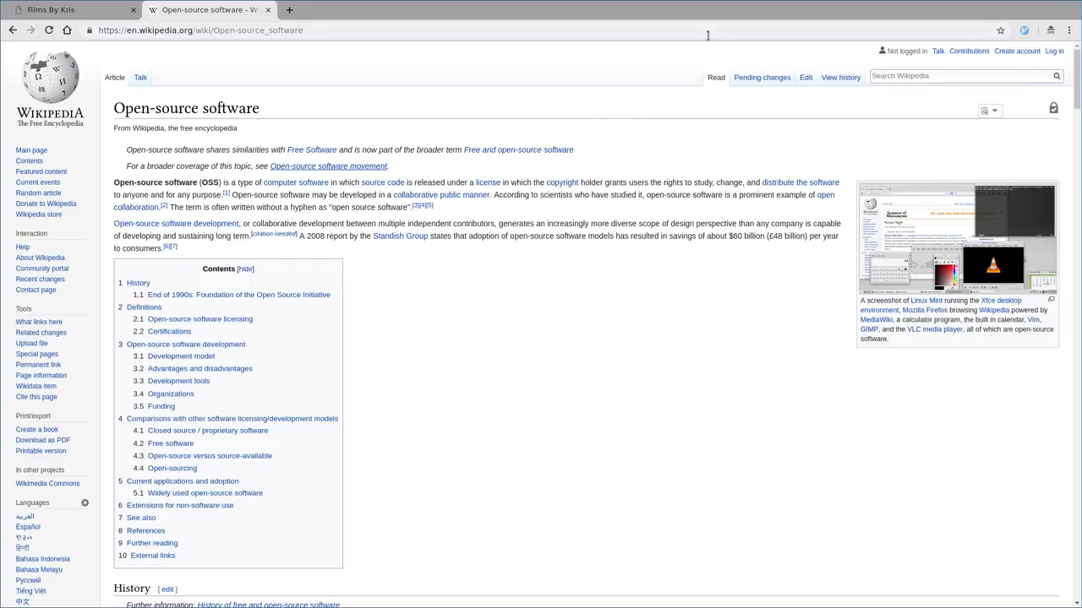
mouse_move(579, 335)
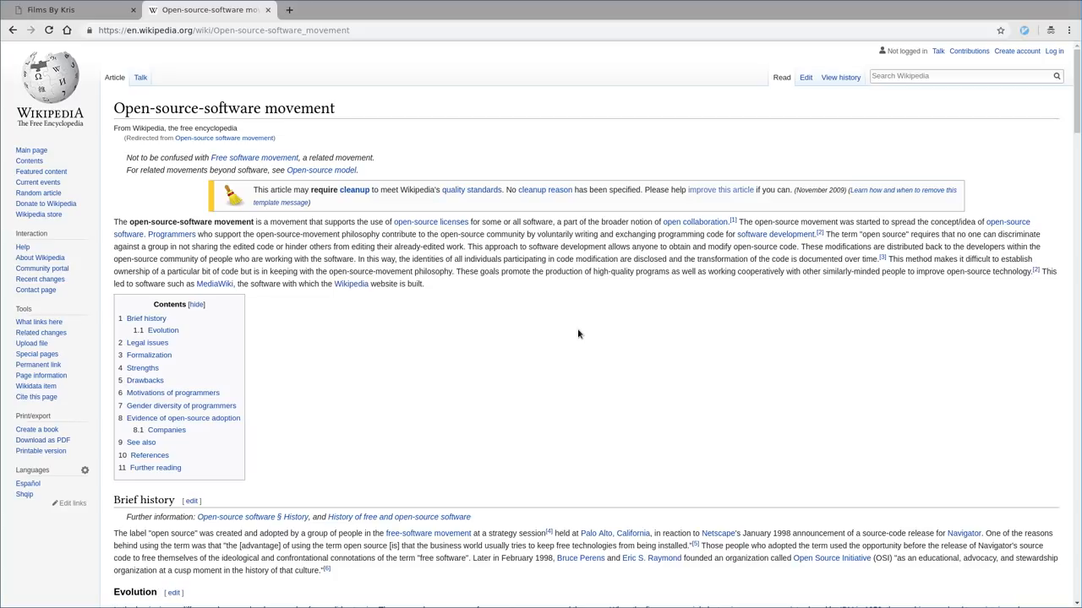
mouse_move(218, 168)
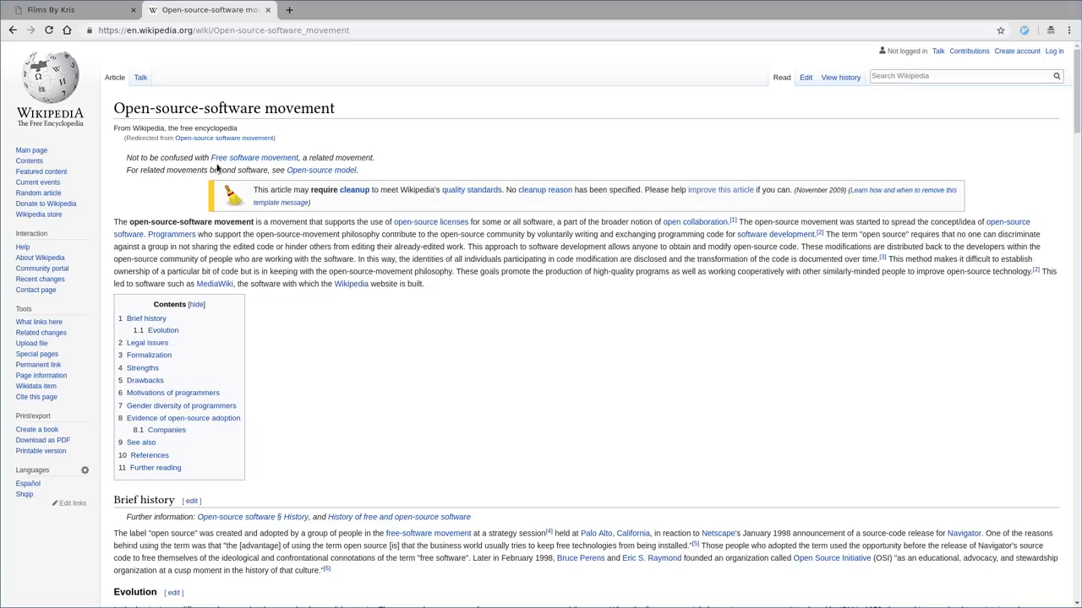
mouse_move(541, 437)
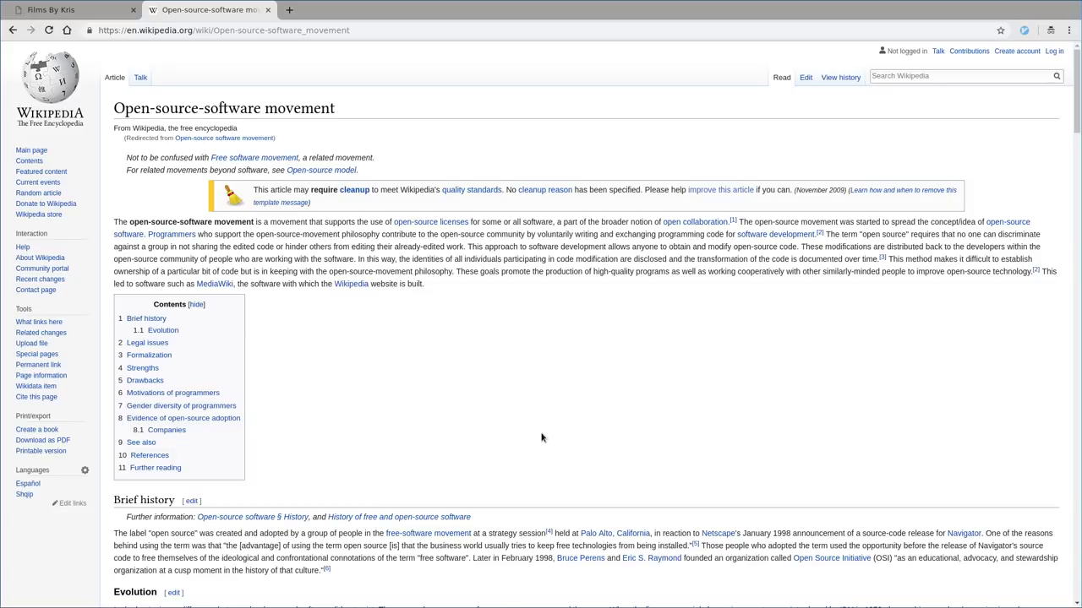
Step: Create a new blank tab beside the Open-source-software movement article
key(f)
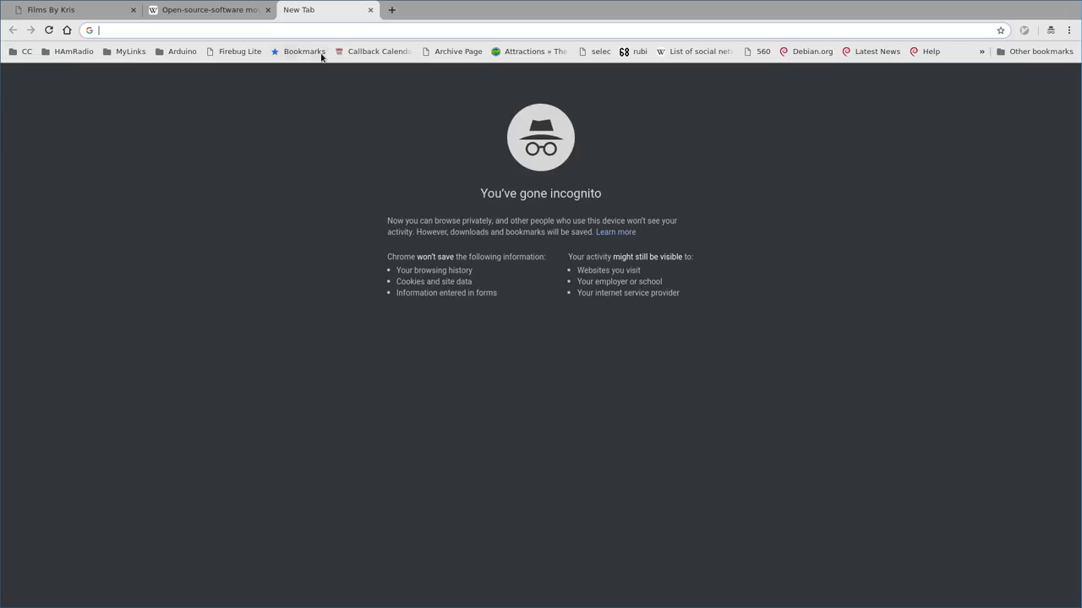
text(https://en.wikipedia.org/wiki/Free_software_movement)
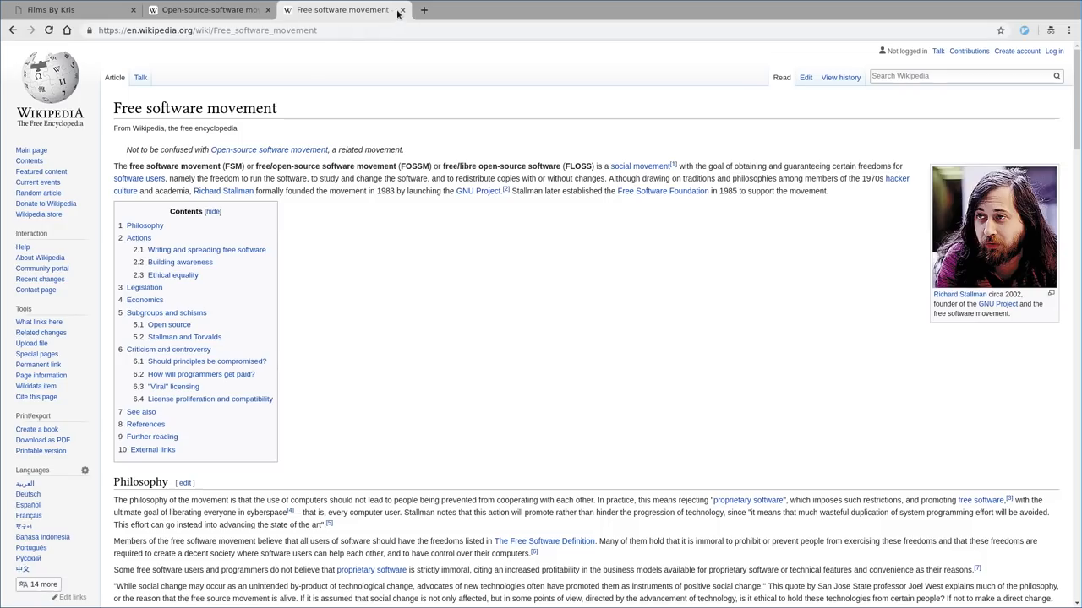
mouse_move(321, 216)
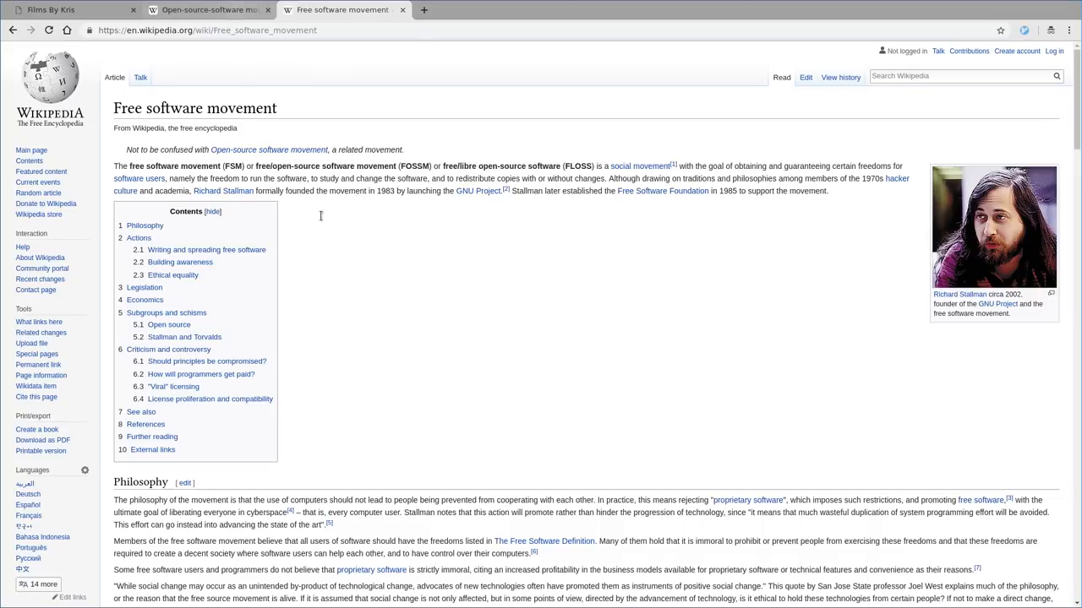
mouse_move(425, 380)
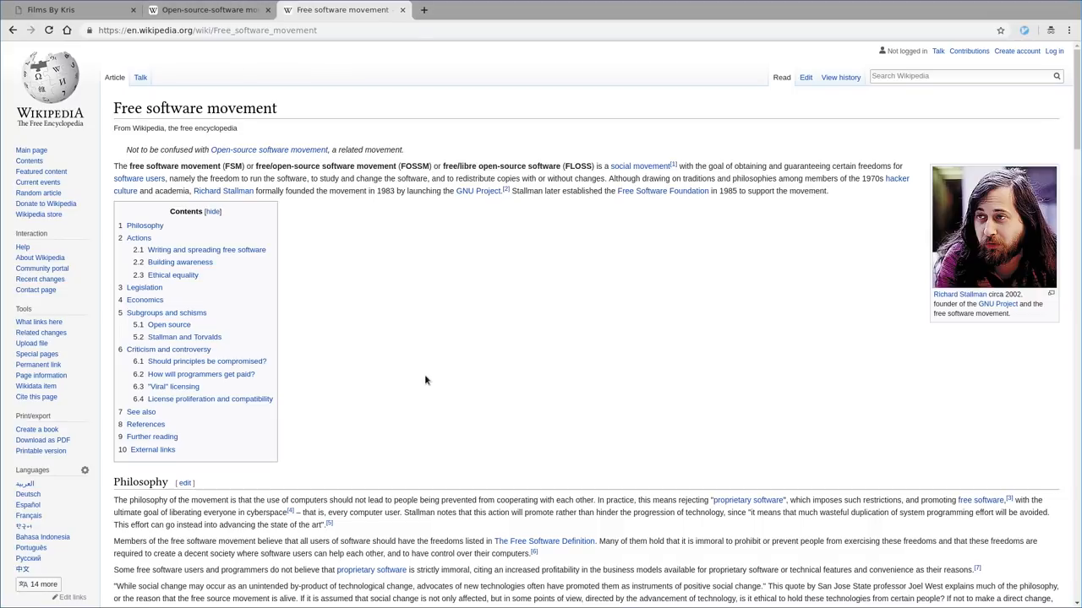
mouse_move(662, 191)
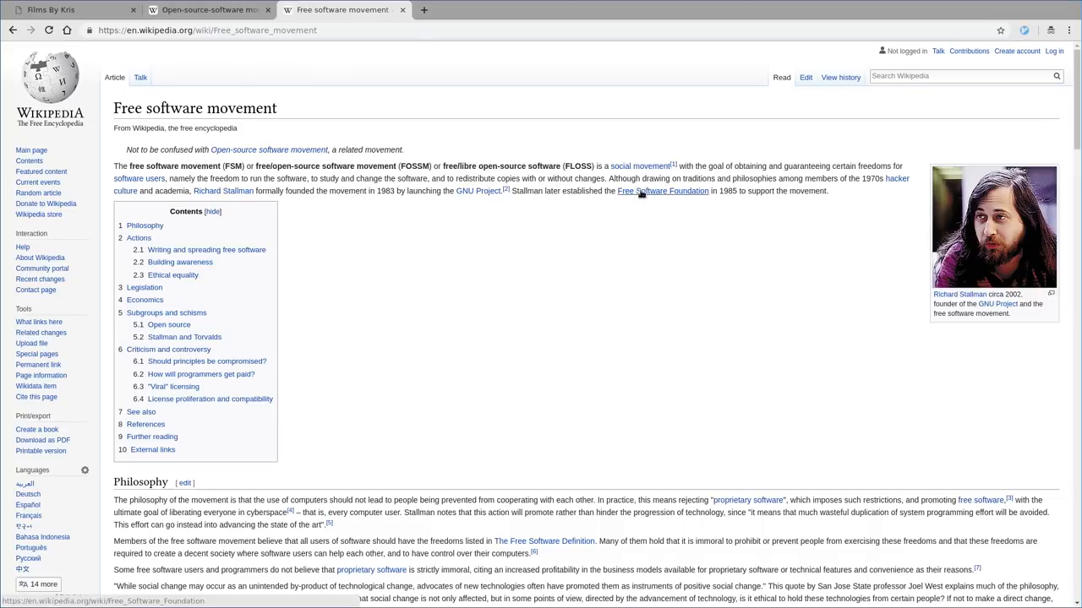
mouse_move(682, 265)
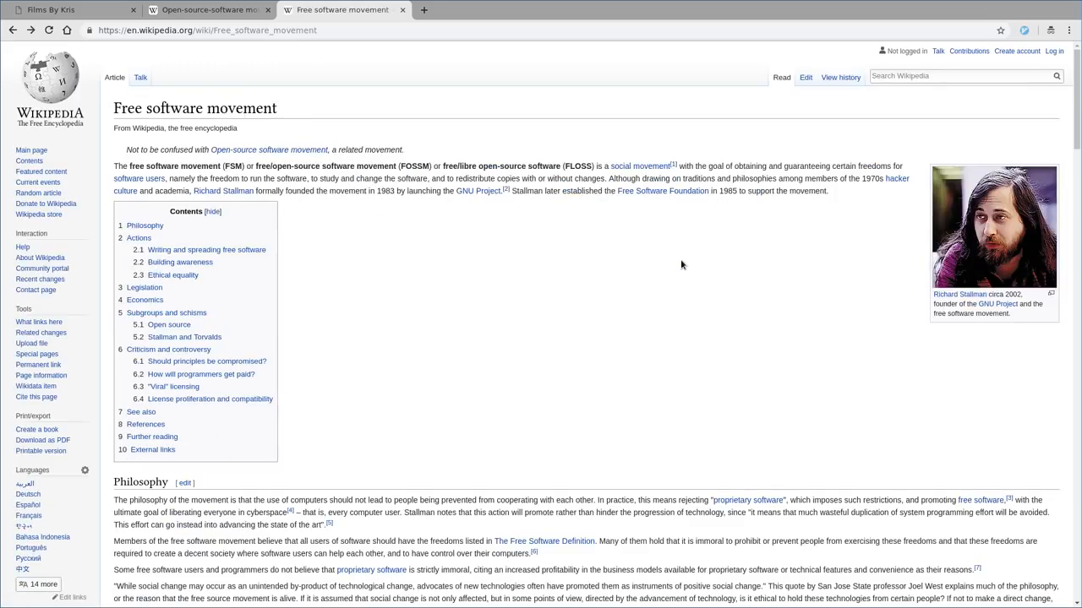
key(f)
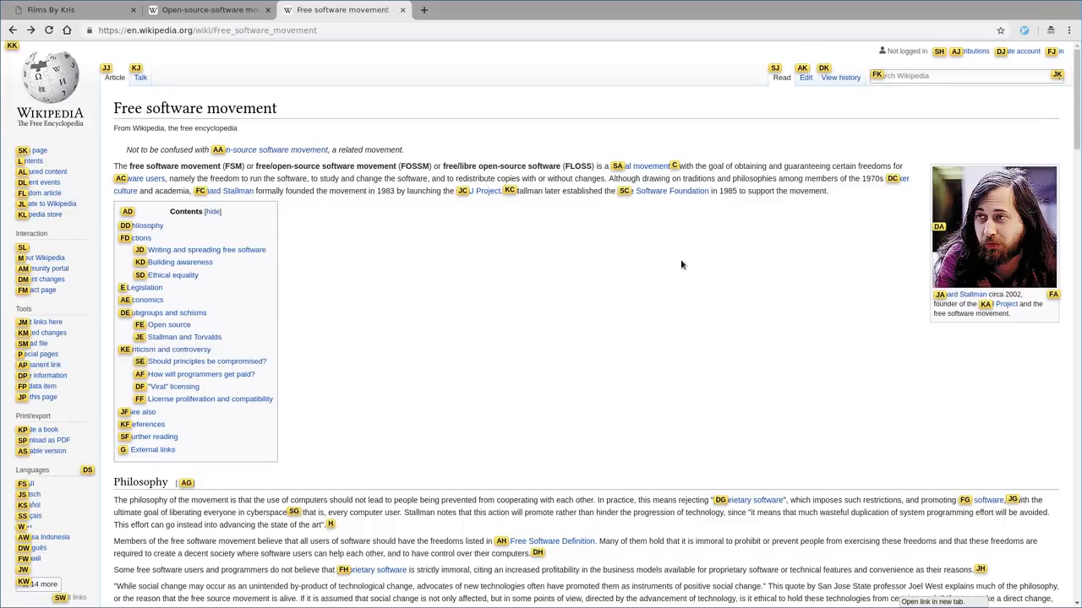
click(640, 165)
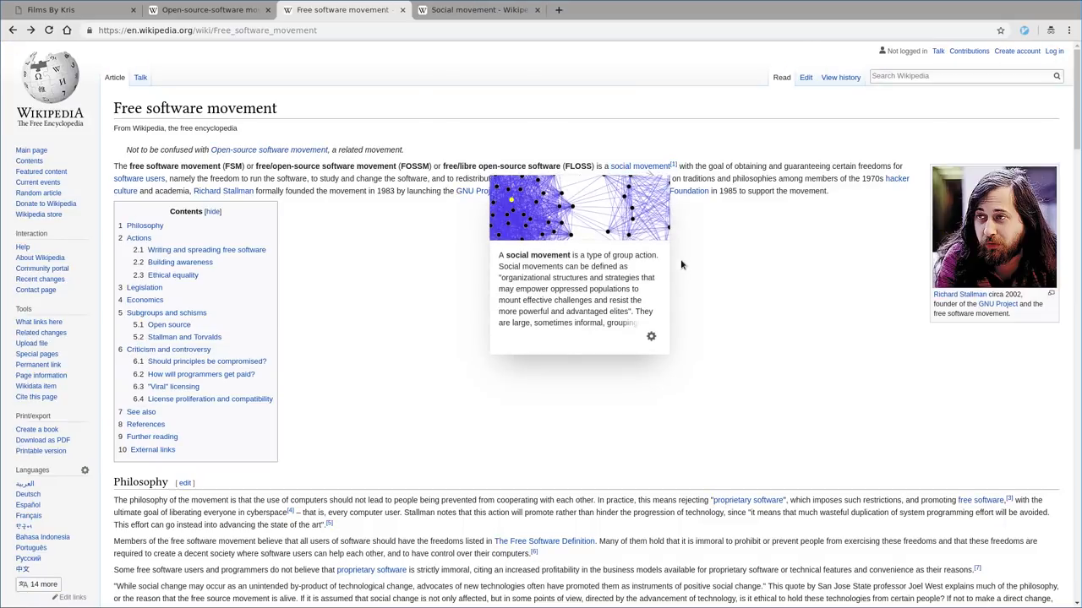
click(477, 10)
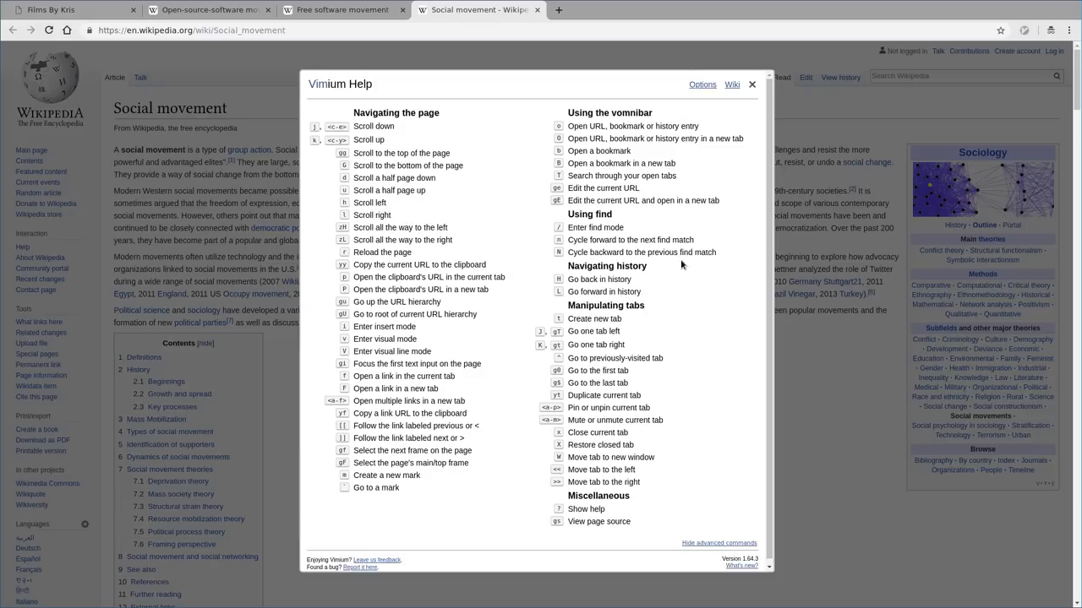
Step: Hide the advanced commands in the Vimium help overlay and close it over the Social movement article
click(718, 543)
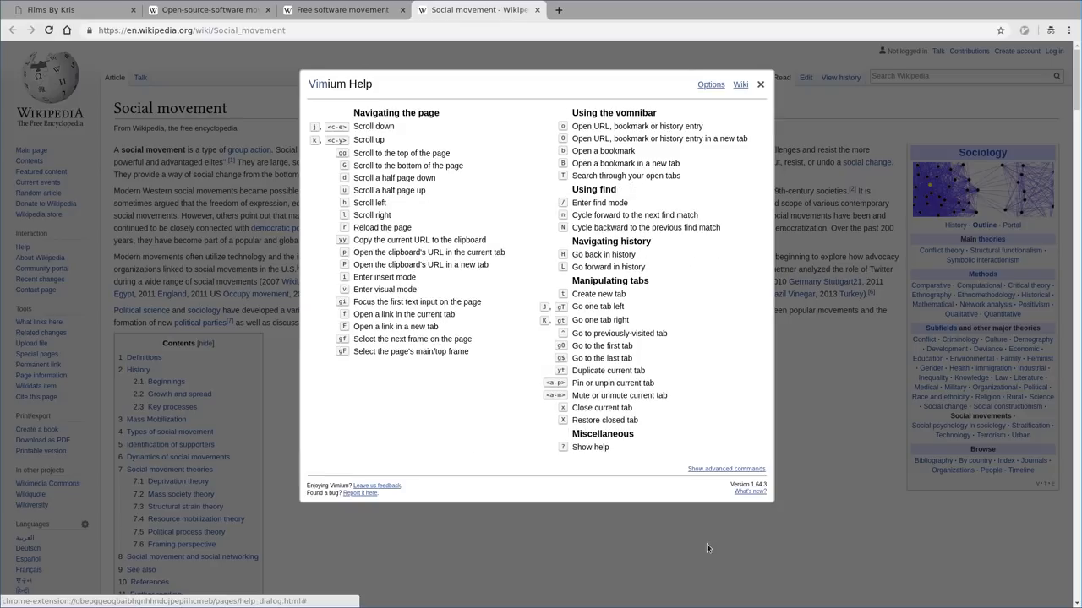
click(725, 469)
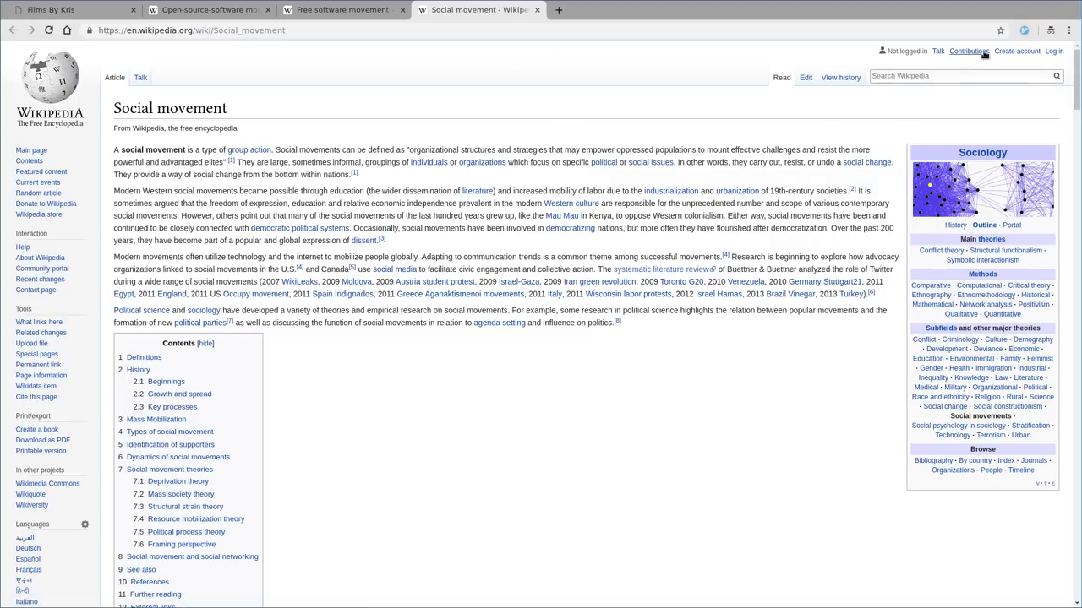
mouse_move(1024, 30)
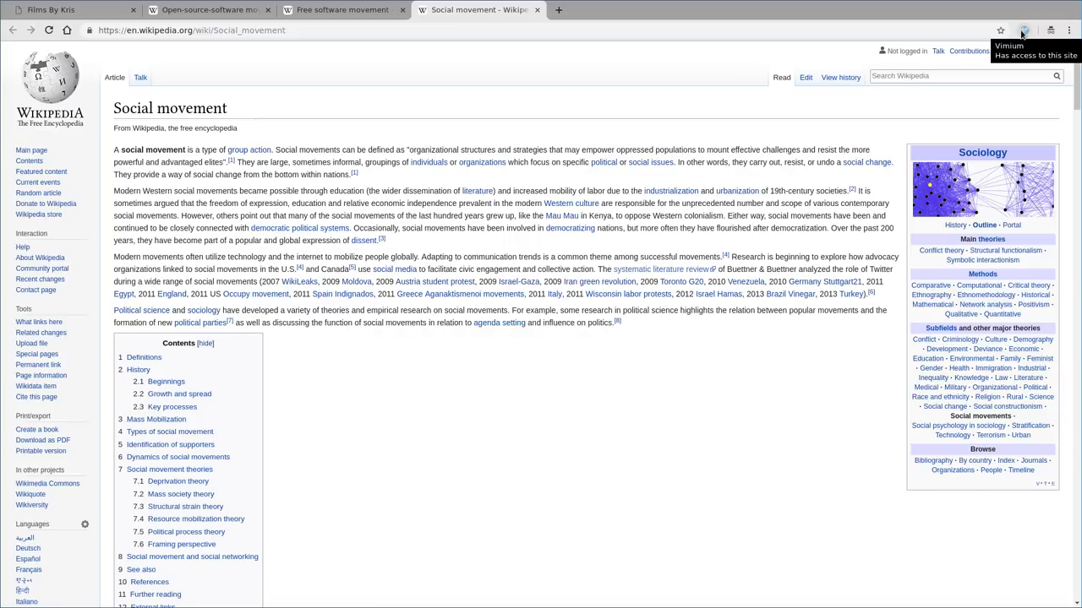
Step: Add a Vimium exclusion rule for https?://en.wikipedia.org/* pages
click(1023, 30)
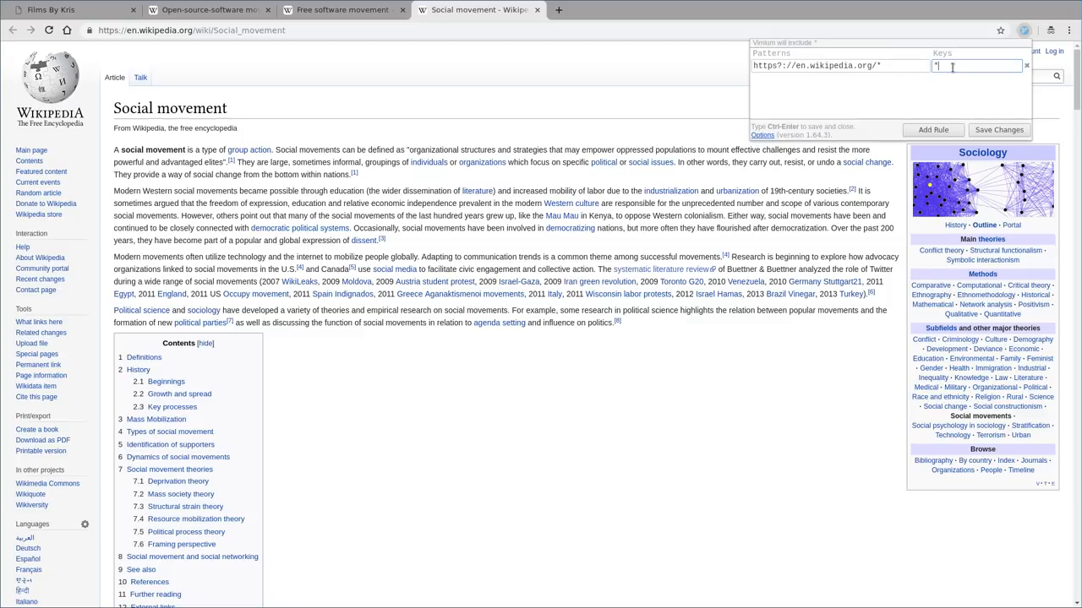
click(932, 129)
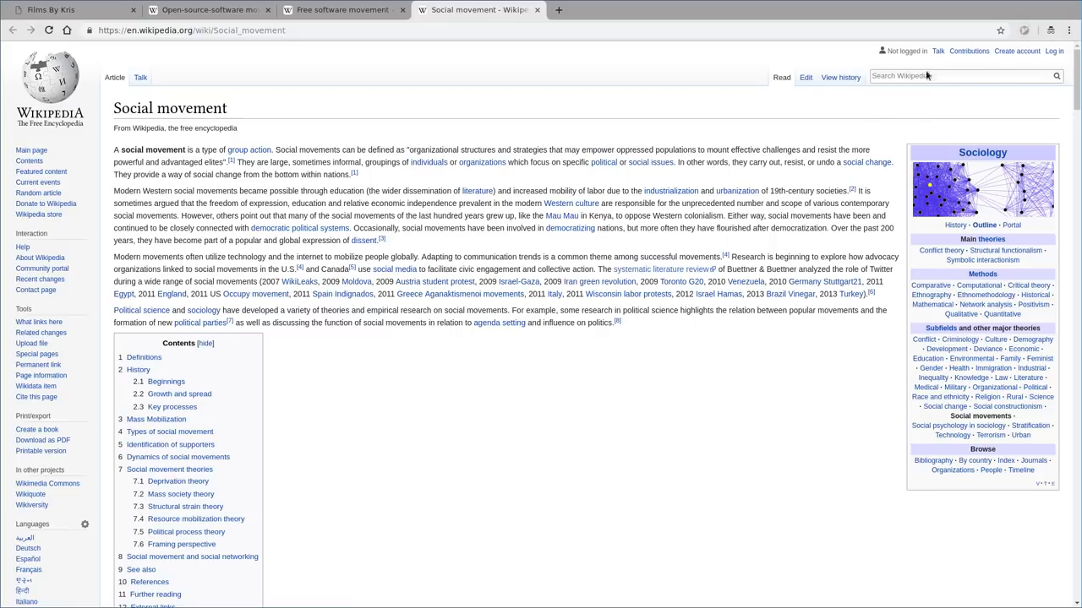
Step: Remove the duplicate Wikipedia rule and save the whole-site exclusion
click(1023, 30)
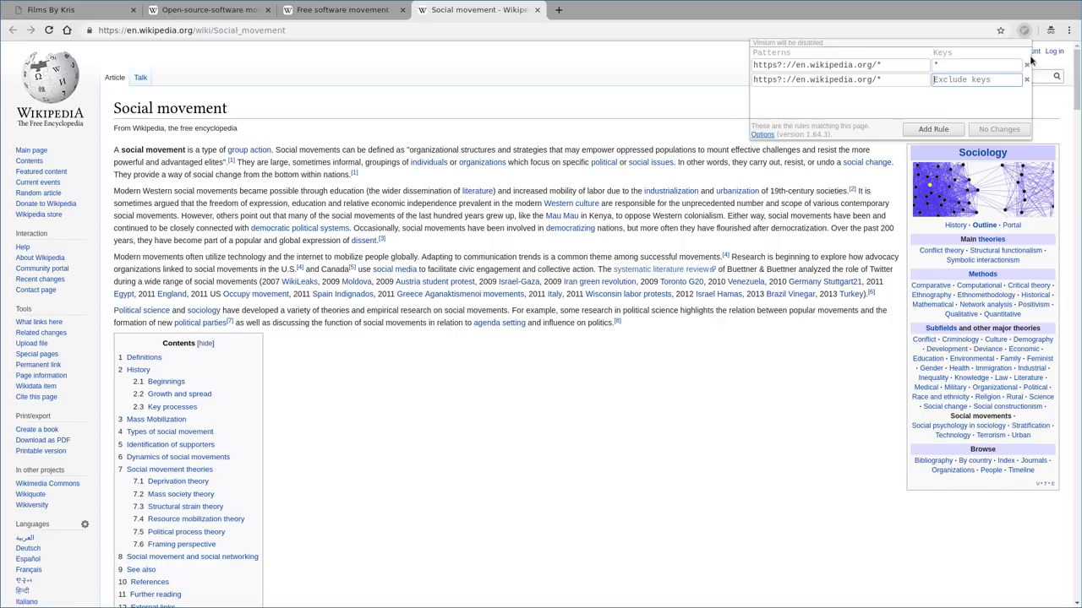
click(1026, 65)
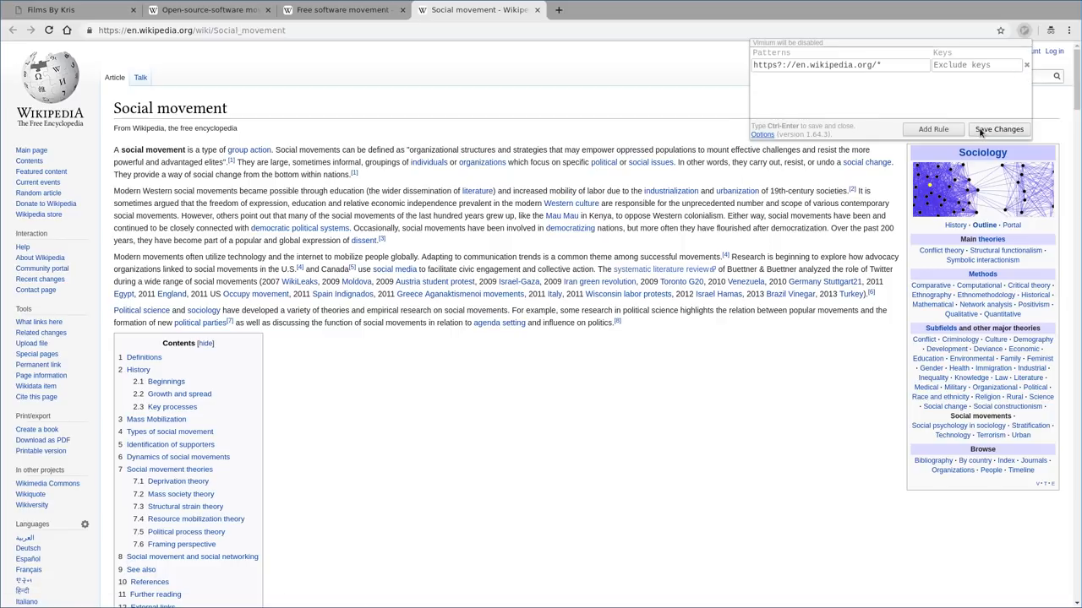
click(998, 128)
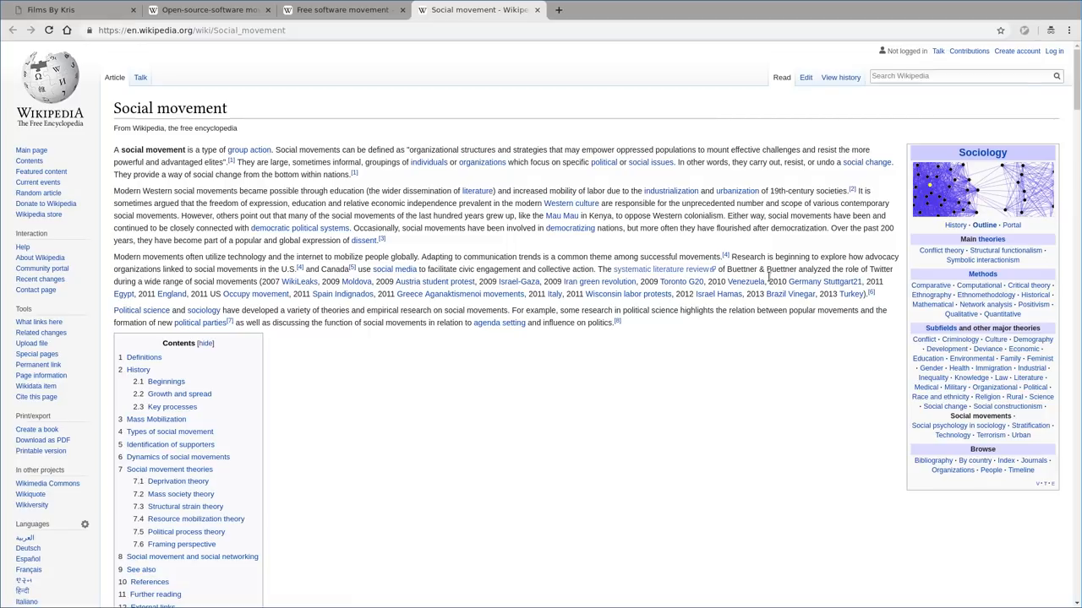
mouse_move(1023, 18)
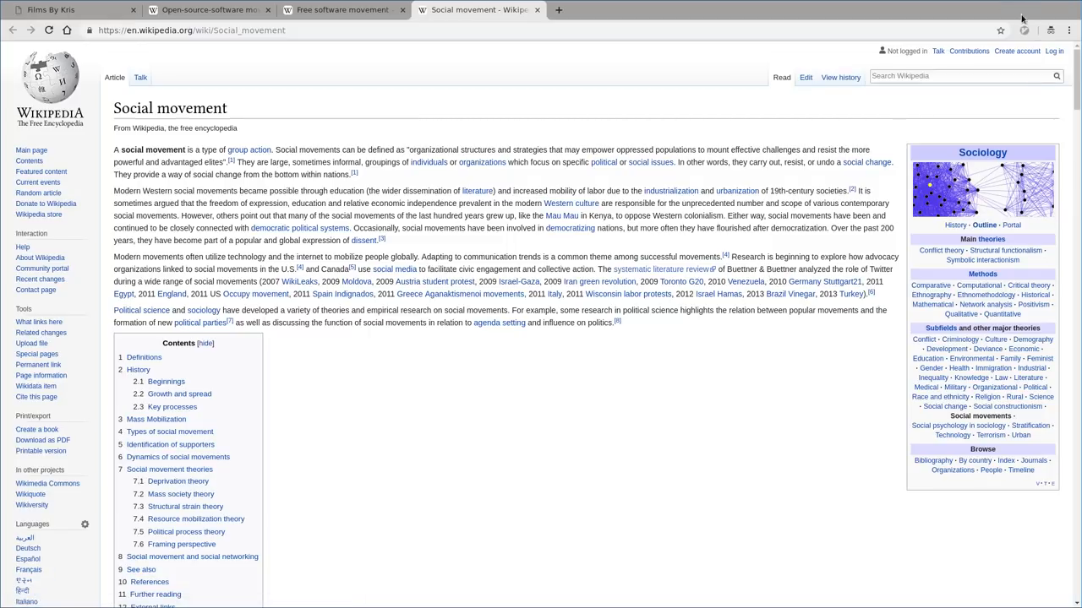
Step: Check Vimium's rules again and switch to the Free software movement article
click(1024, 29)
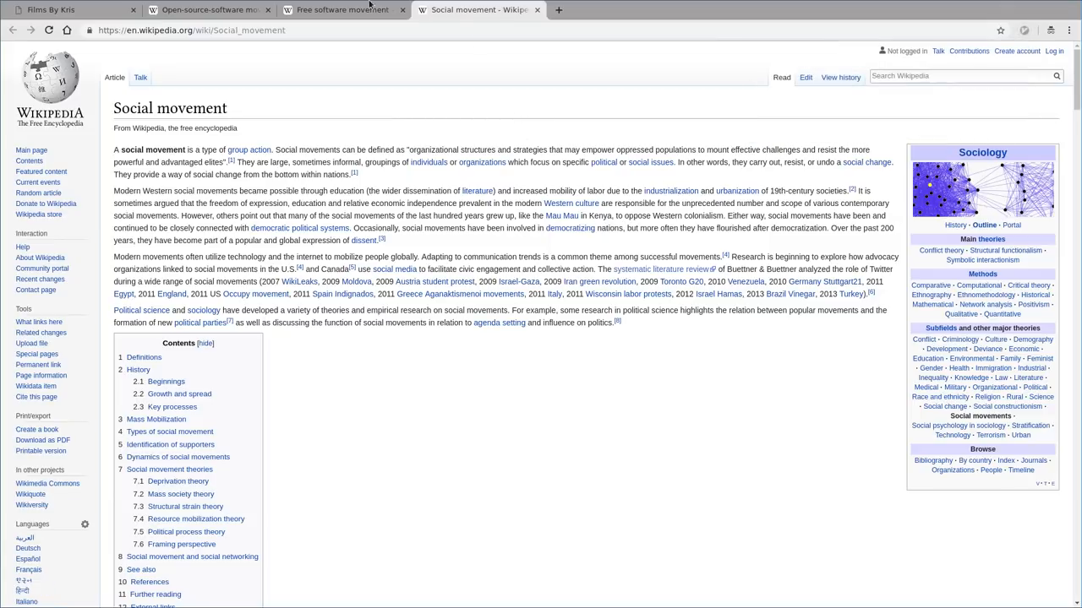
click(342, 9)
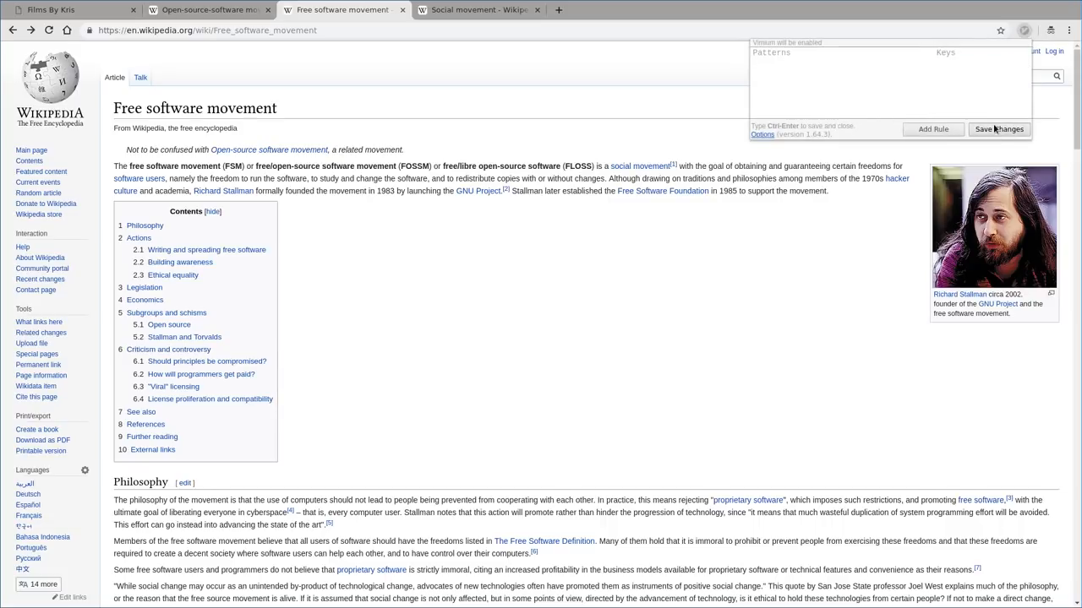
Step: Save the emptied Vimium rule list, then close the Social movement tab
click(998, 129)
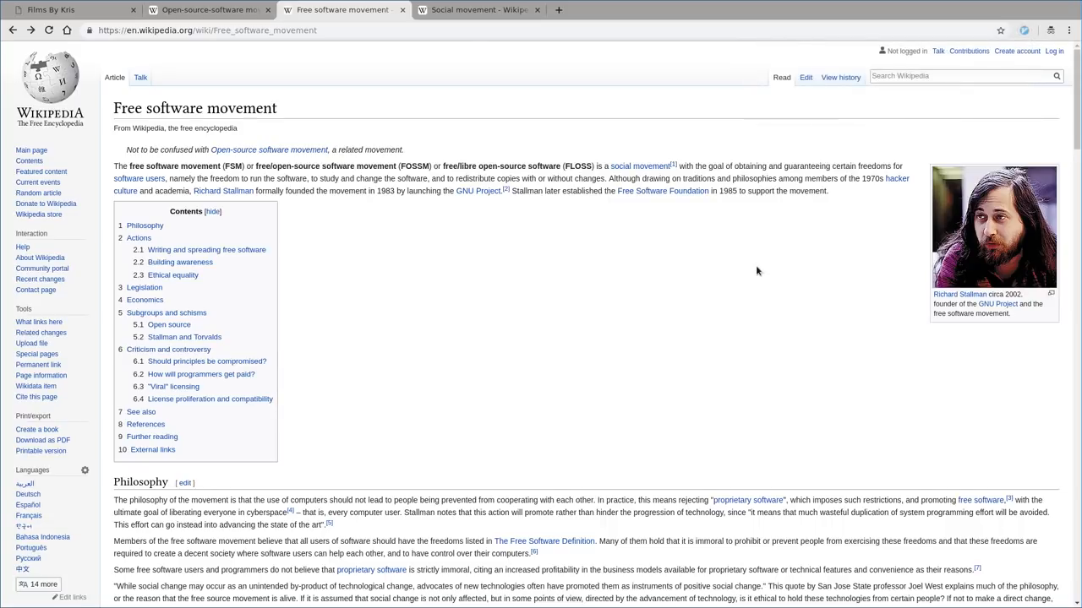
click(473, 9)
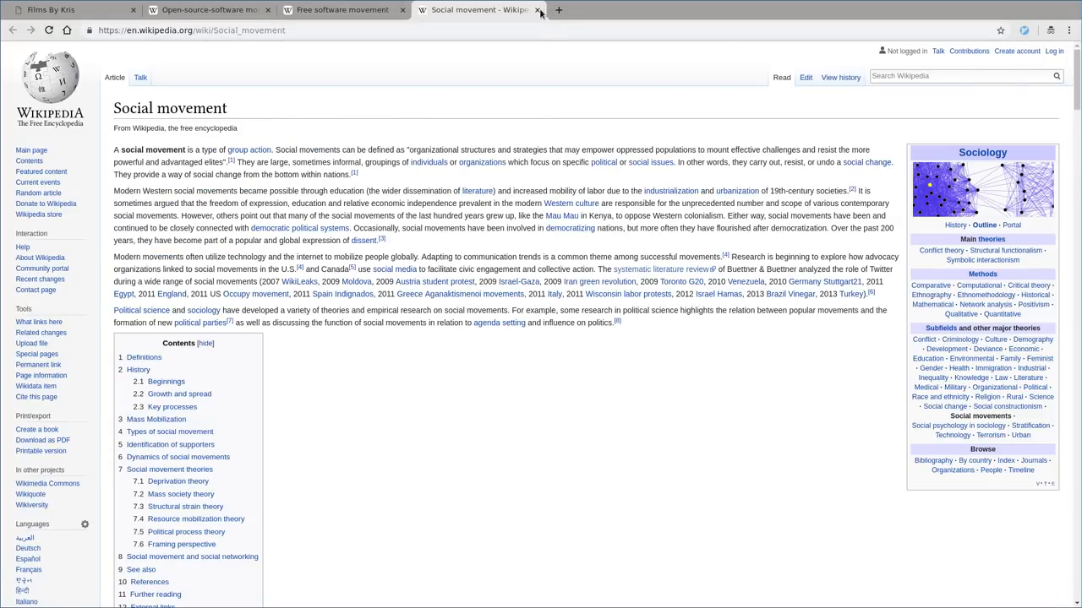
click(538, 10)
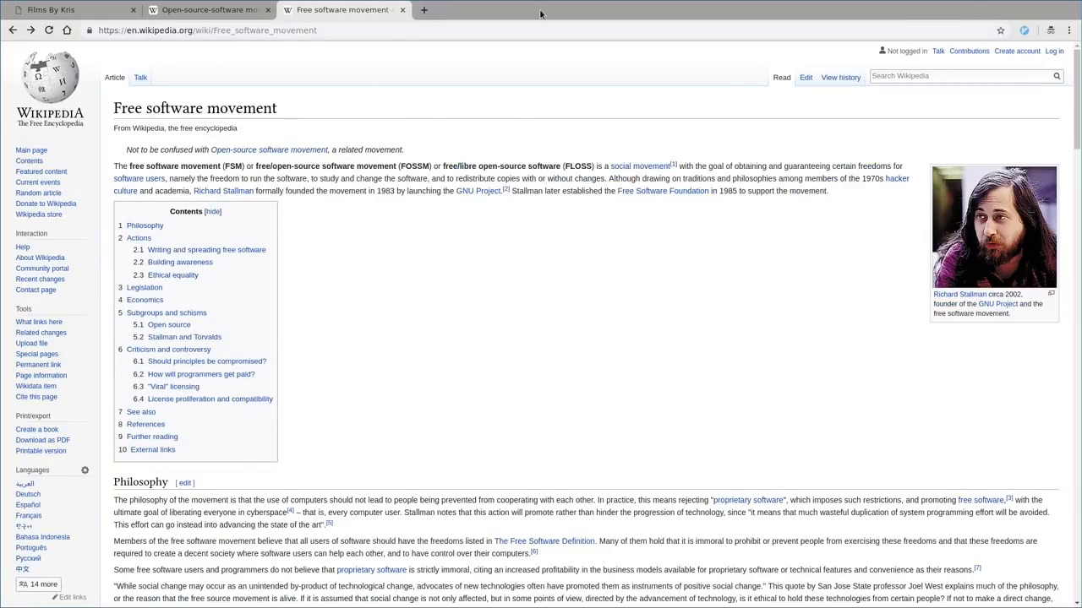
mouse_move(482, 99)
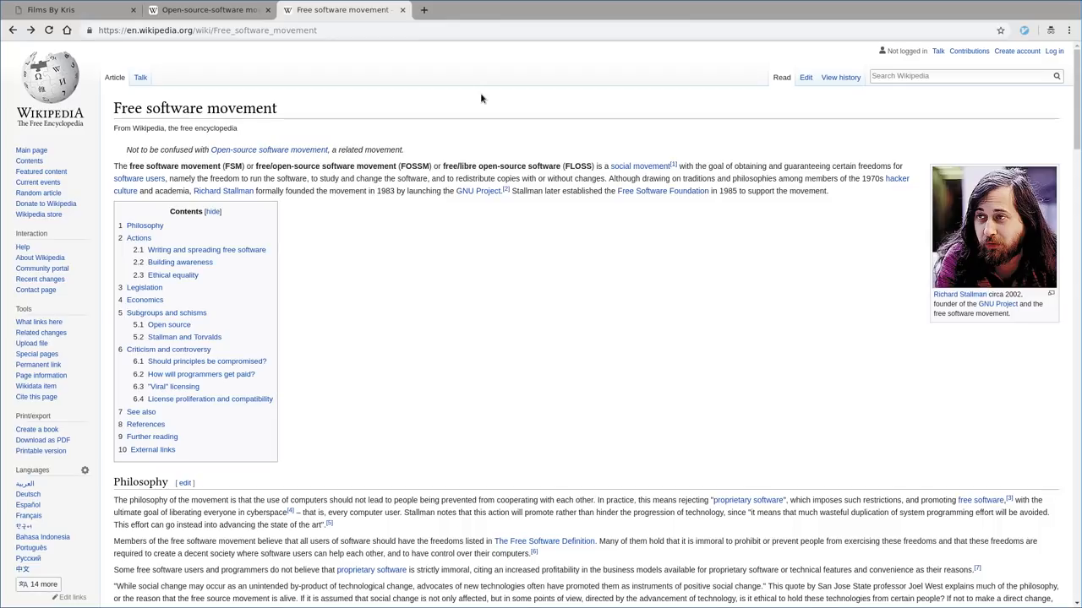
mouse_move(463, 130)
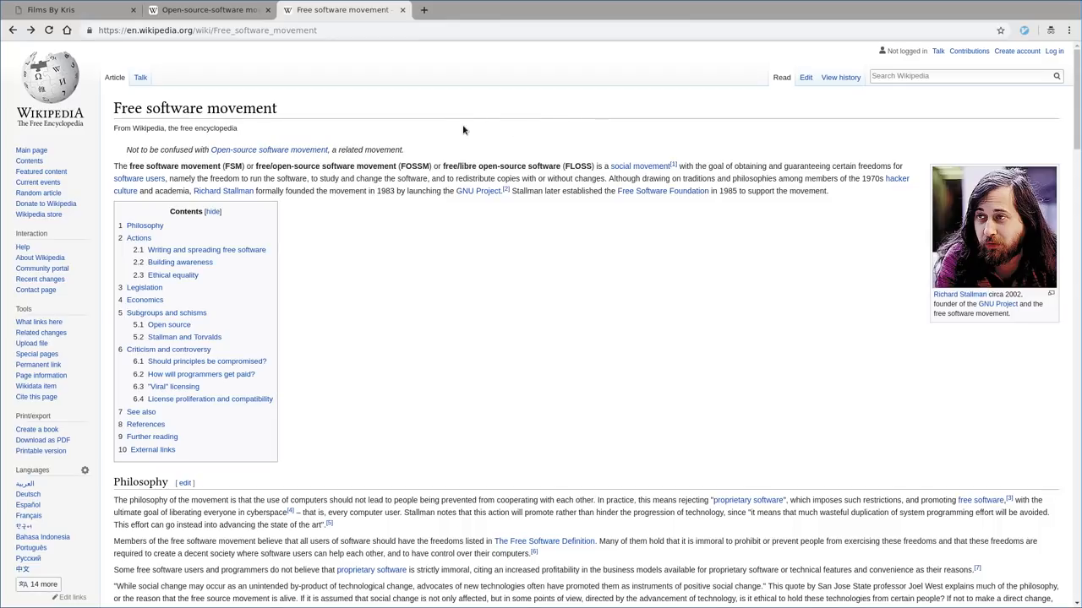
mouse_move(471, 118)
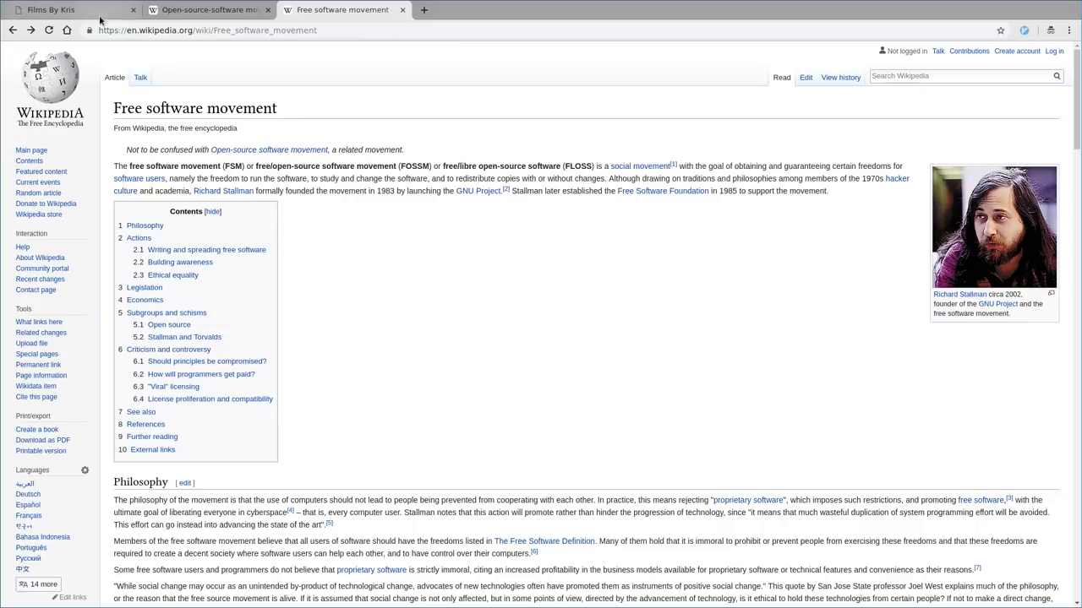
Step: On Films By Kris, use link hints to open the Playing with Linux and a CNC Machine video
click(68, 9)
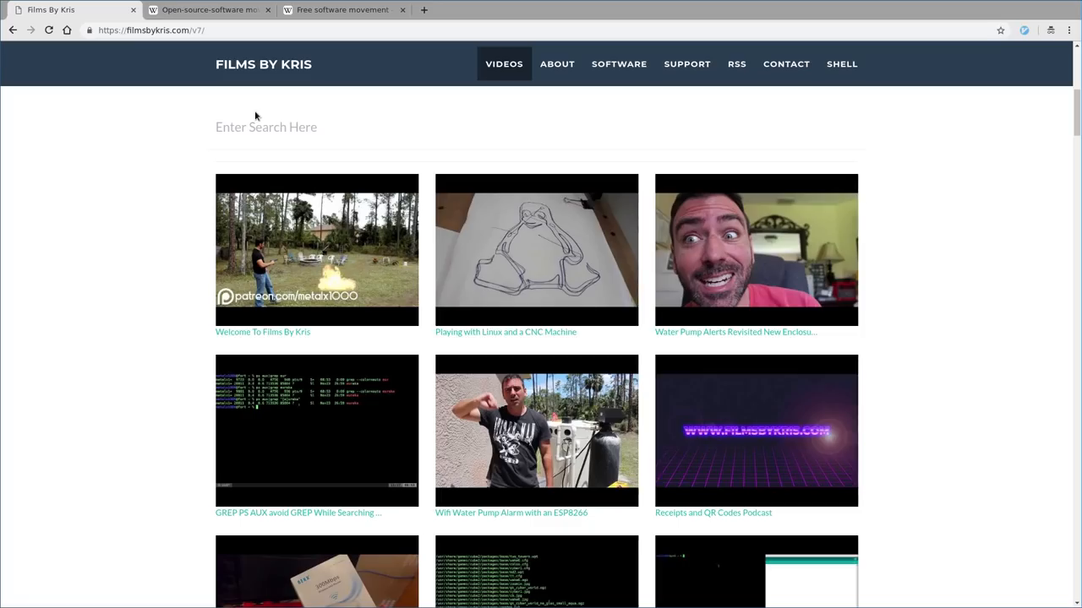
key(f)
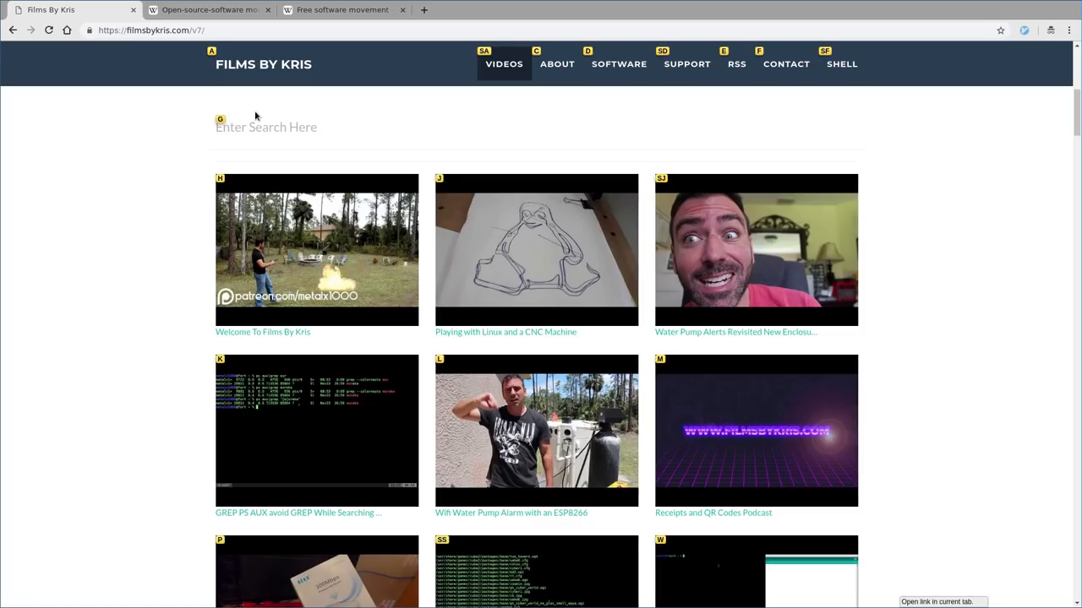
click(535, 249)
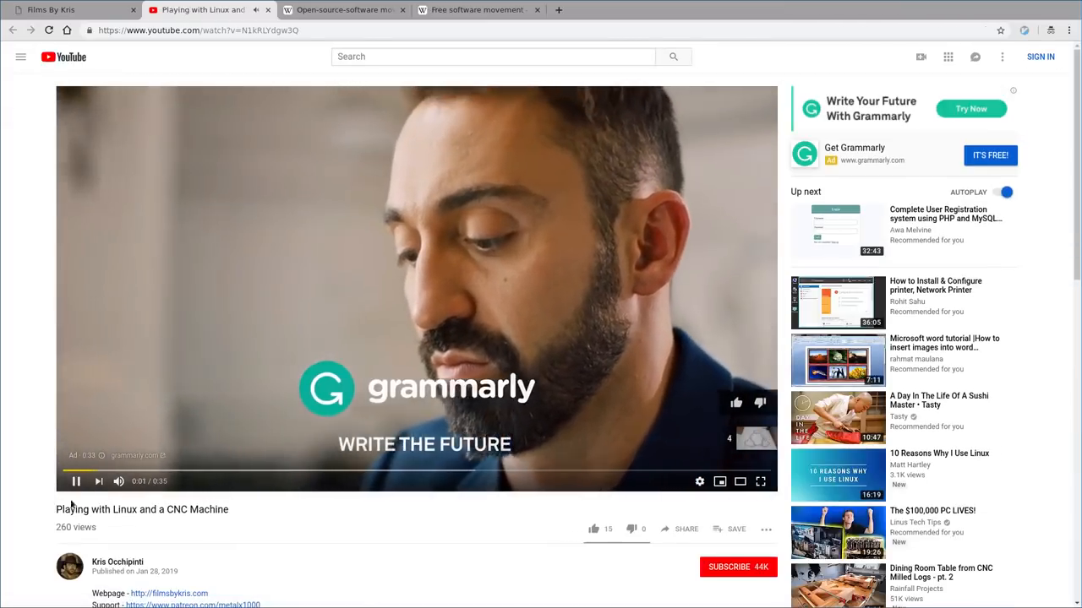
Step: Pause the ad and open the network printer installation video from Up next
click(75, 481)
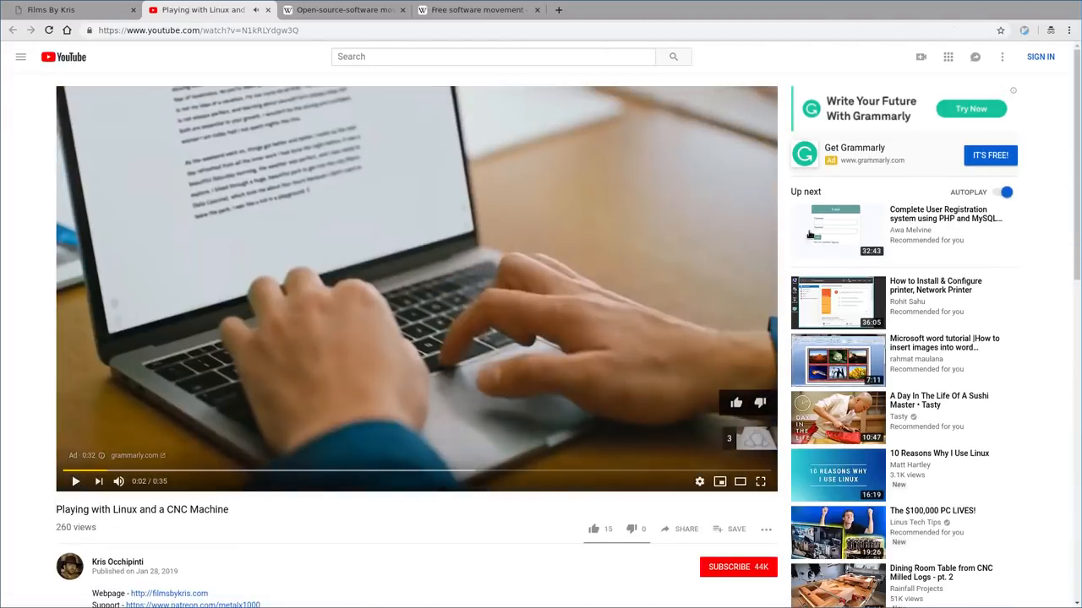
click(837, 302)
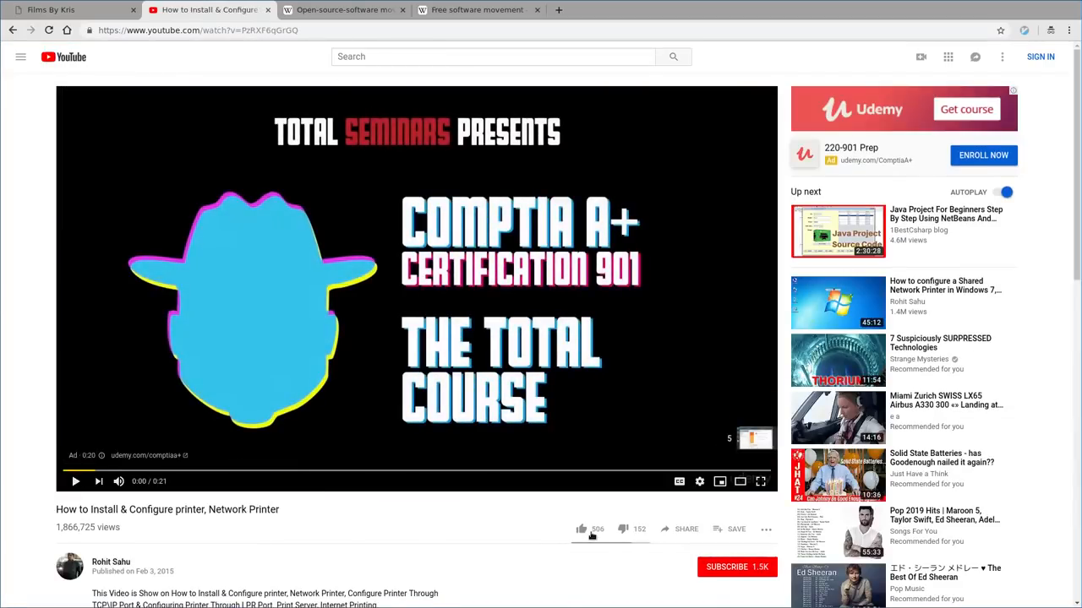
mouse_move(581, 529)
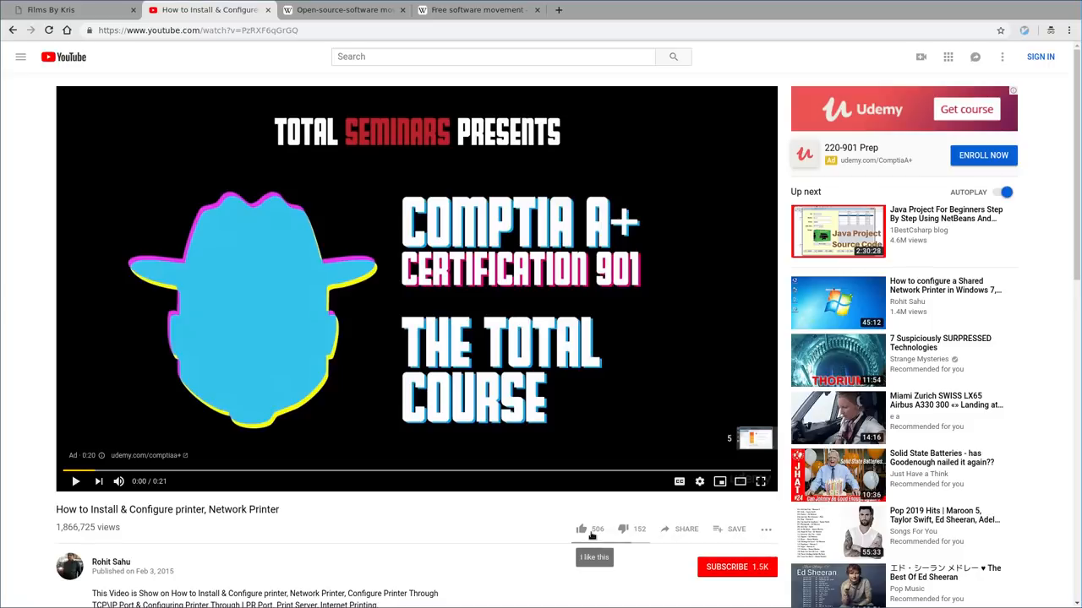
click(760, 481)
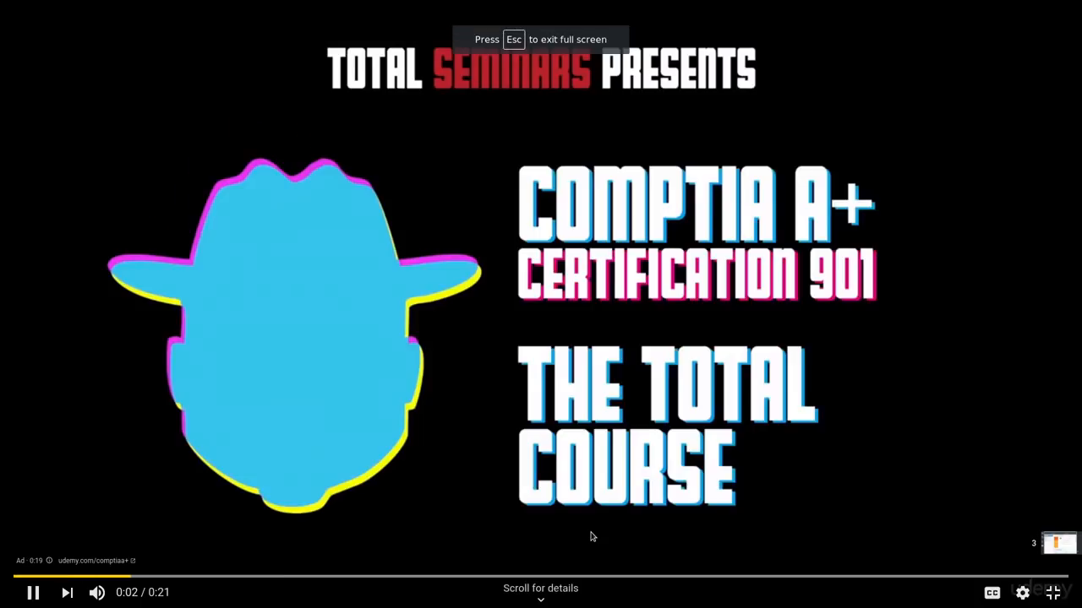
key(Escape)
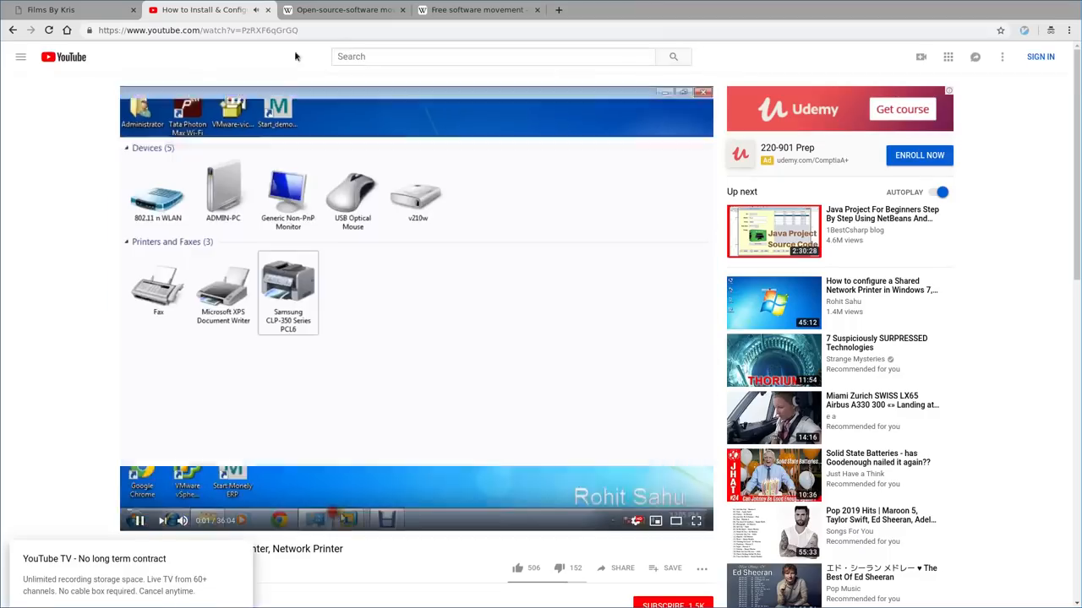
text(luke smith)
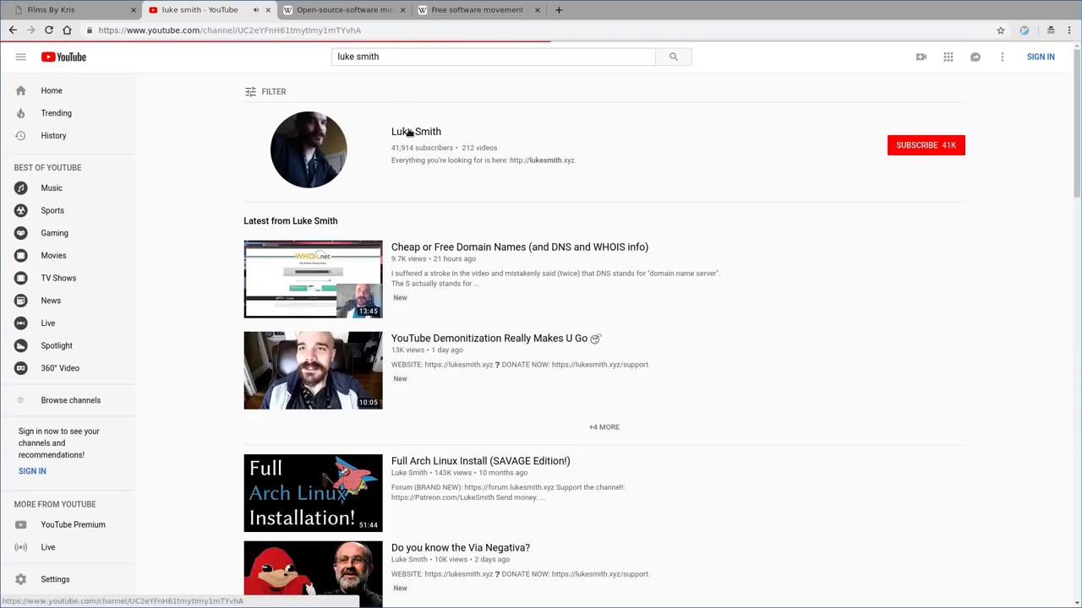
click(415, 131)
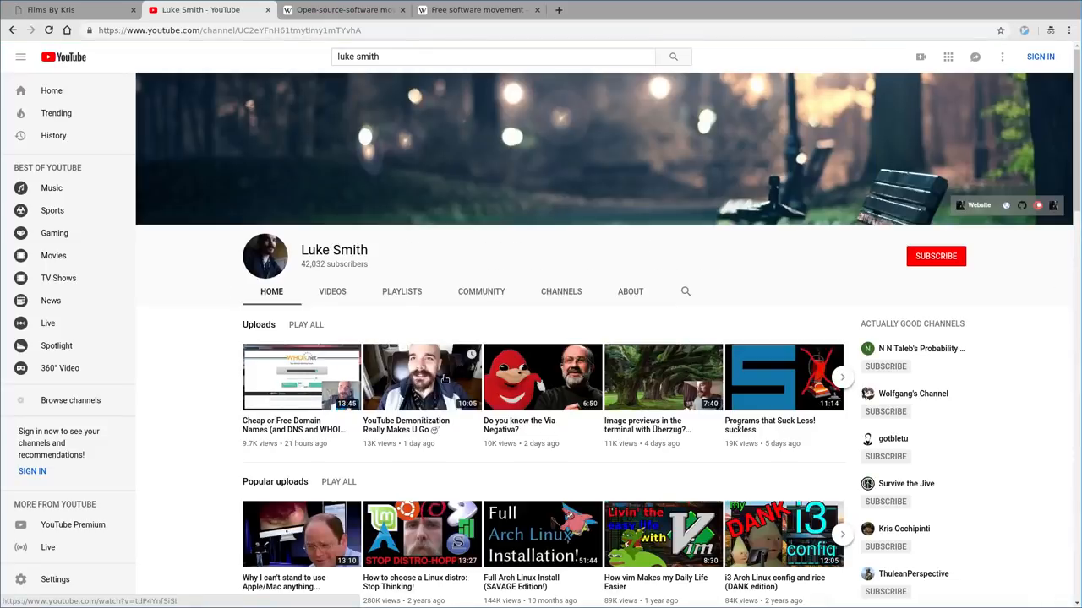
Step: Open the YouTube Demonitization video and check Vimium's rules for YouTube
click(421, 378)
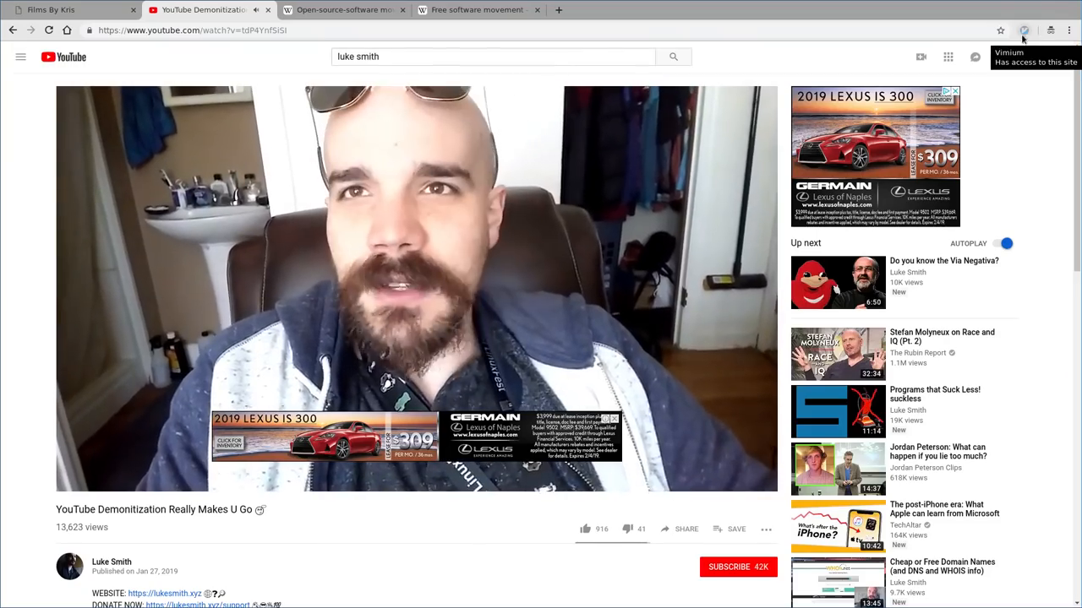
click(1023, 29)
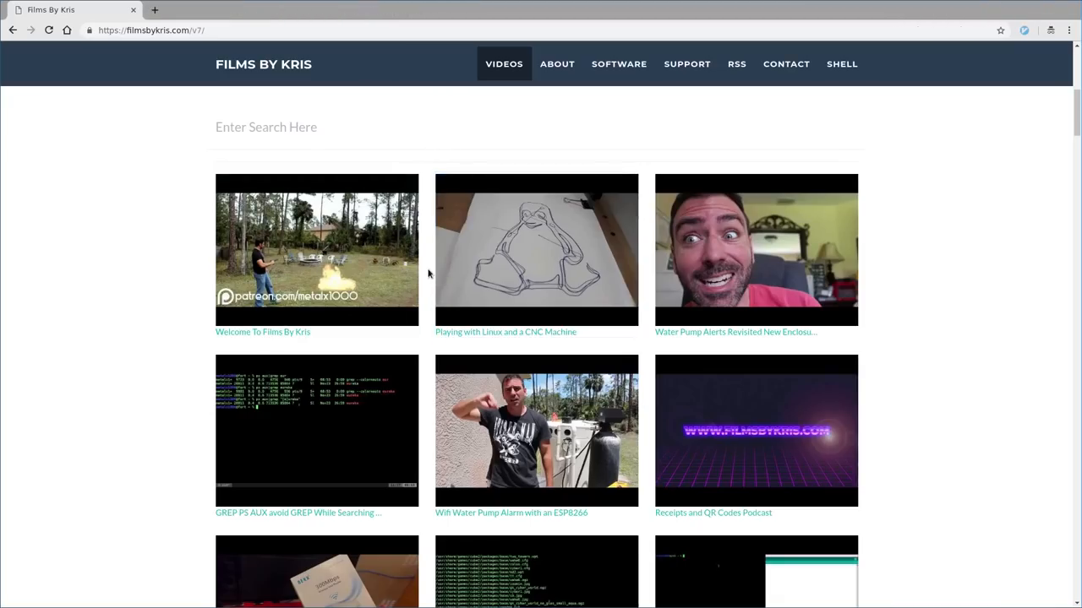
mouse_move(12, 427)
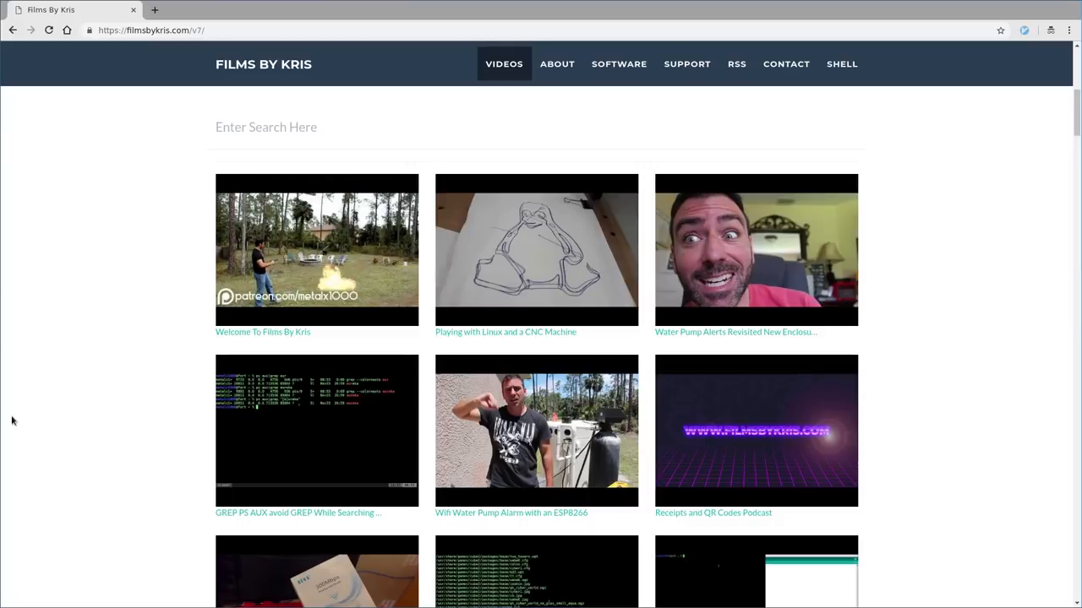
mouse_move(291, 370)
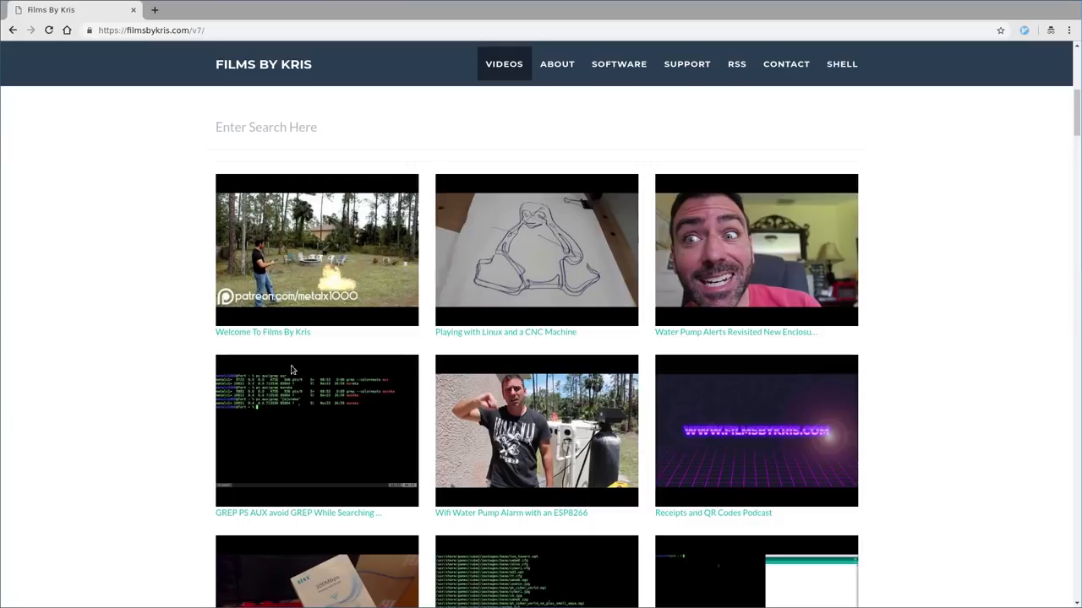
click(1023, 30)
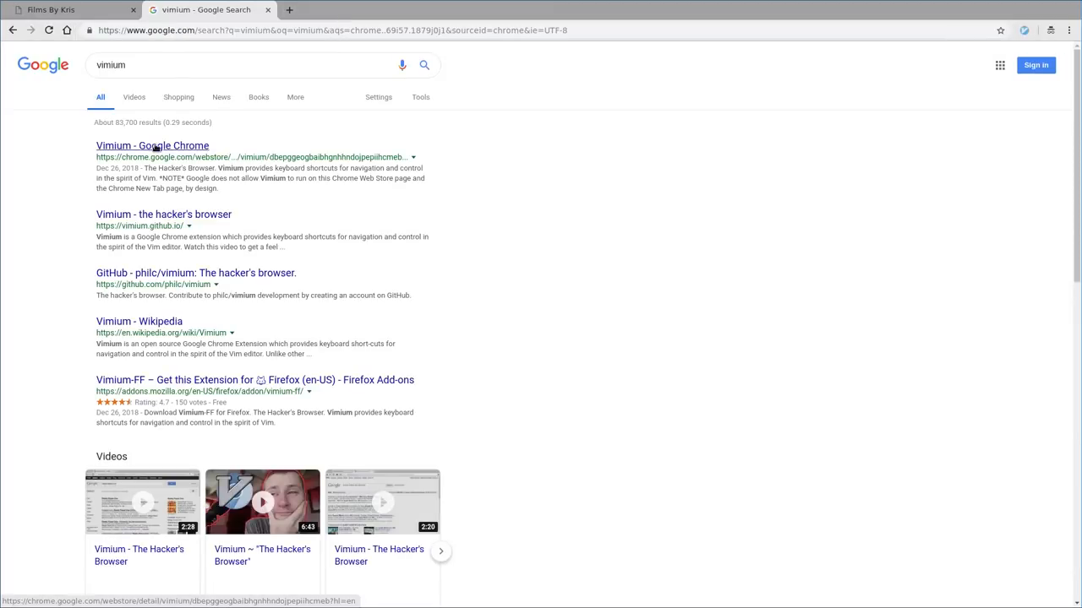
Step: From the Vimium homepage, open the philc/vimium source repository on GitHub
click(163, 214)
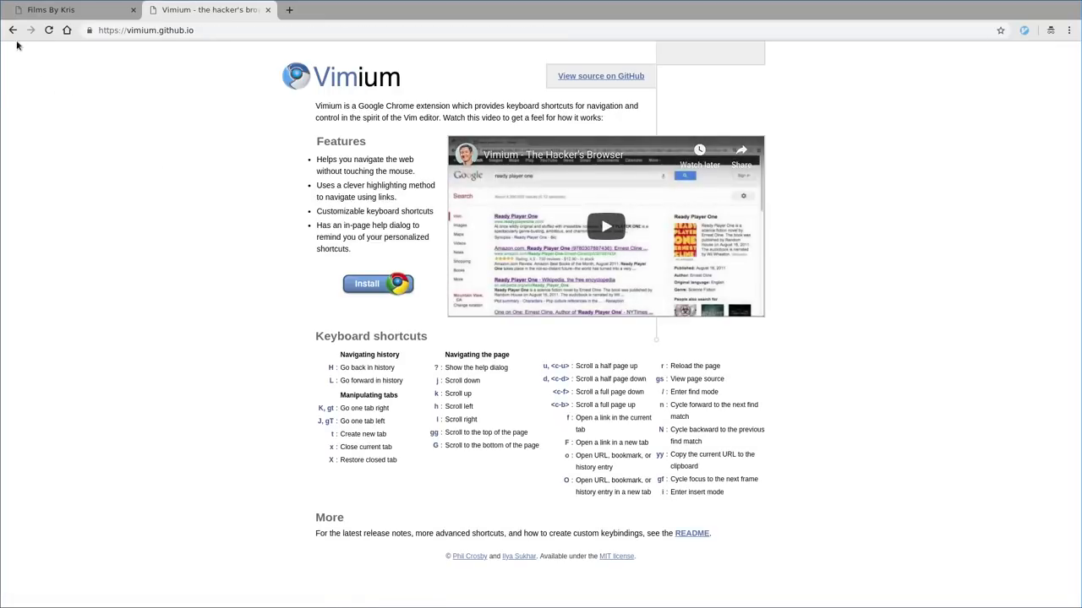
mouse_move(269, 146)
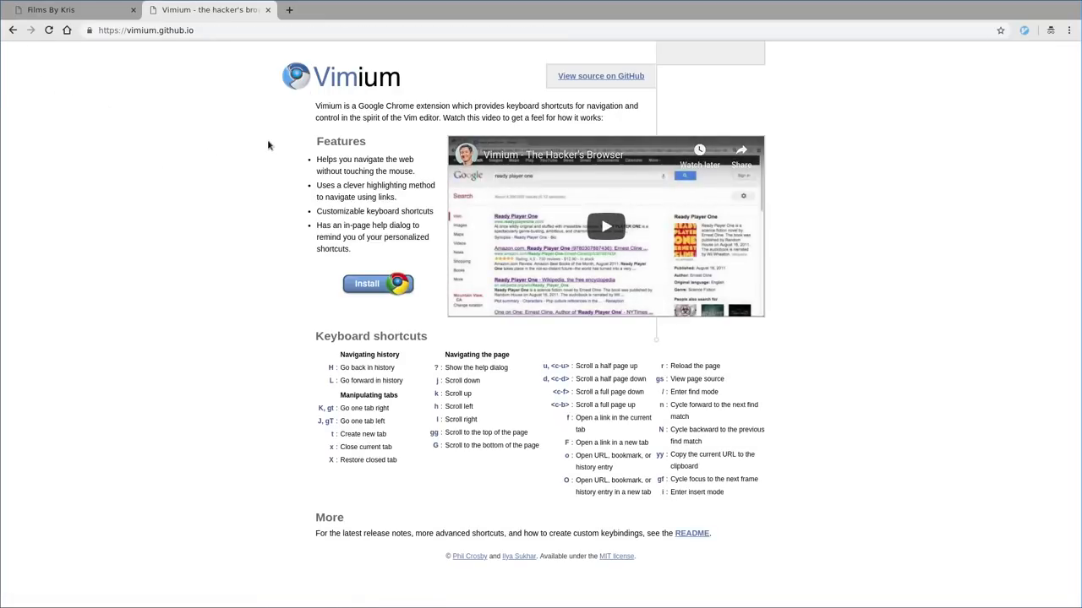
mouse_move(600, 76)
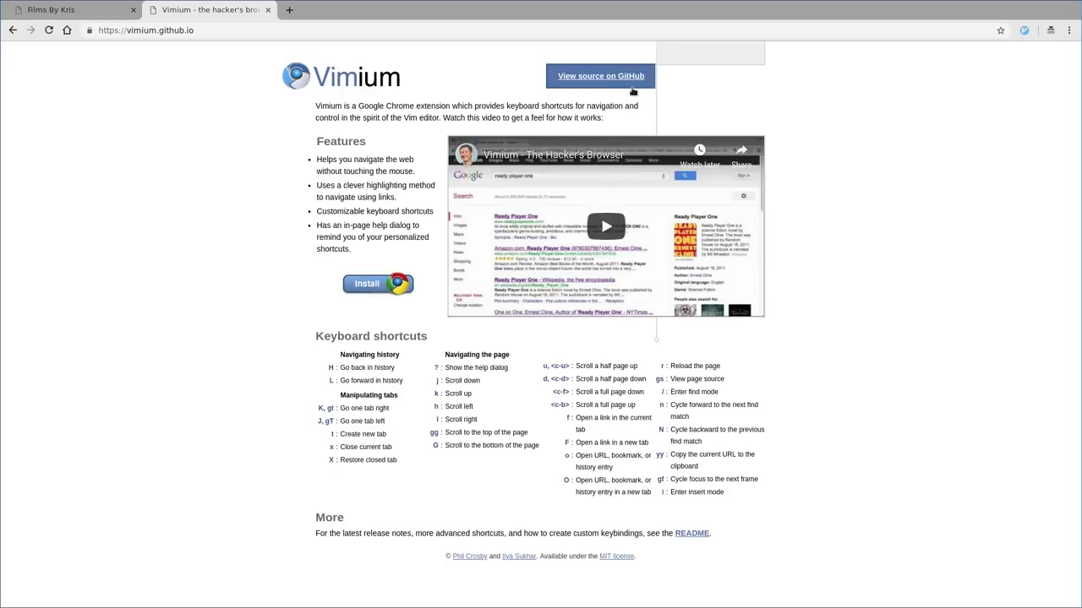
click(600, 76)
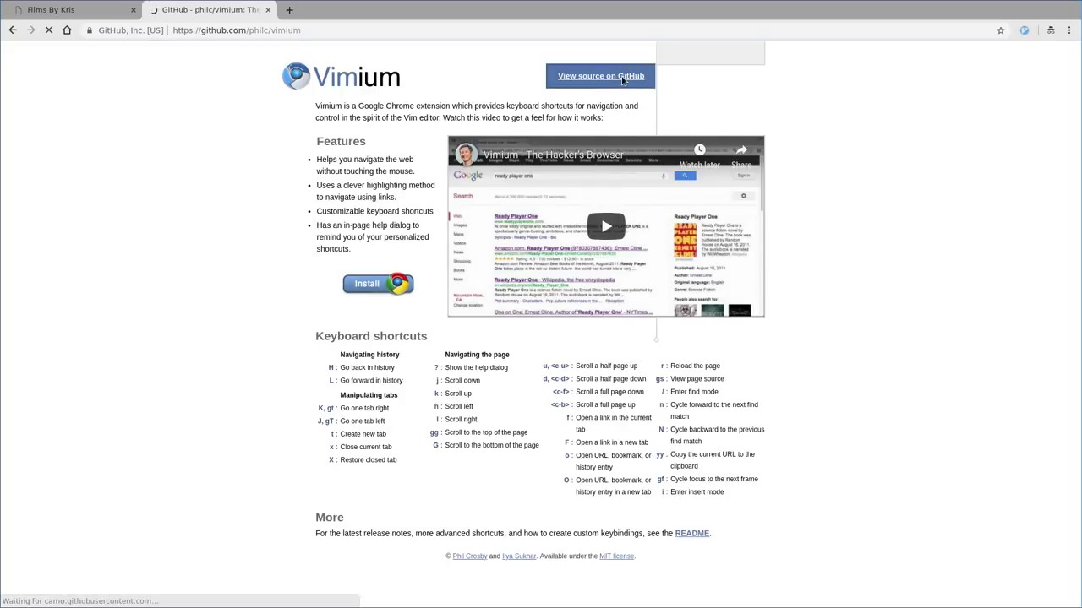
click(600, 76)
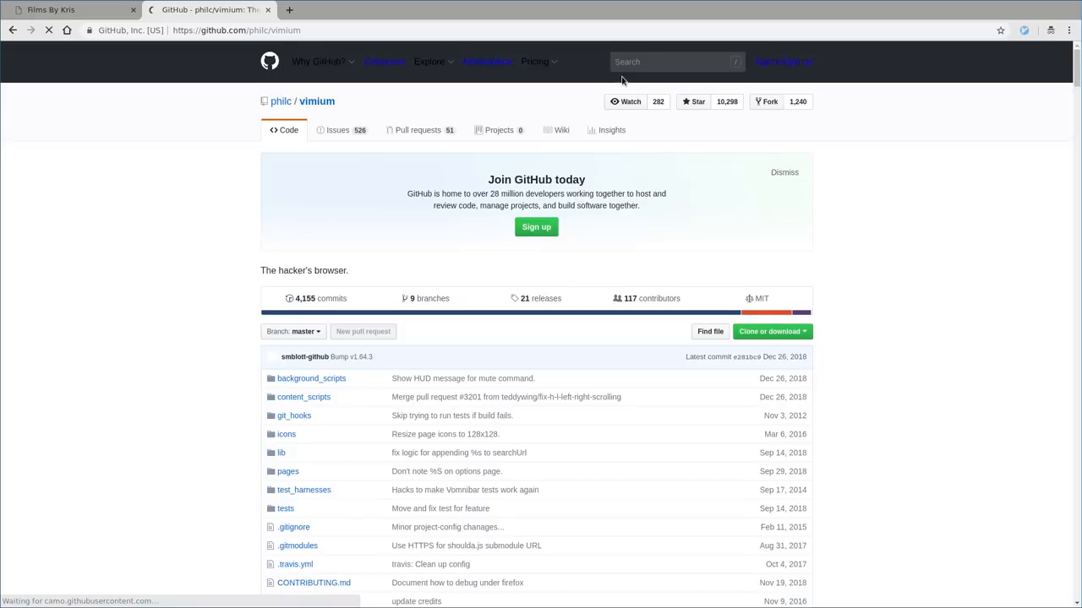
Step: Scroll through the repository's file list and README
scroll(down, 3)
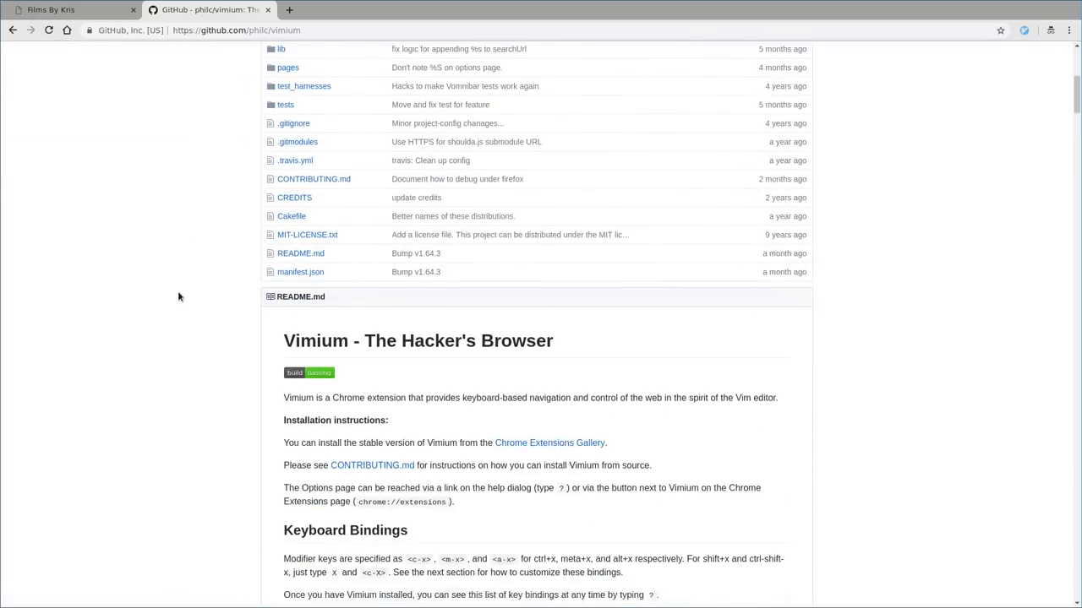
scroll(down, 3)
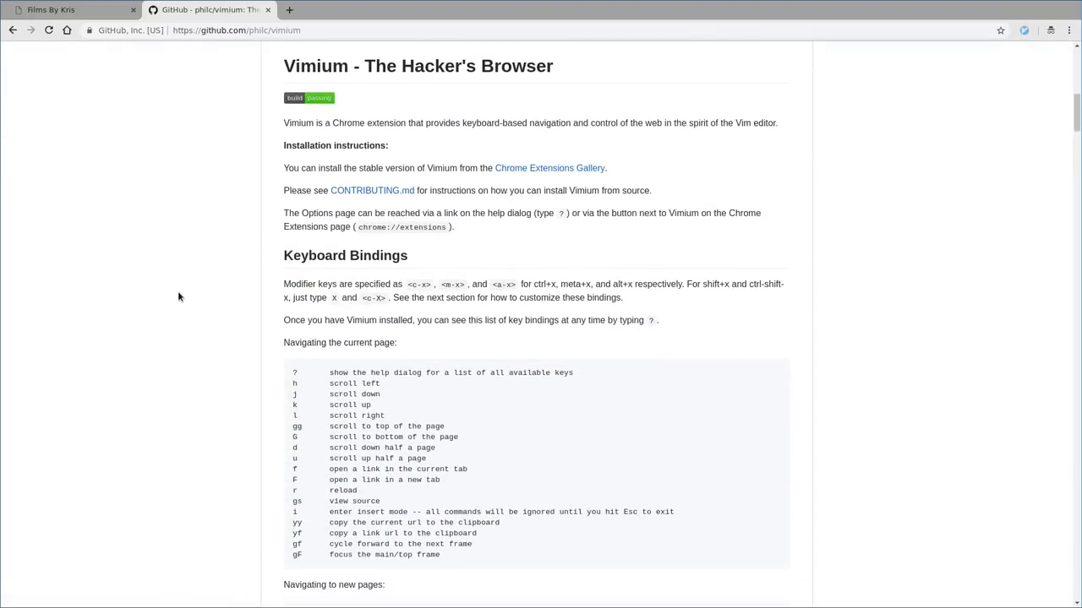
scroll(up, 3)
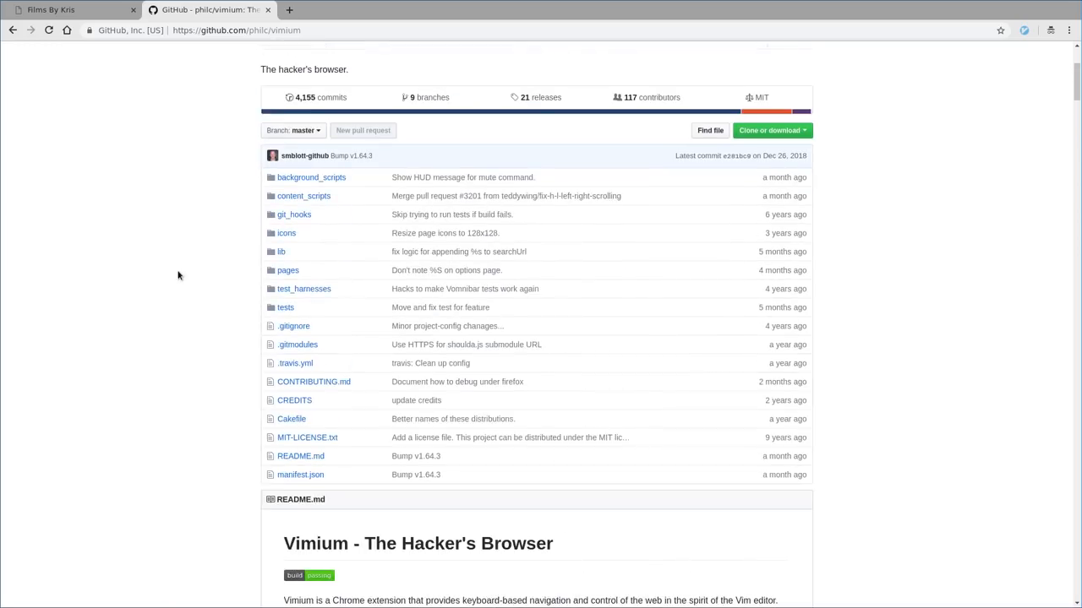
mouse_move(295, 362)
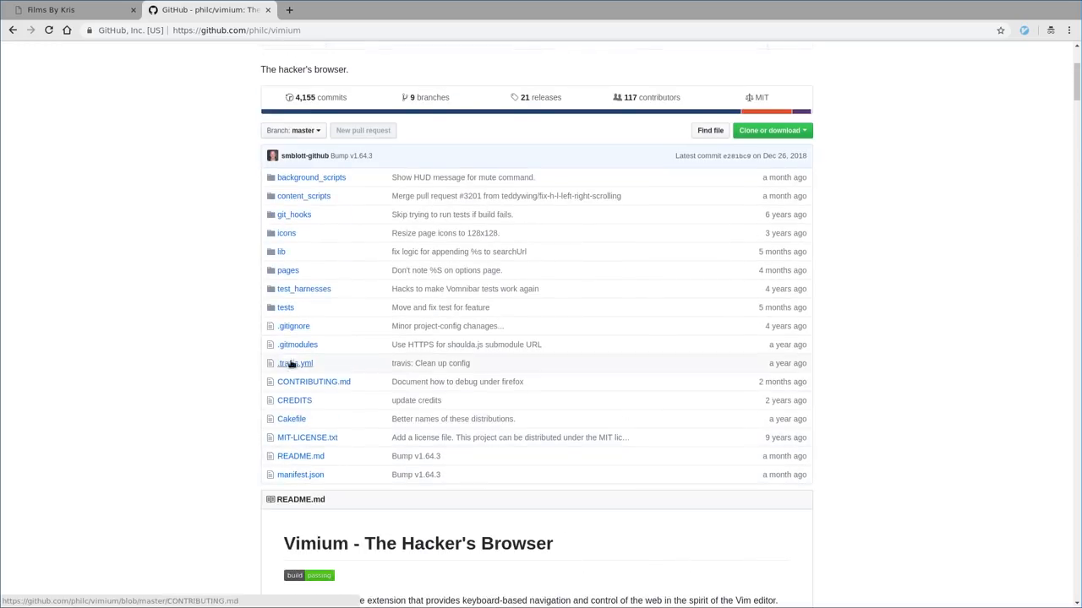
mouse_move(300, 456)
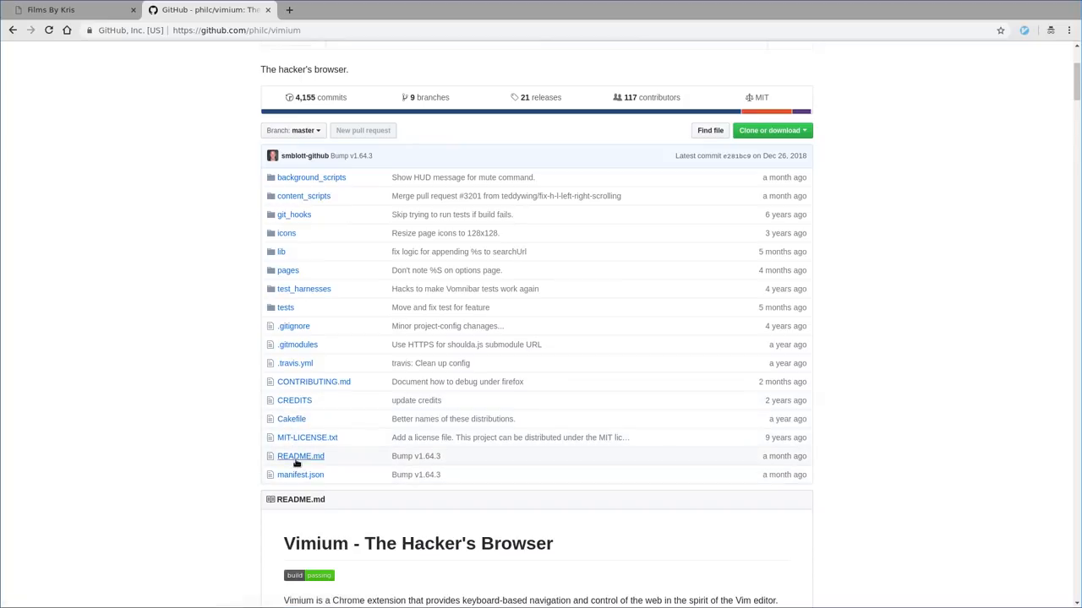
mouse_move(197, 343)
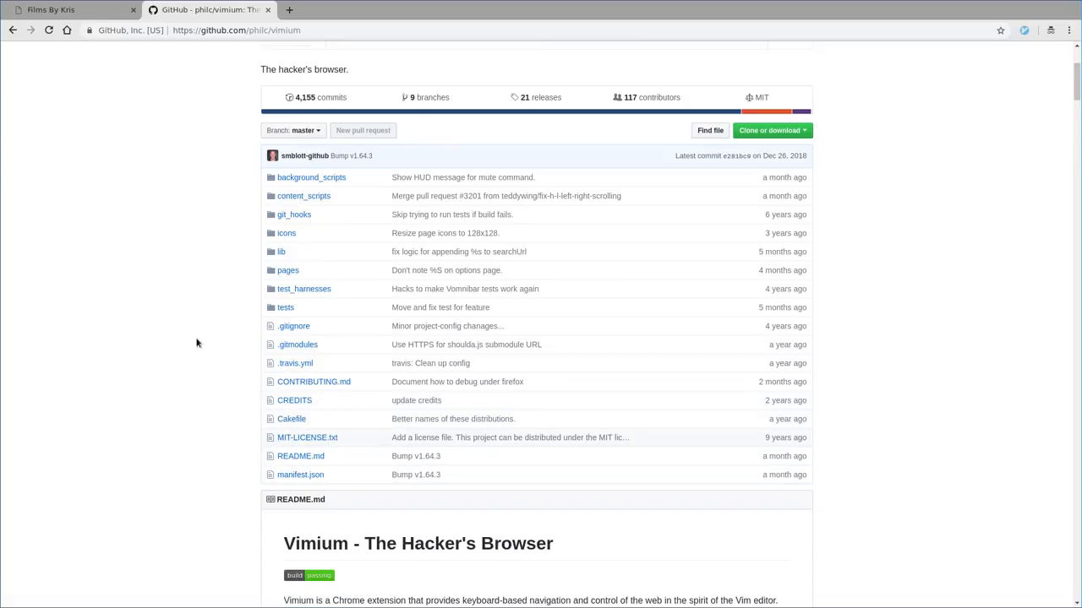
mouse_move(165, 287)
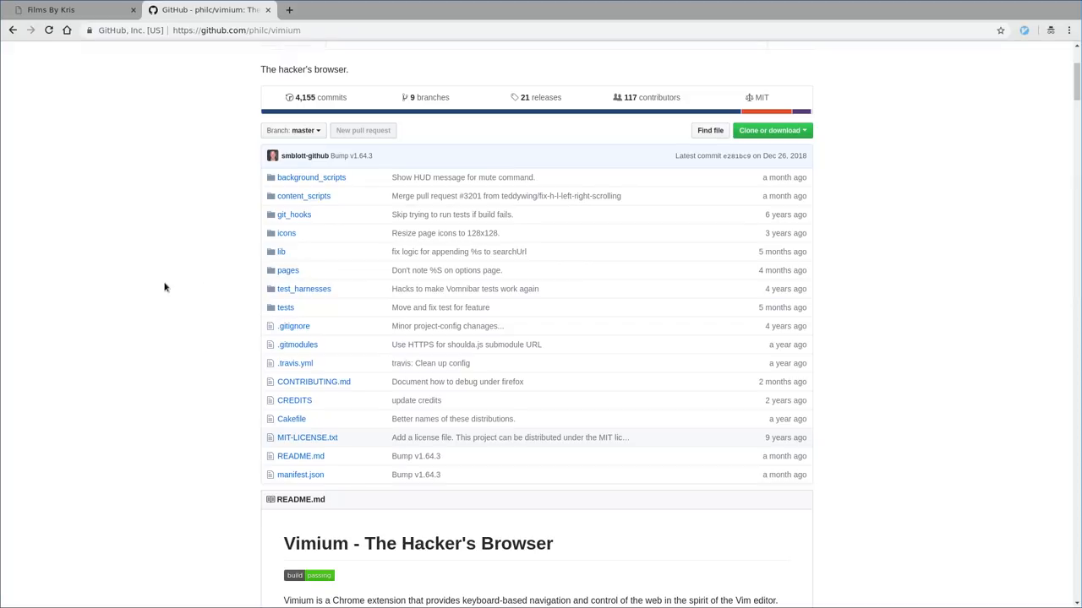
scroll(up, 3)
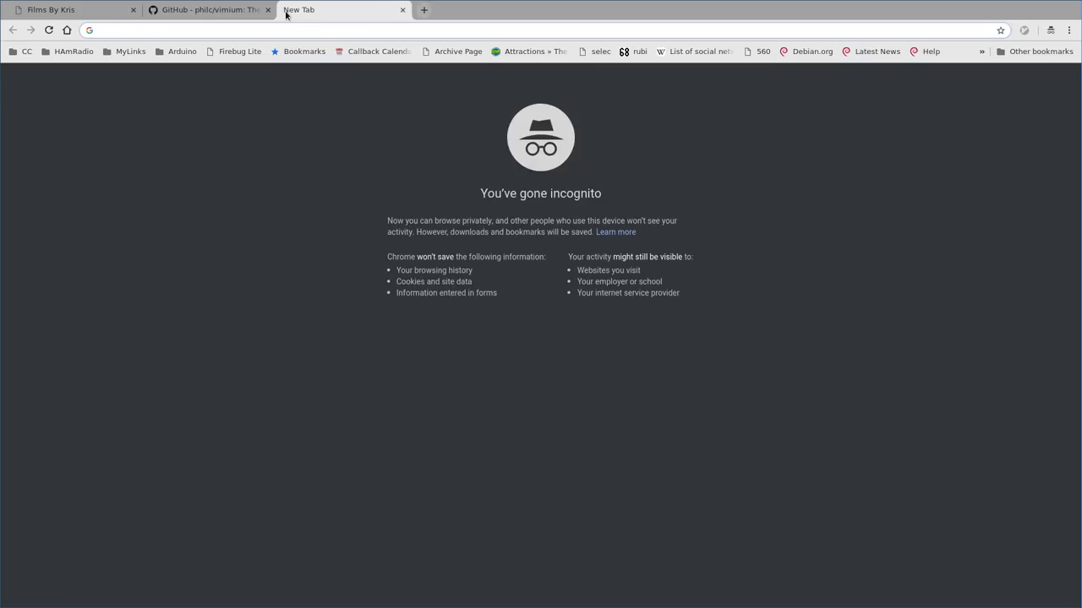
Step: Search Google for 'vimium firefox' and bring up the Vimium-FF add-on page beside GitHub
text(vimu)
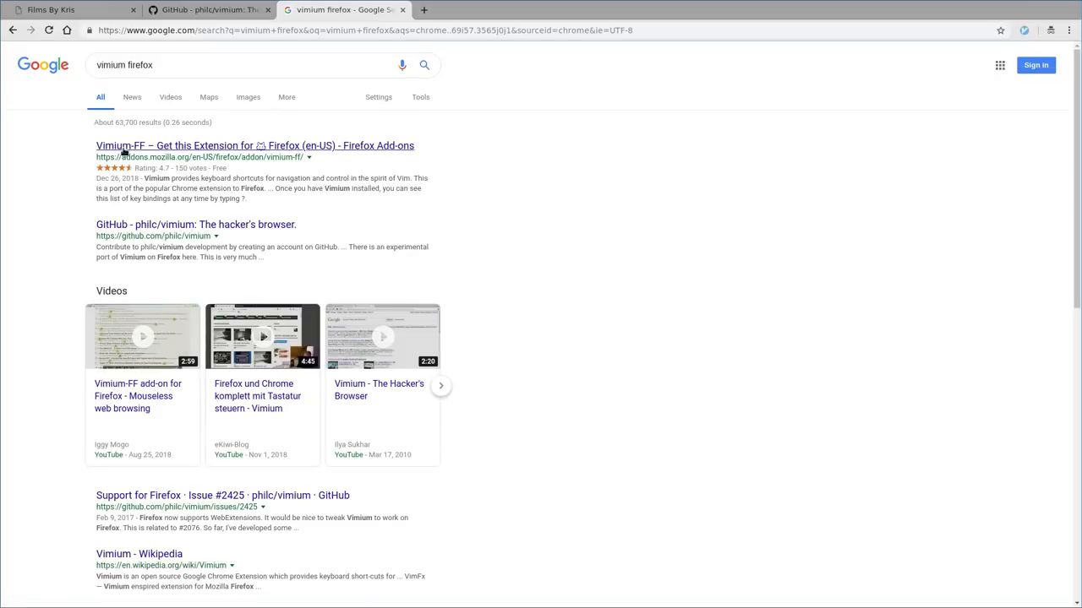
mouse_move(166, 149)
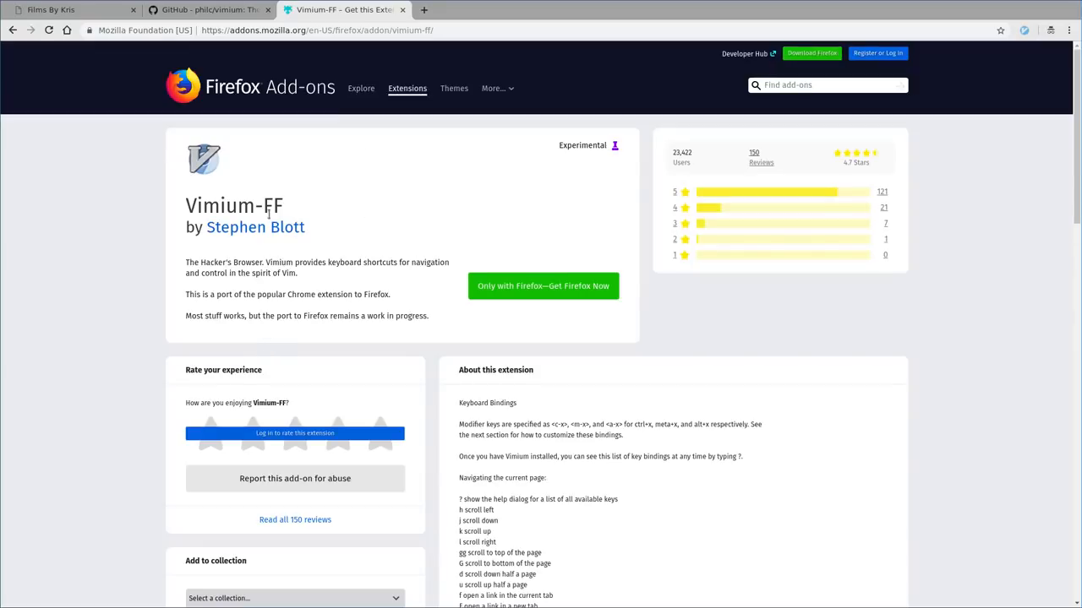
click(207, 10)
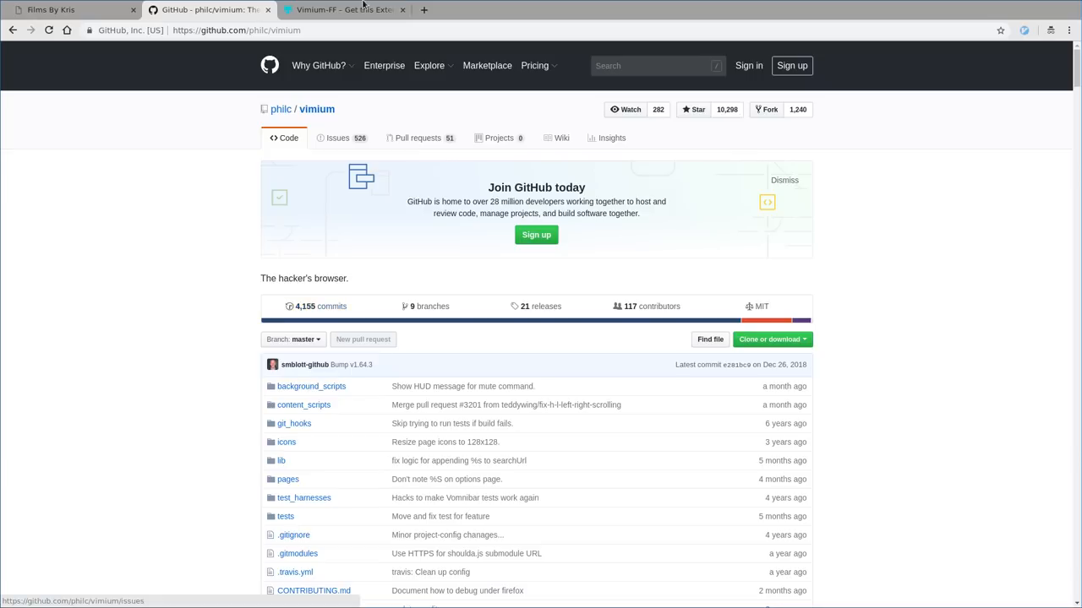
click(338, 9)
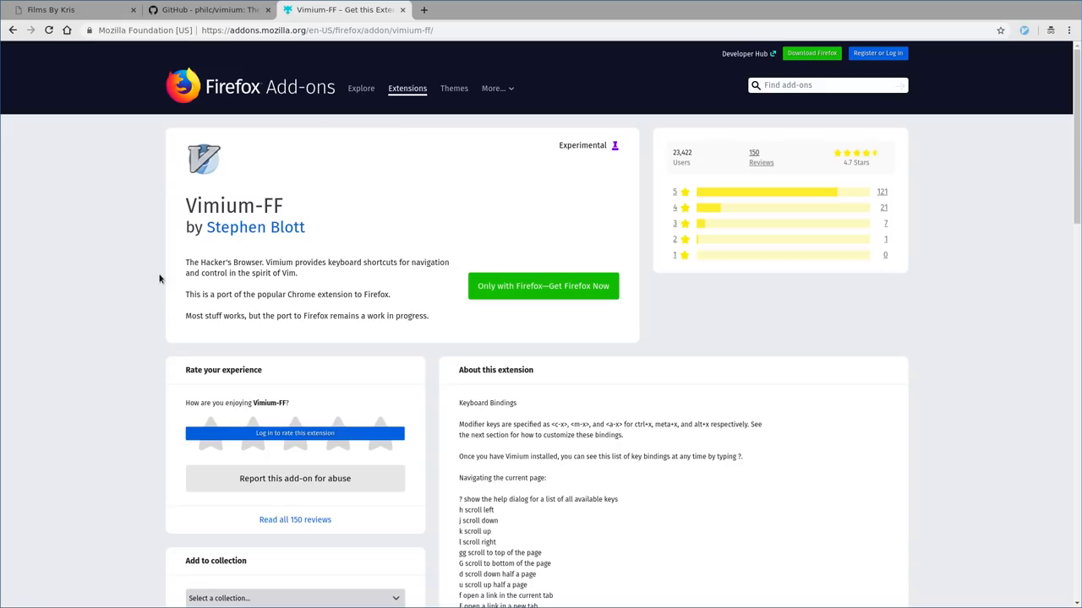
Step: Look over the Vimium-FF add-on page, then return to the Films By Kris tab
scroll(down, 3)
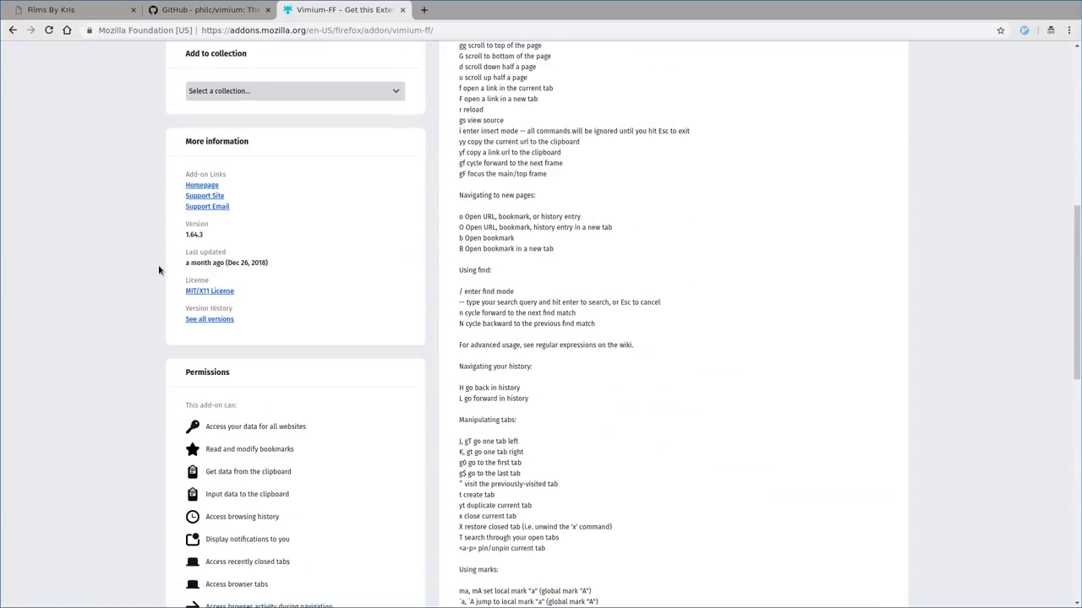
scroll(up, 3)
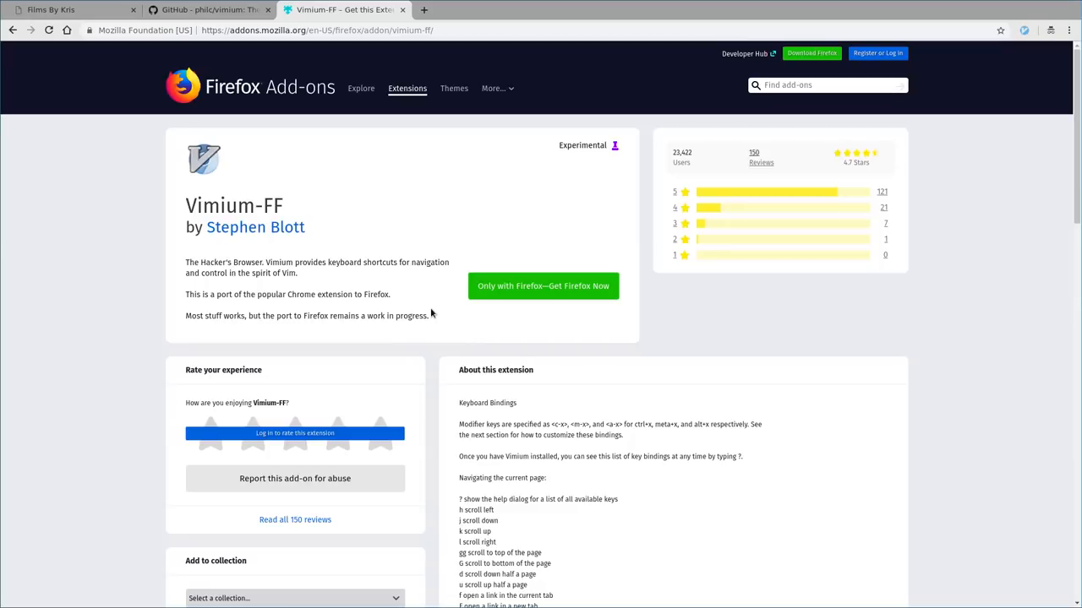
mouse_move(431, 313)
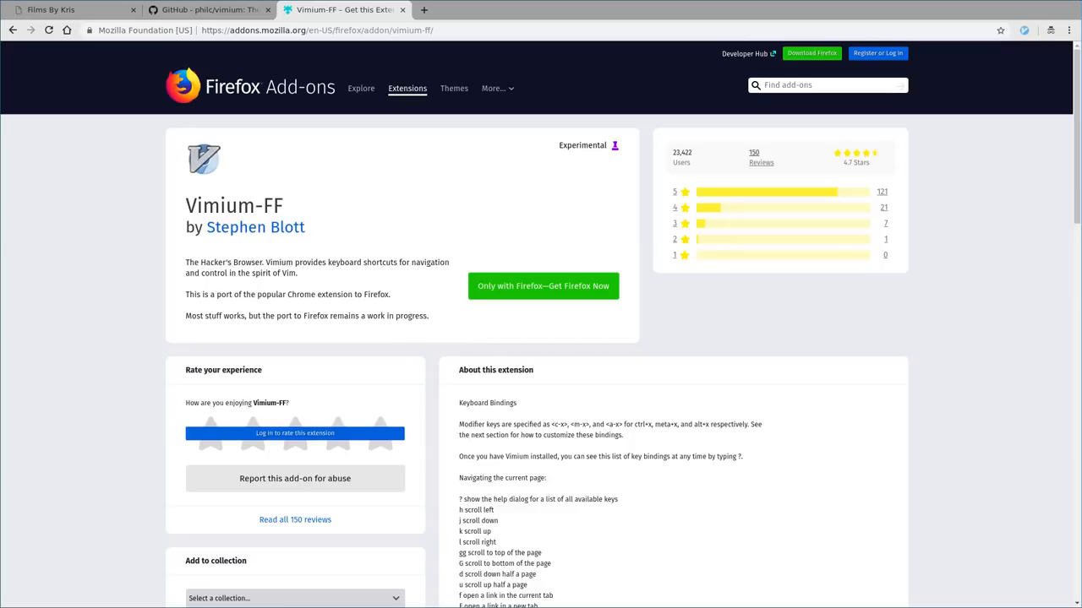
mouse_move(856, 351)
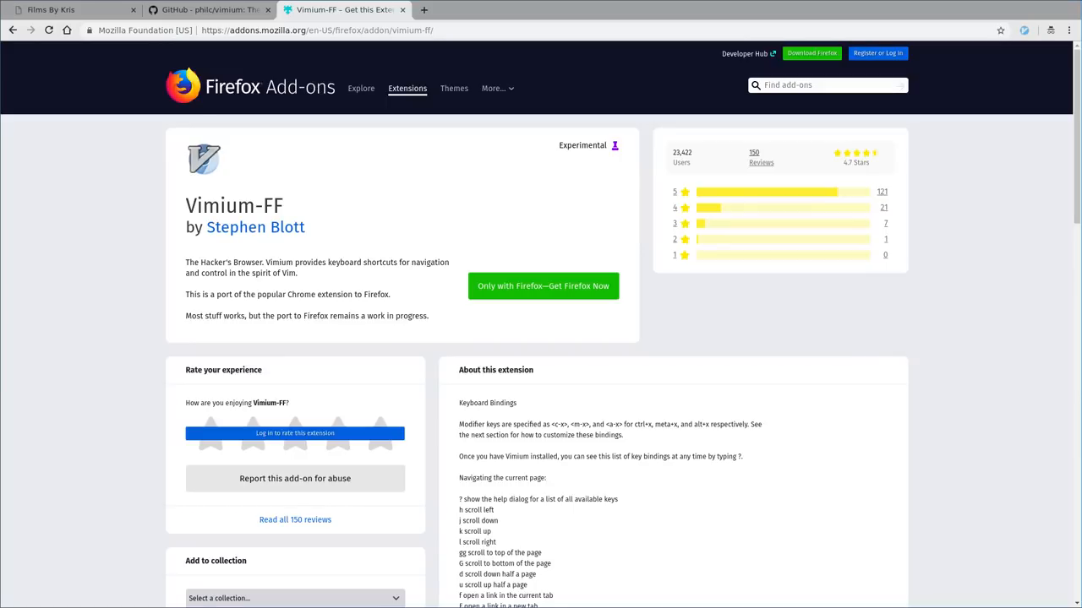
click(64, 10)
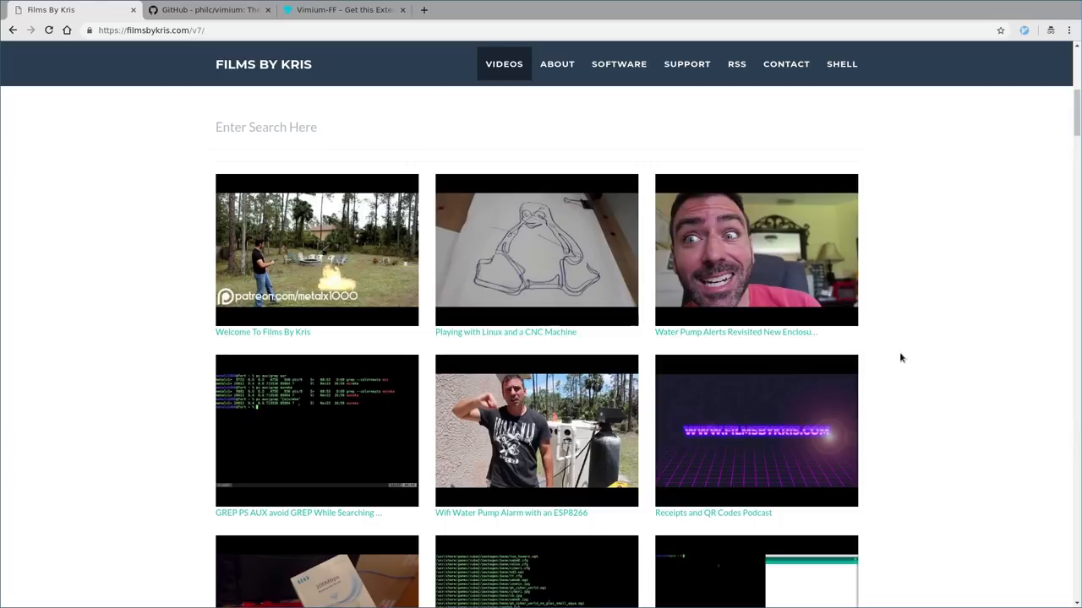
mouse_move(556, 63)
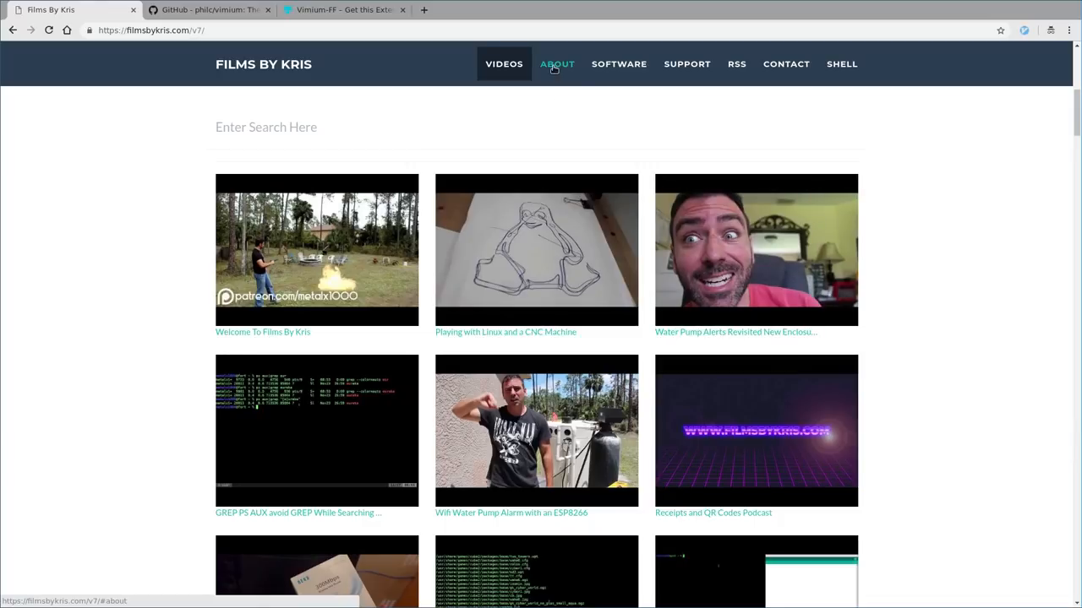
Step: Jump to the Films By Kris site's About section from the top navigation bar
click(557, 64)
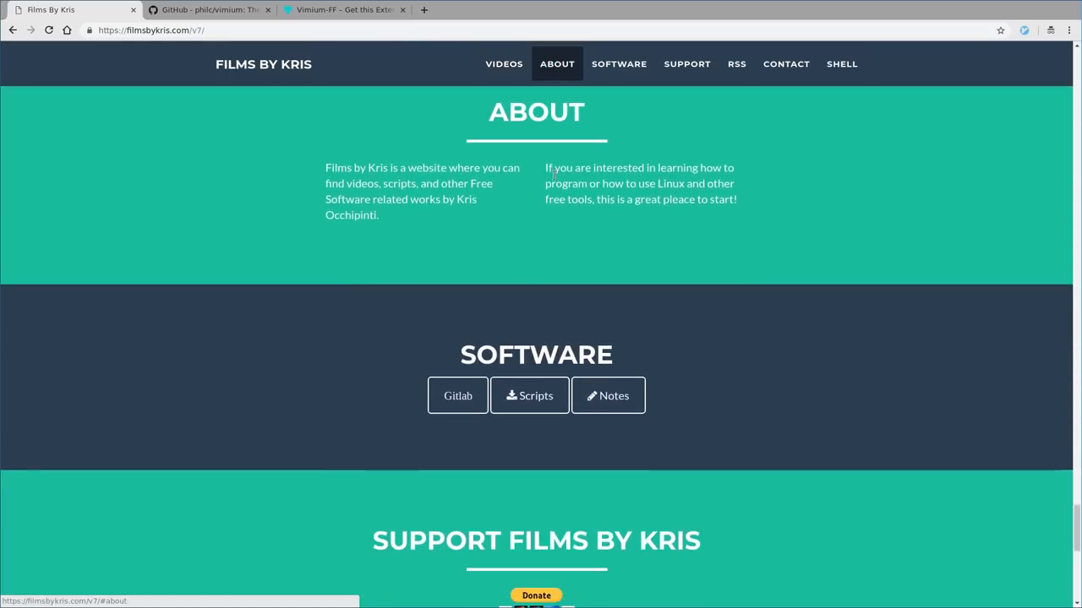
mouse_move(619, 63)
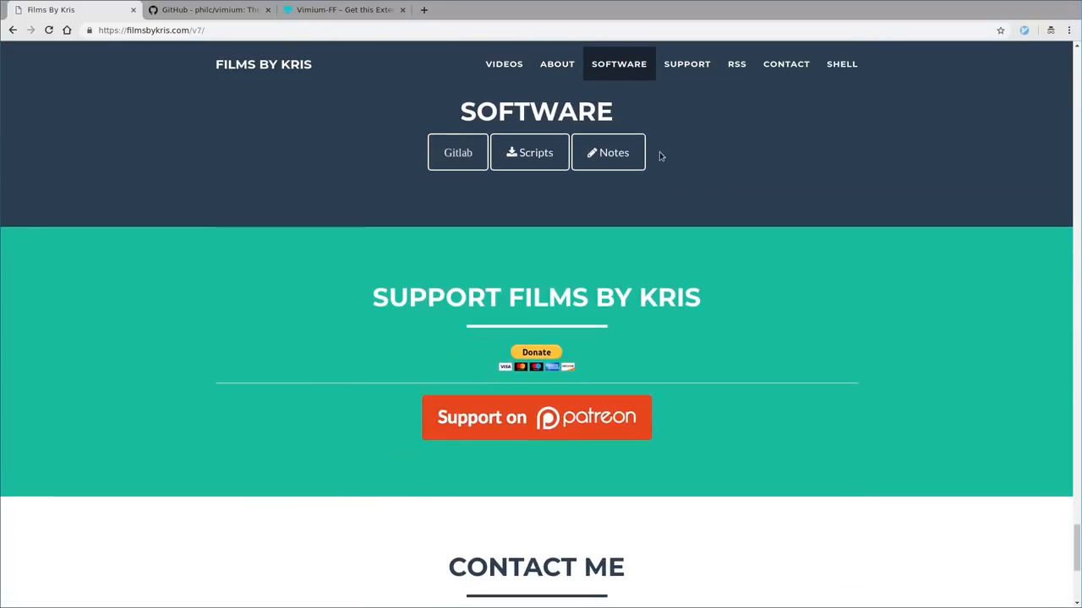
mouse_move(529, 152)
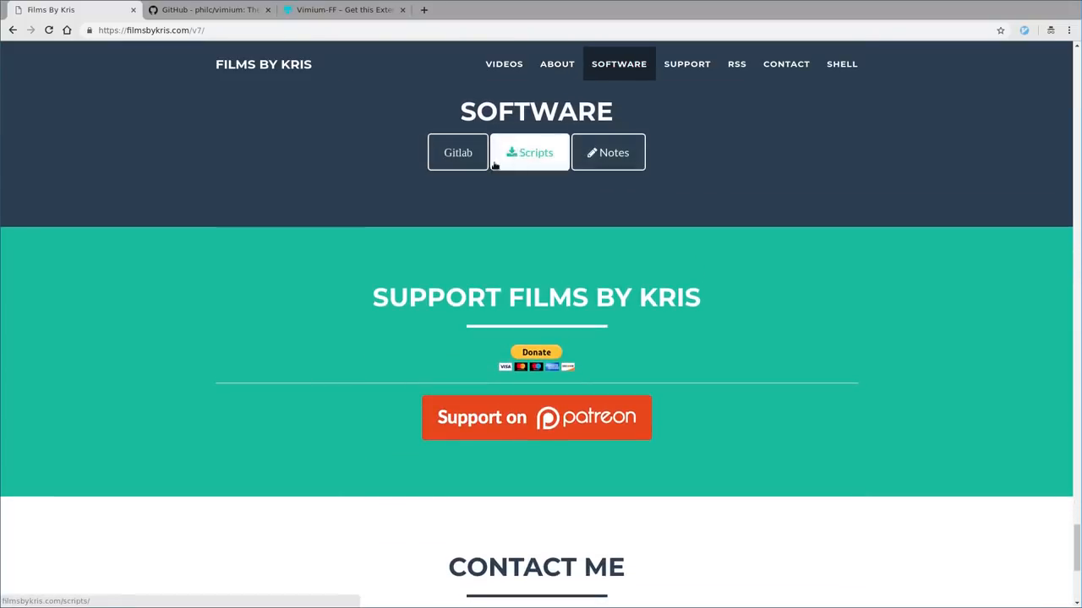
mouse_move(687, 83)
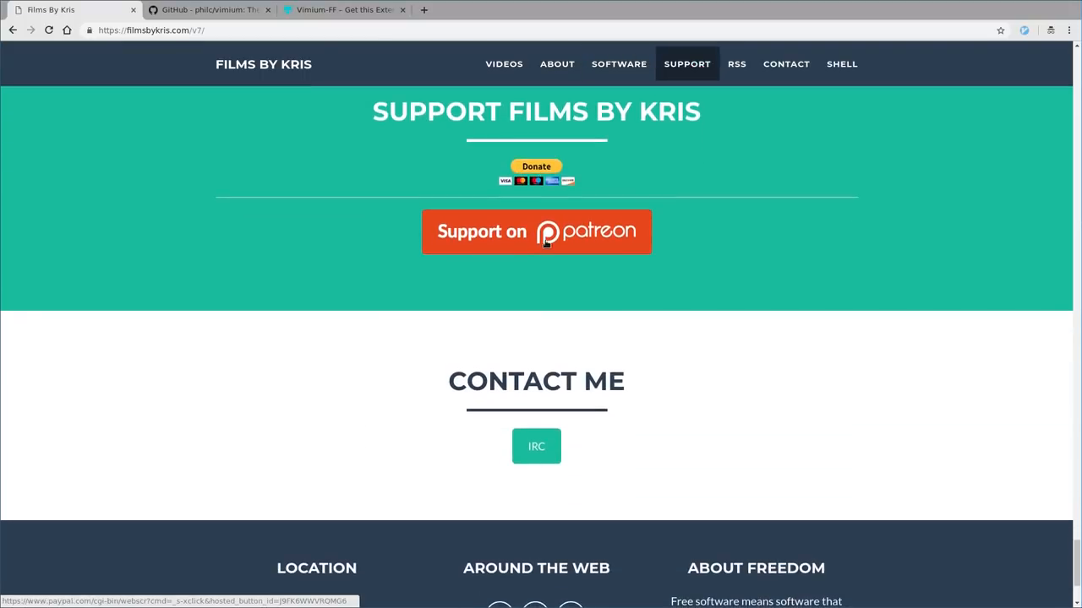
mouse_move(537, 166)
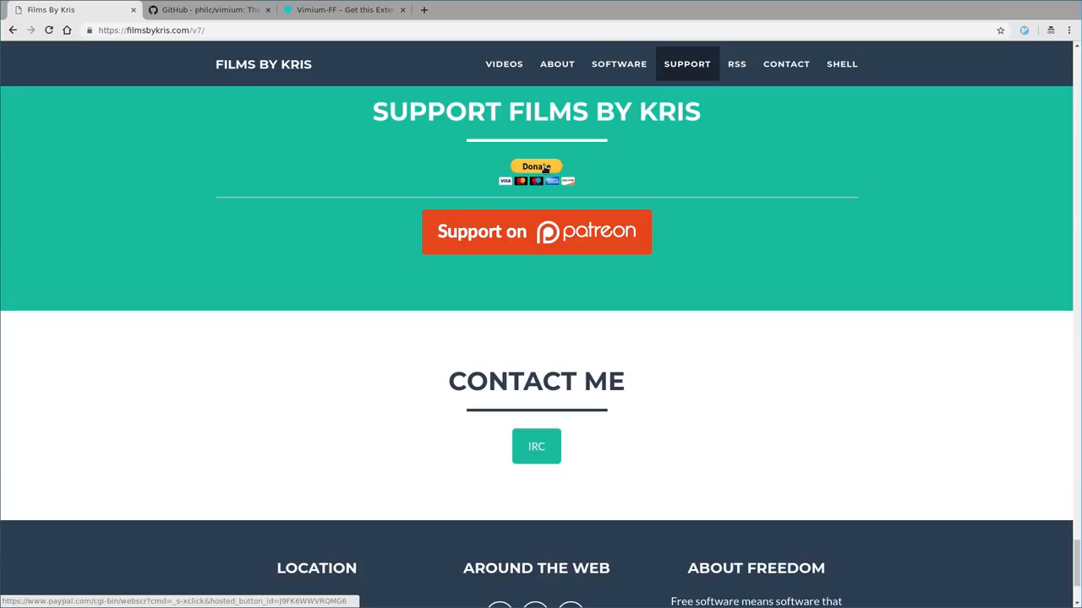
mouse_move(601, 151)
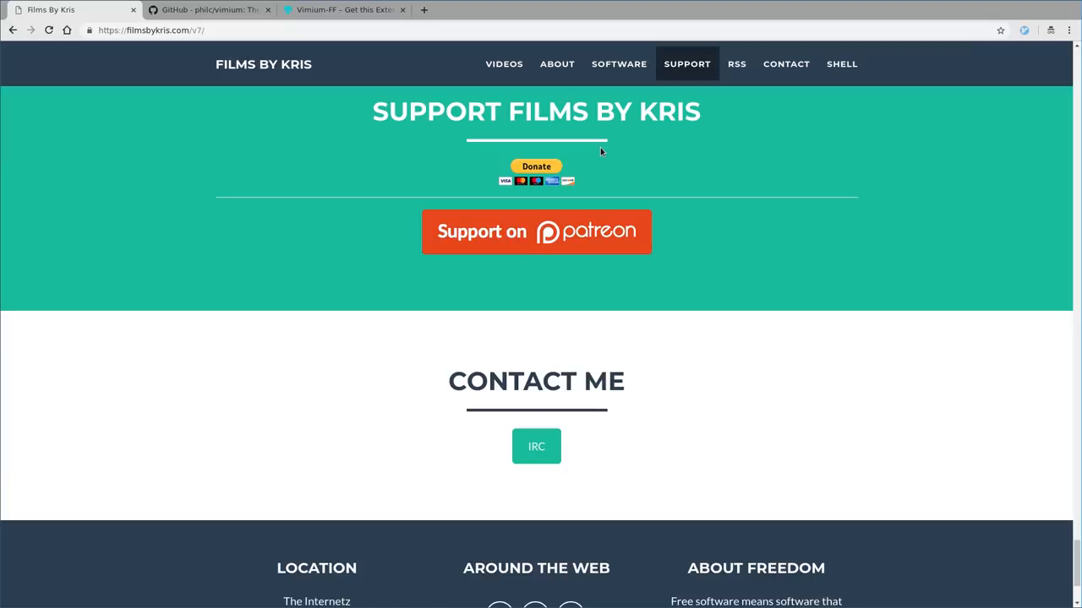
mouse_move(625, 153)
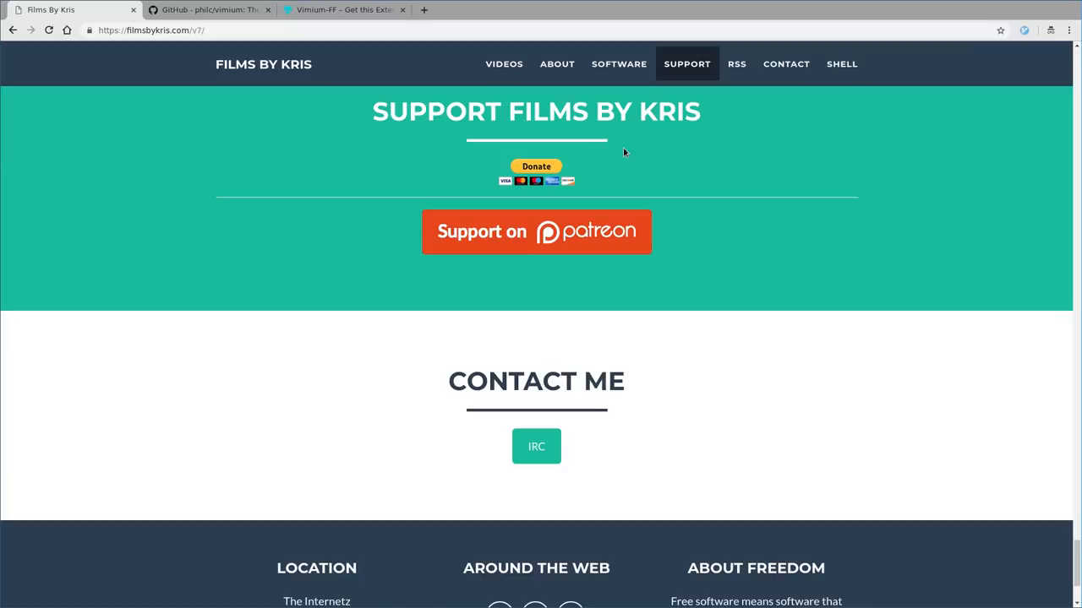